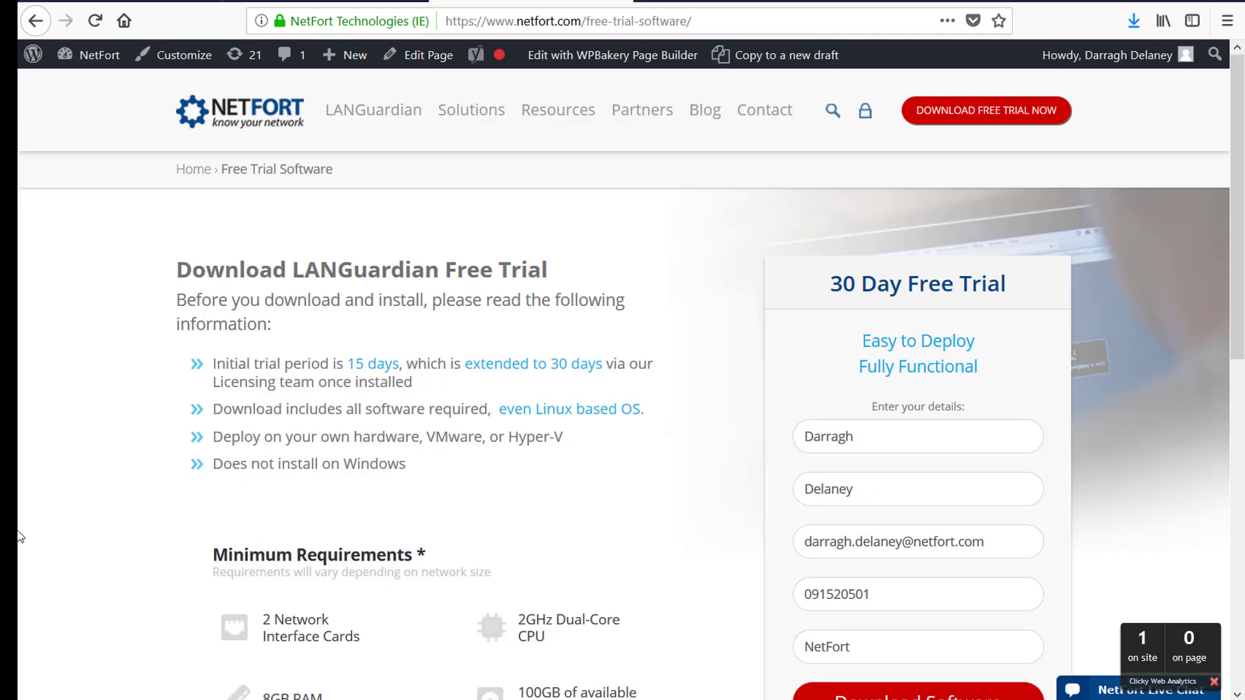
{"action": "mouse_move", "coordinate": [793, 505]}
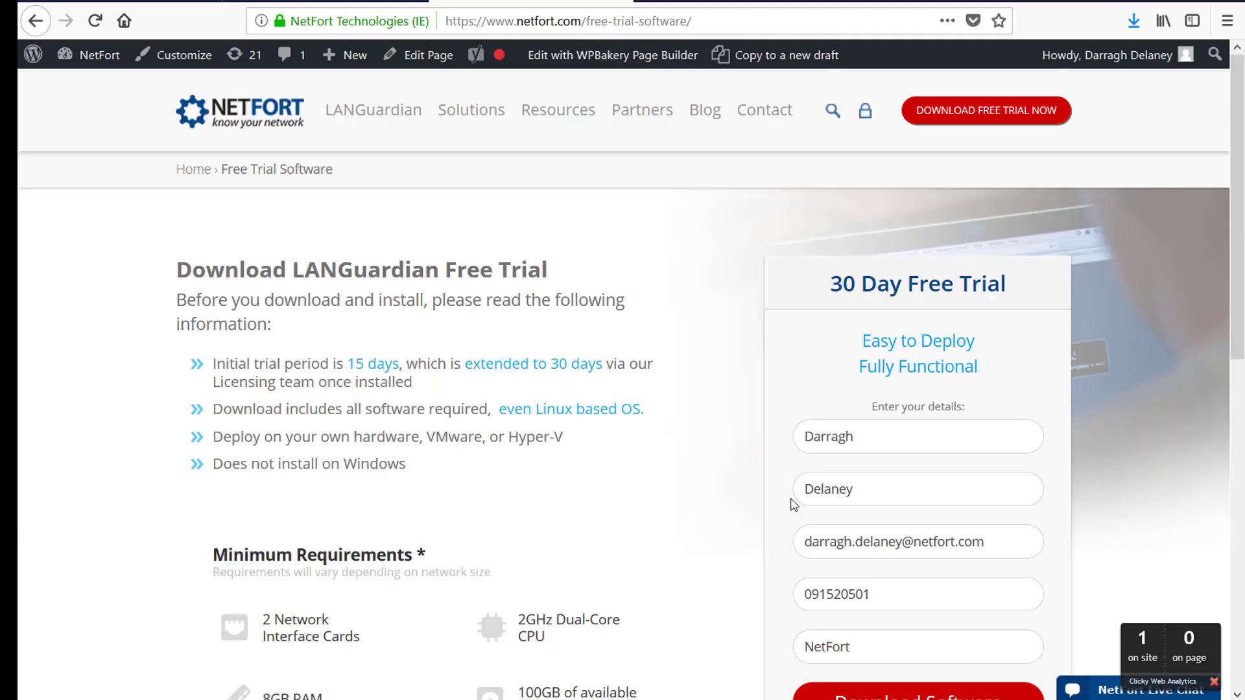
{"action": "mouse_move", "coordinate": [659, 271]}
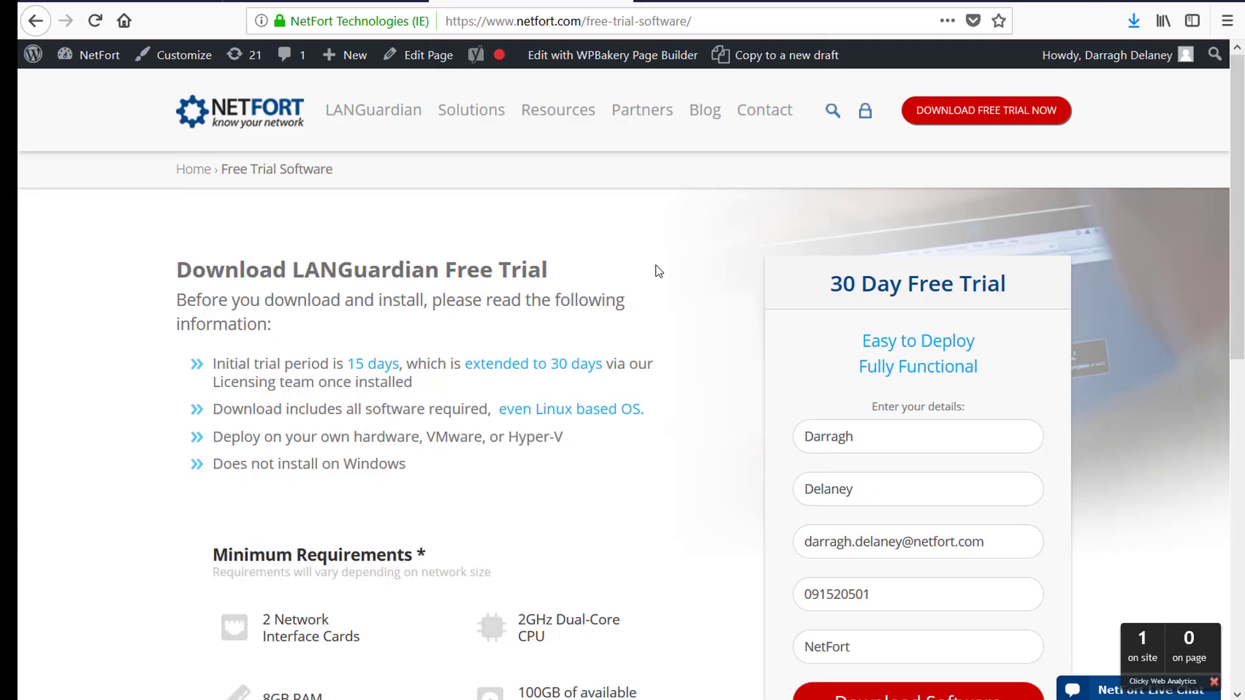
{"action": "mouse_move", "coordinate": [986, 110]}
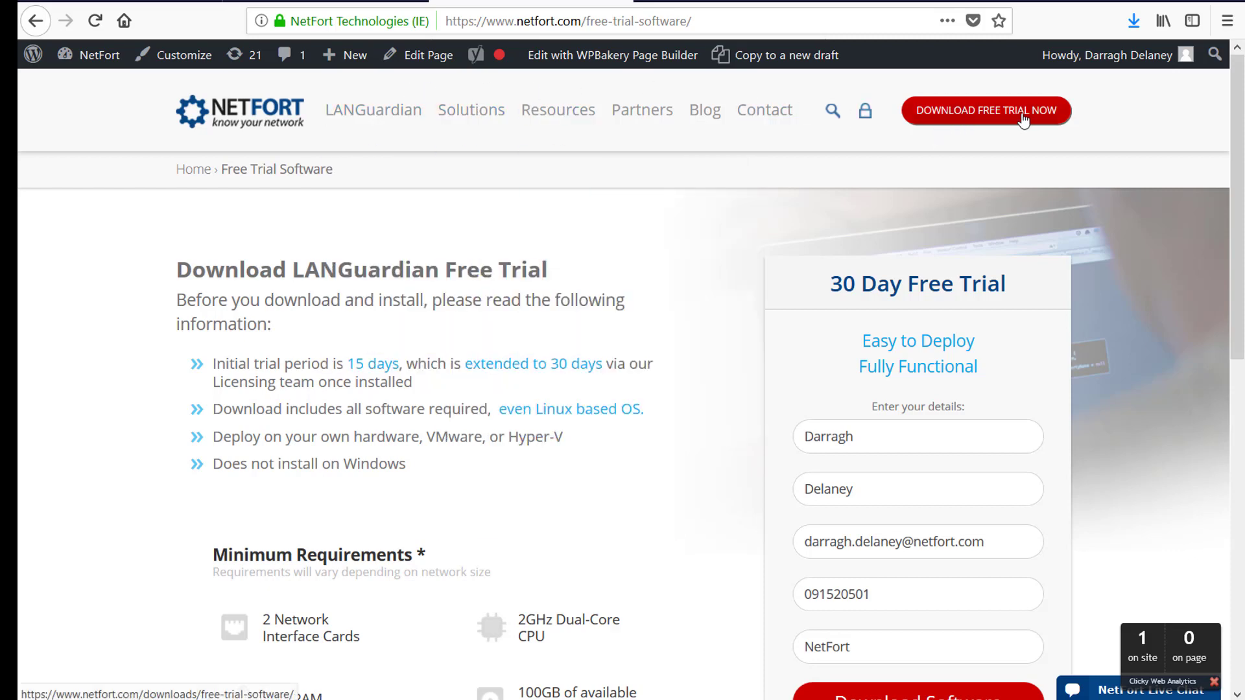
{"action": "mouse_move", "coordinate": [524, 326]}
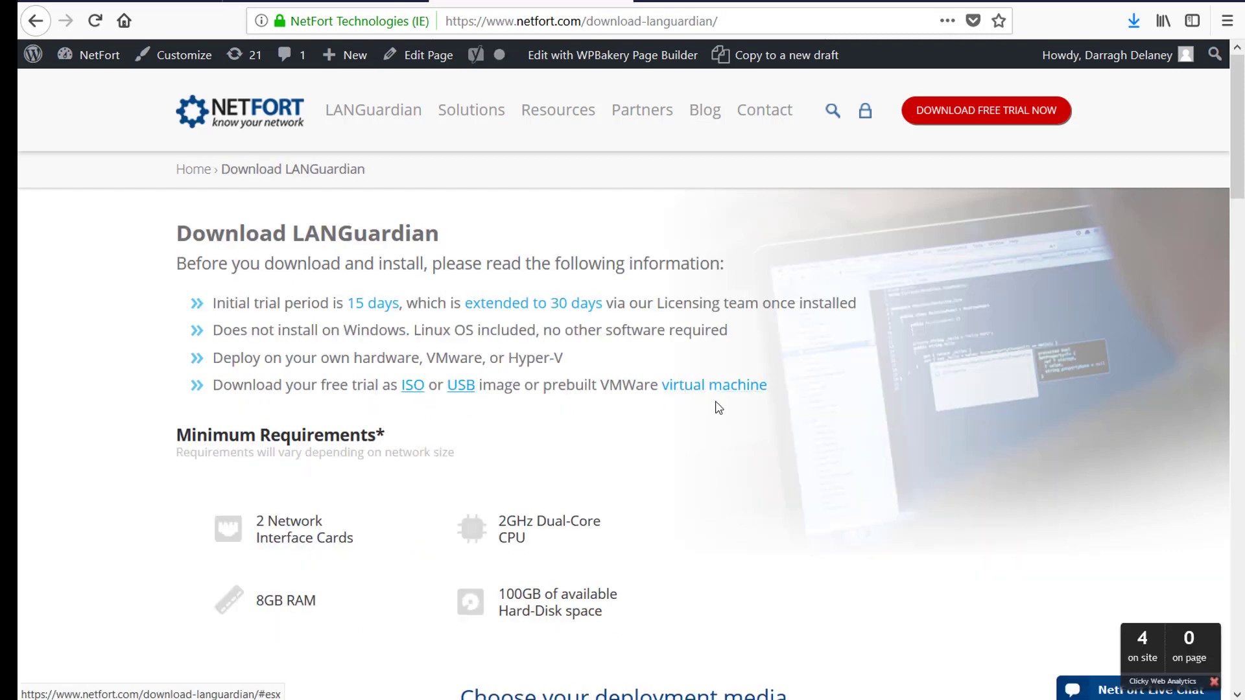
{"action": "mouse_move", "coordinate": [695, 393]}
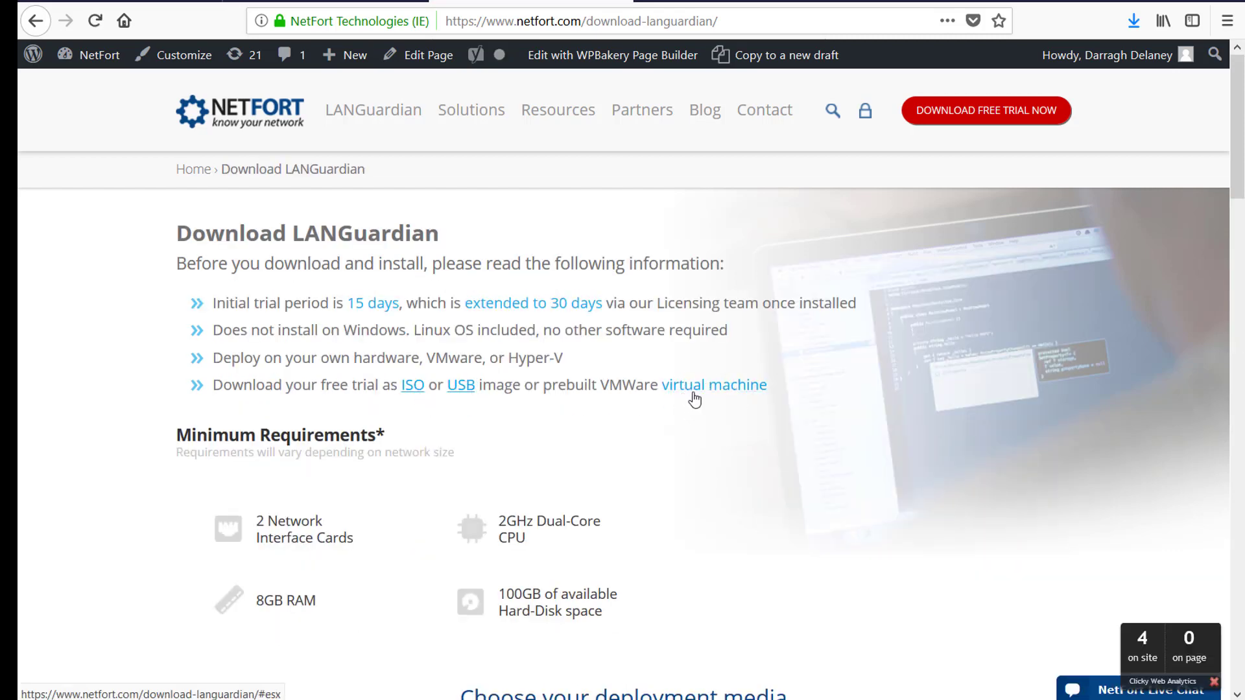
{"action": "mouse_move", "coordinate": [722, 384]}
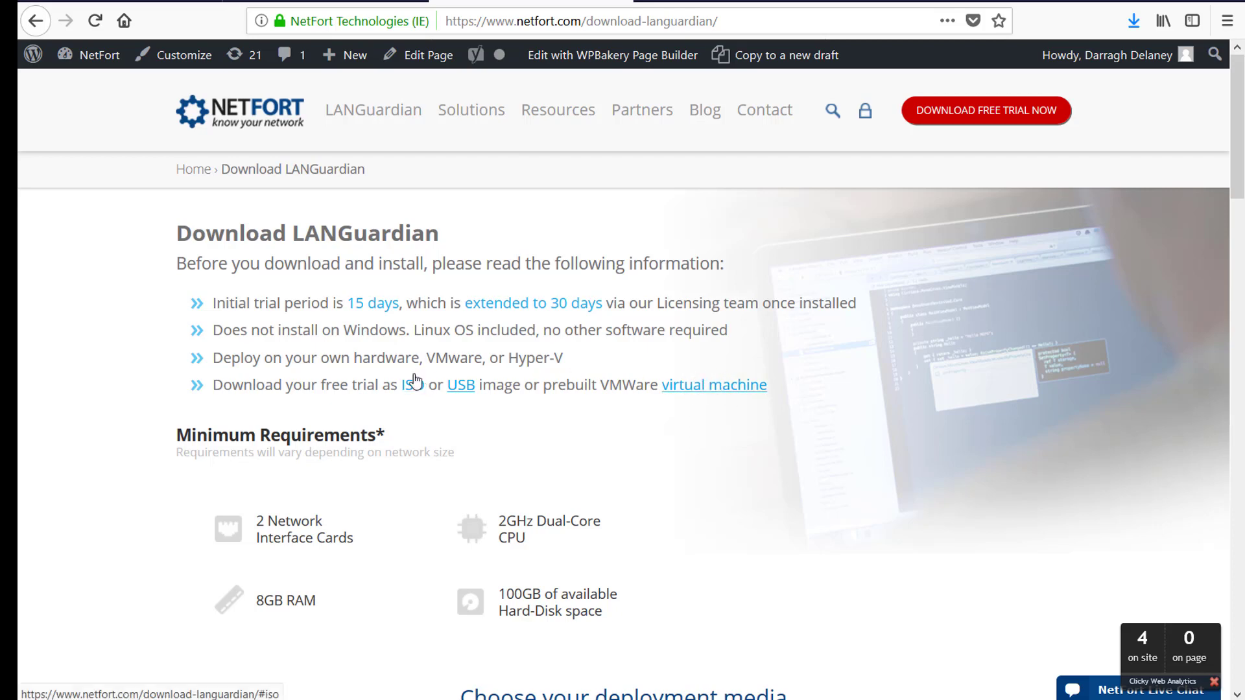
{"action": "mouse_move", "coordinate": [413, 387]}
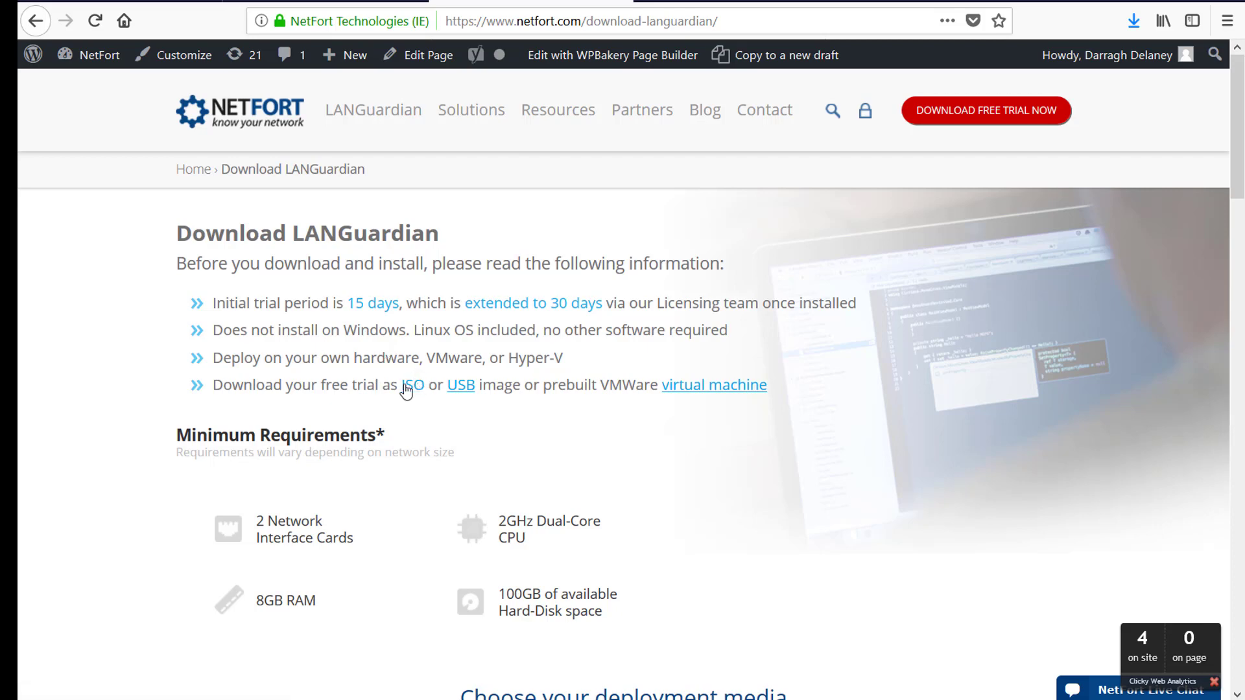
Request the download of NetFort's prebuilt VMware ESX virtual machine.
{"action": "left_click", "coordinate": [714, 385]}
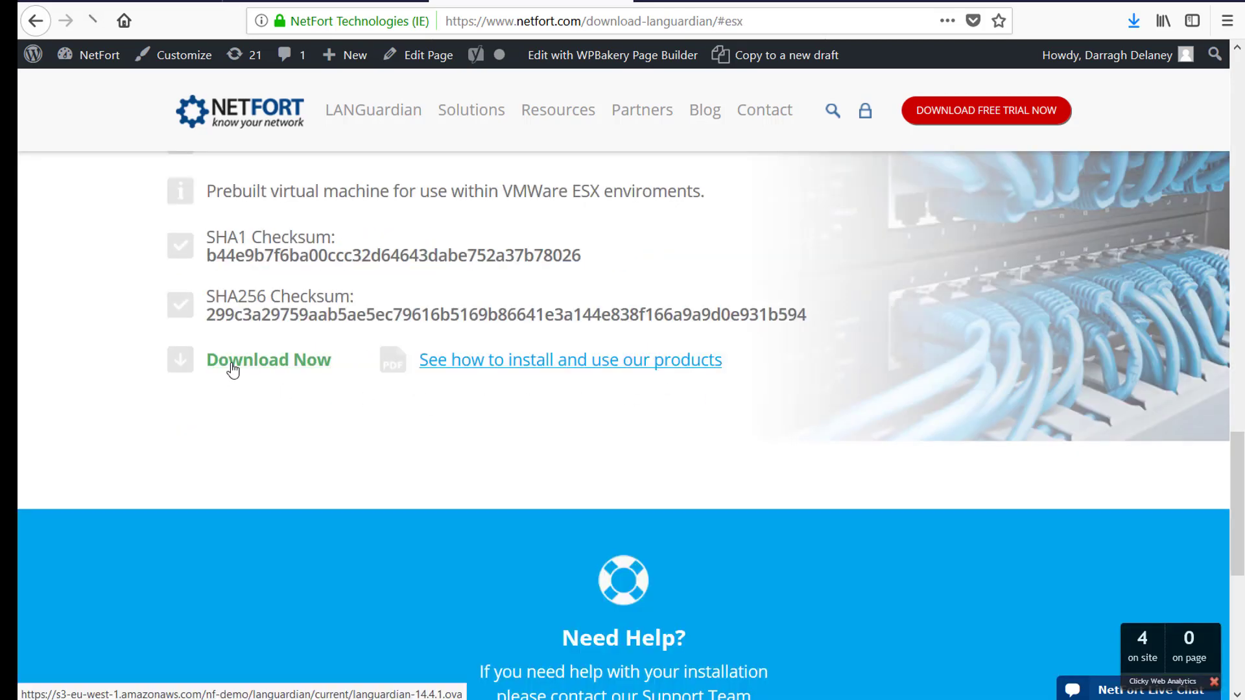
{"action": "left_click", "coordinate": [269, 360]}
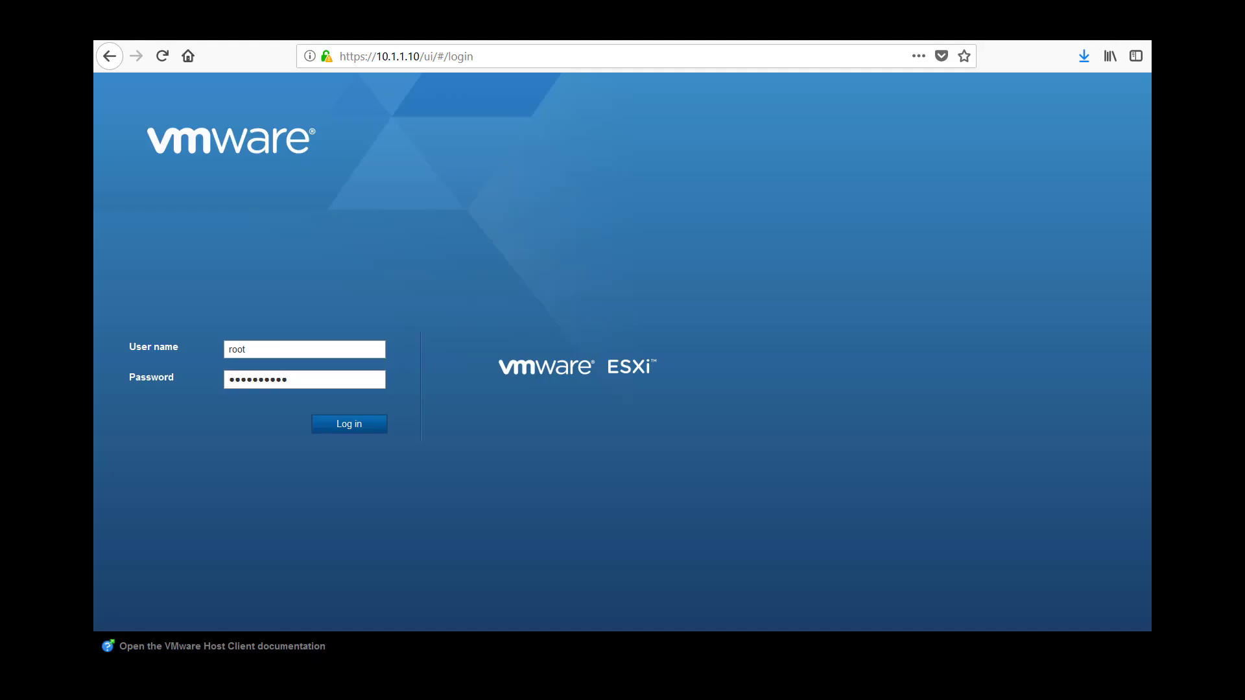
{"action": "mouse_move", "coordinate": [442, 476]}
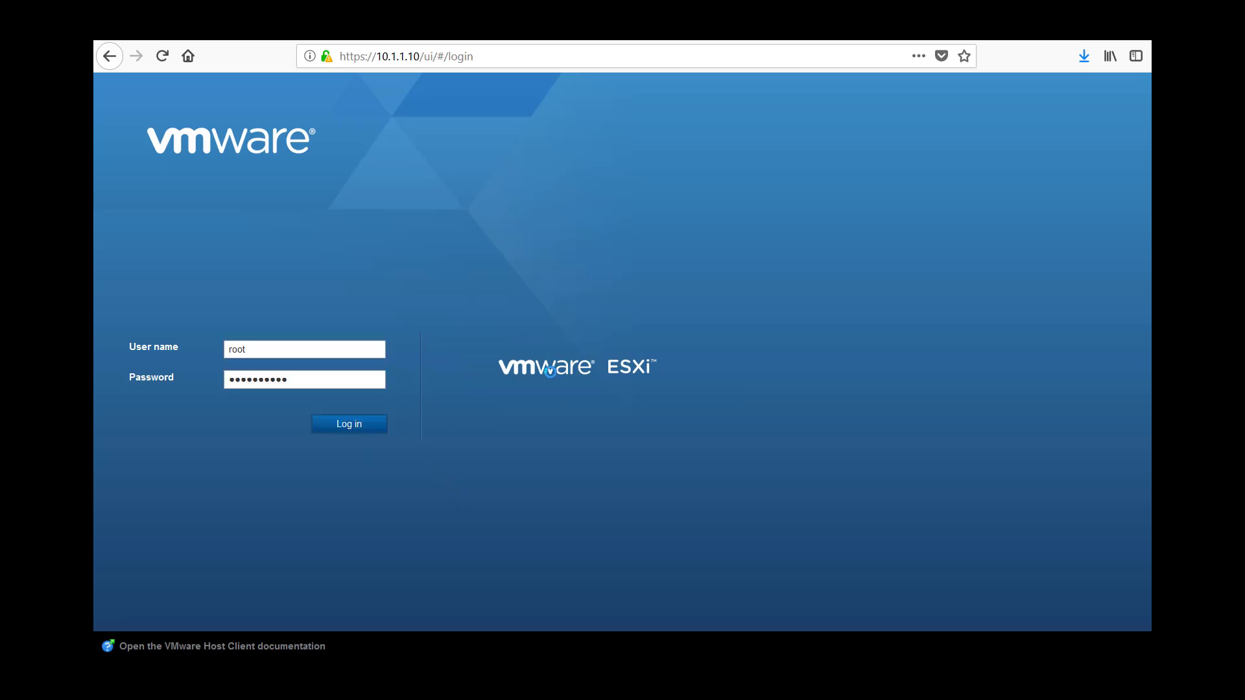
Log in to the delyESX host as root.
{"action": "left_click", "coordinate": [348, 423]}
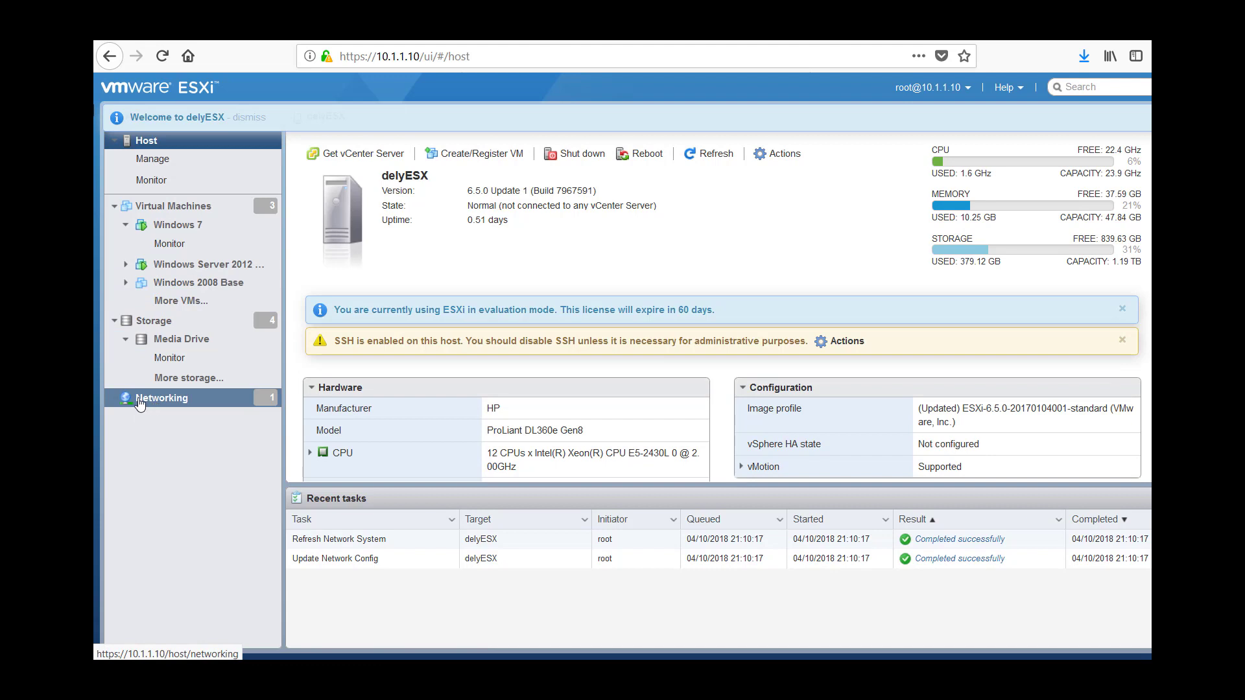
Draft a new port group named Monitoring Group on vSwitch0.
{"action": "left_click", "coordinate": [162, 398]}
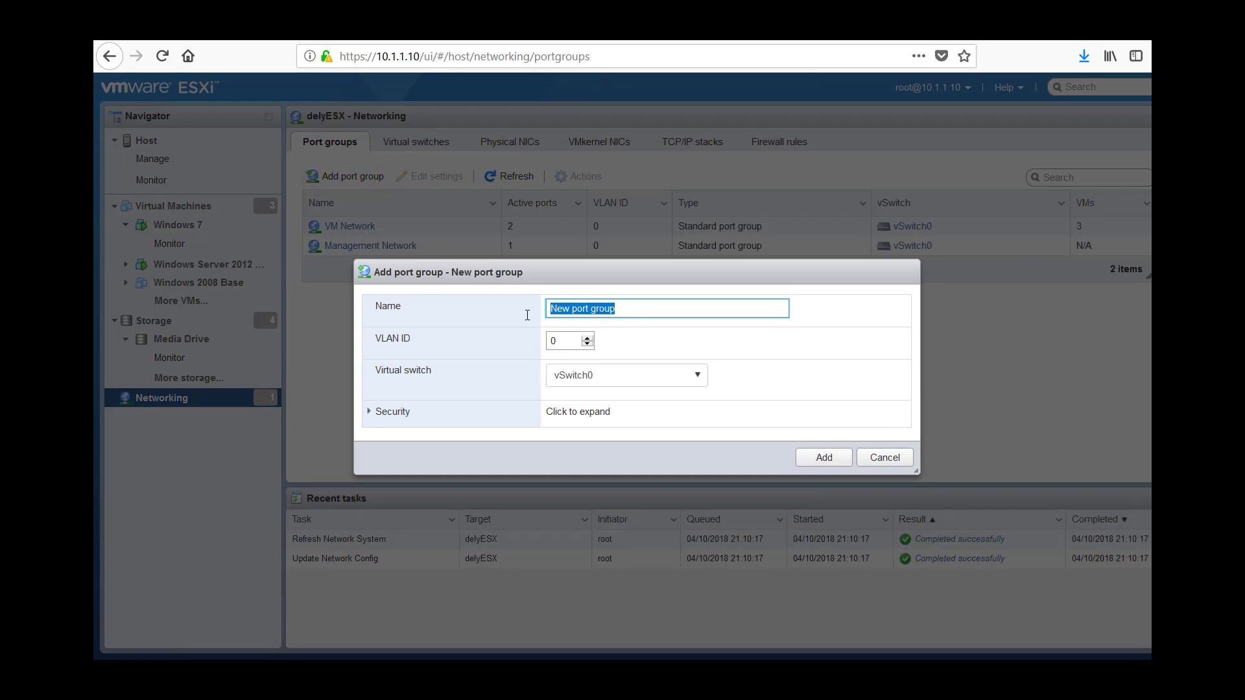
{"action": "mouse_move", "coordinate": [662, 351]}
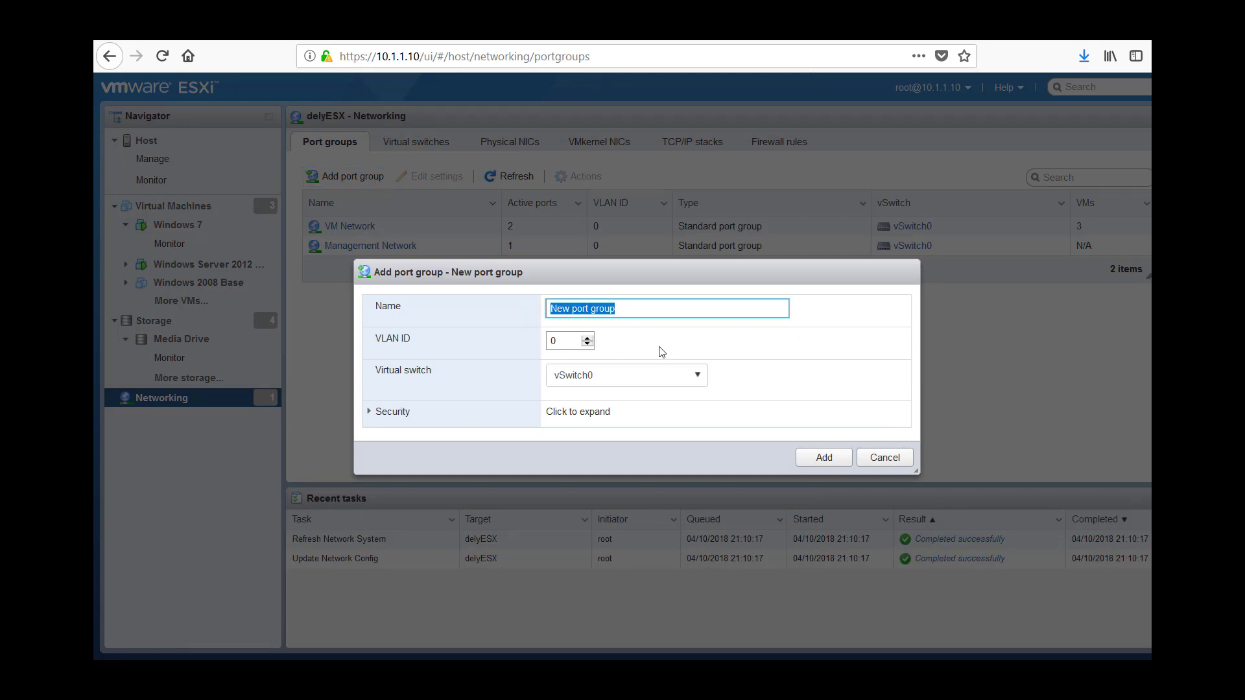
{"action": "type", "text": "Monitori"}
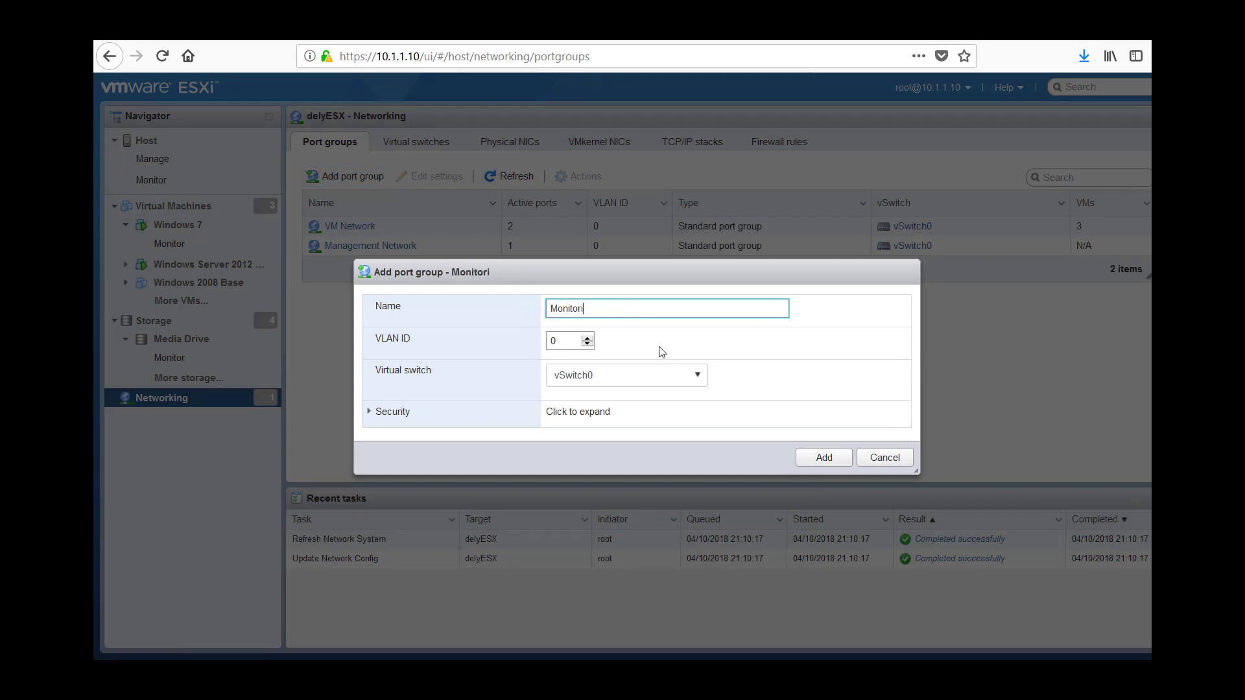
{"action": "type", "text": "ng Group"}
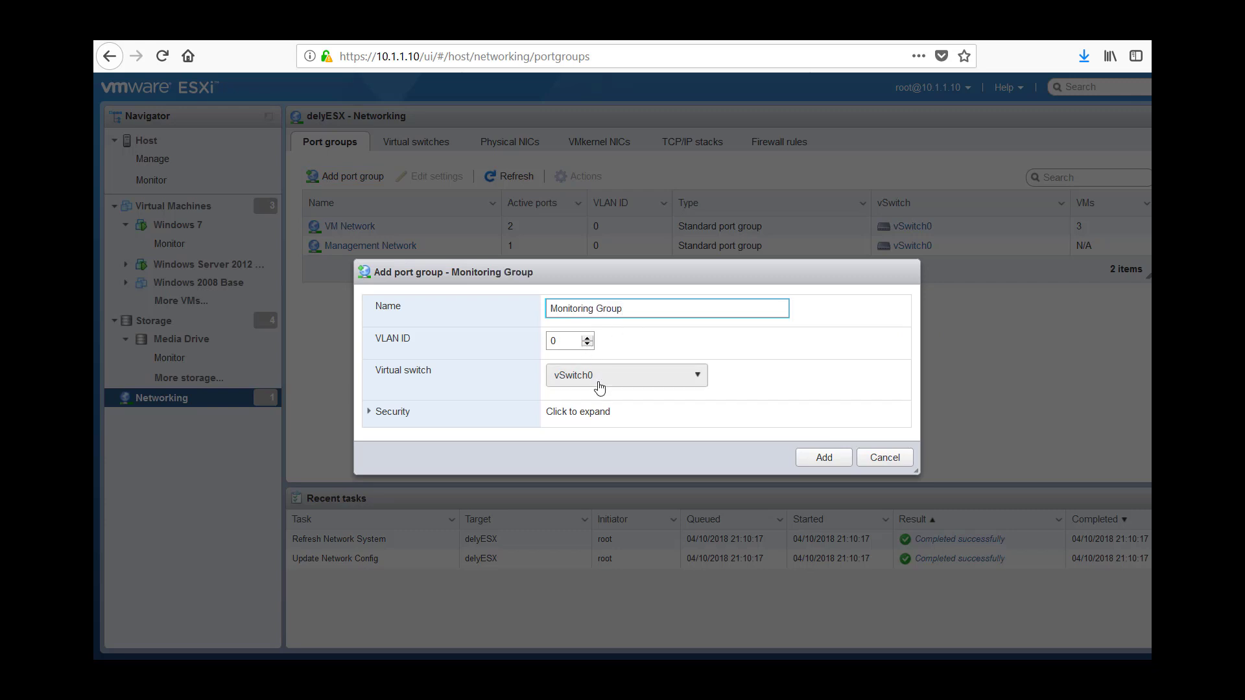
{"action": "left_click", "coordinate": [626, 375]}
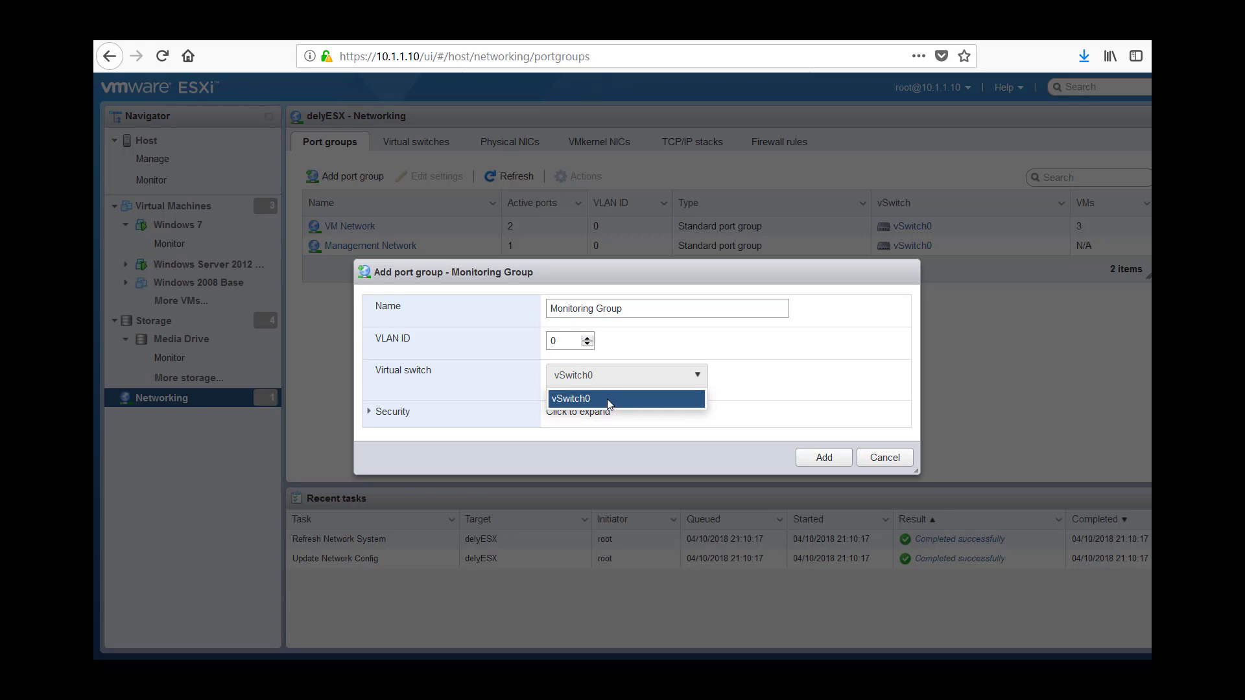
{"action": "left_click", "coordinate": [623, 374]}
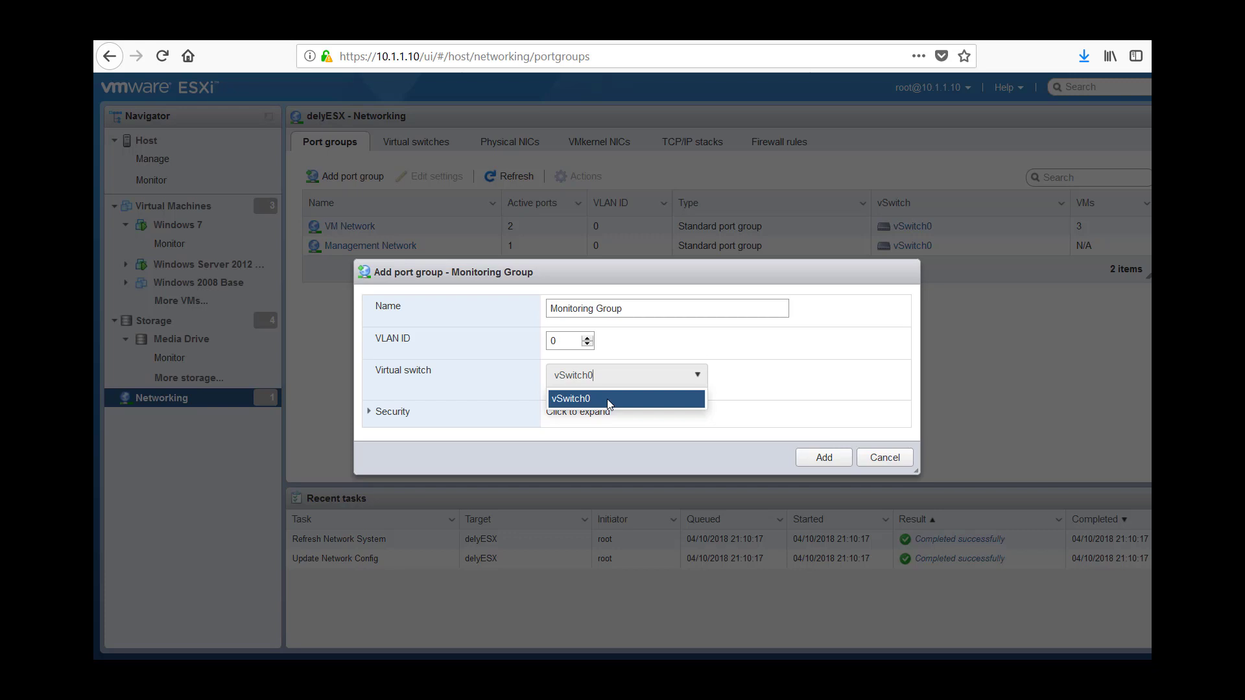
{"action": "left_click", "coordinate": [571, 397]}
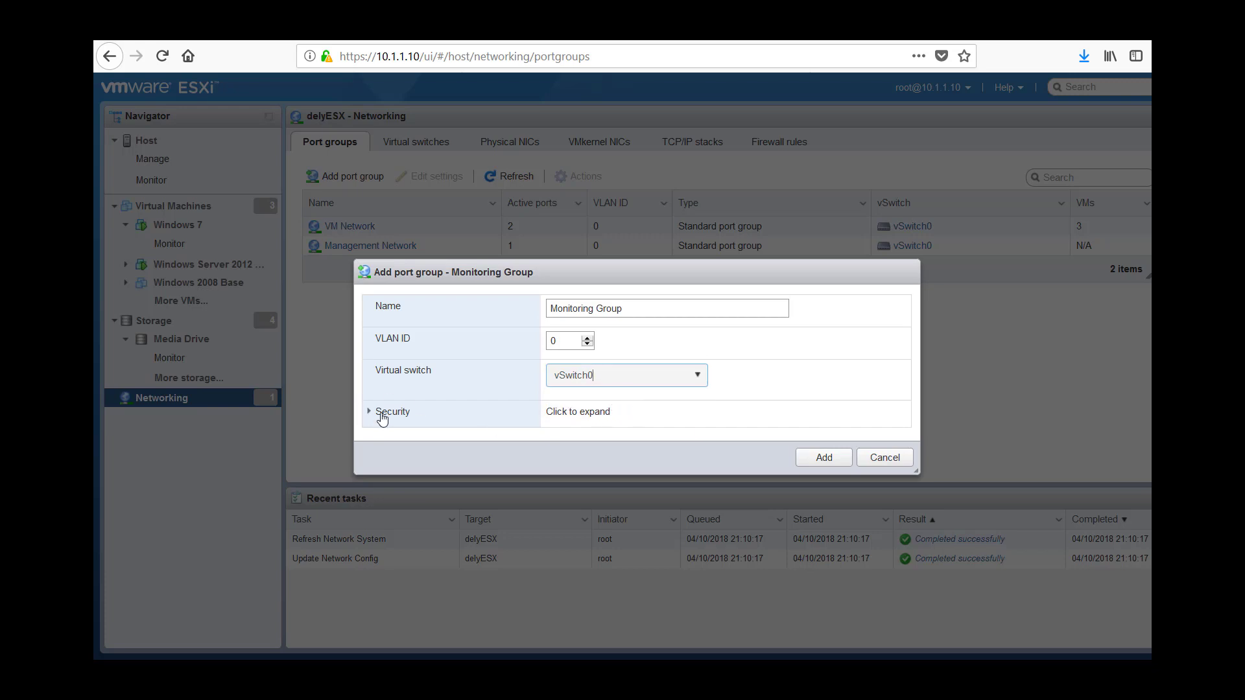
Set promiscuous mode to Accept and add the Monitoring Group port group.
{"action": "left_click", "coordinate": [391, 411]}
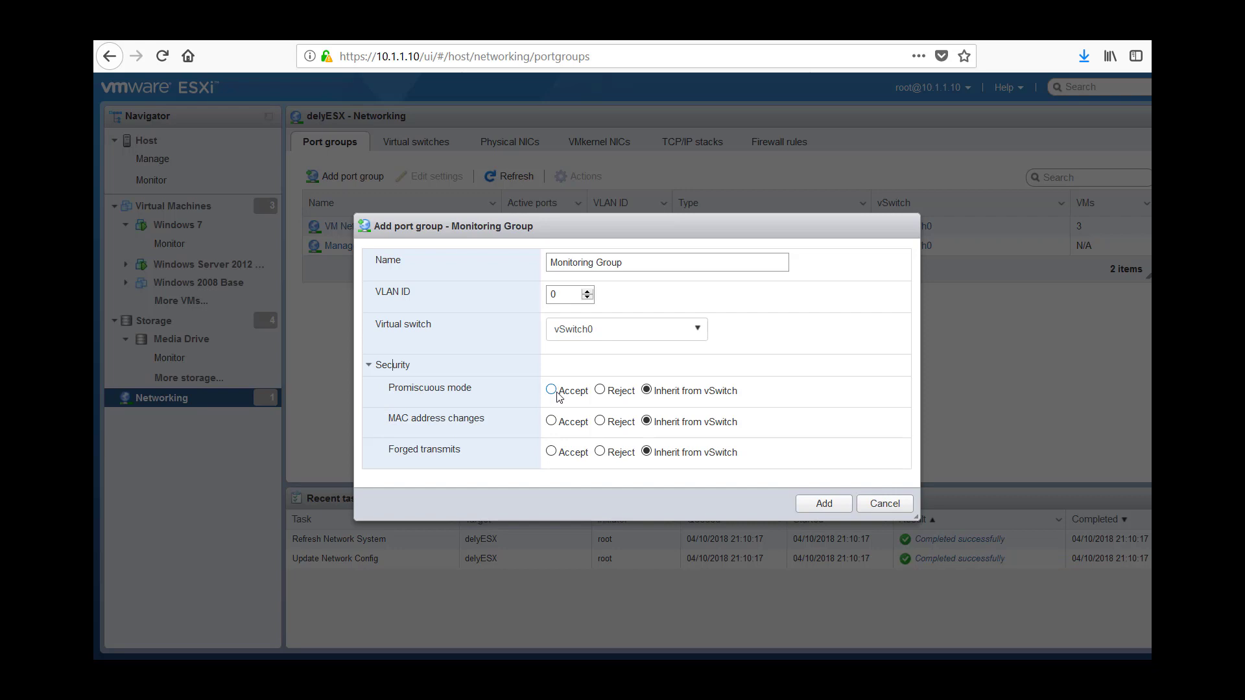
{"action": "left_click", "coordinate": [552, 390]}
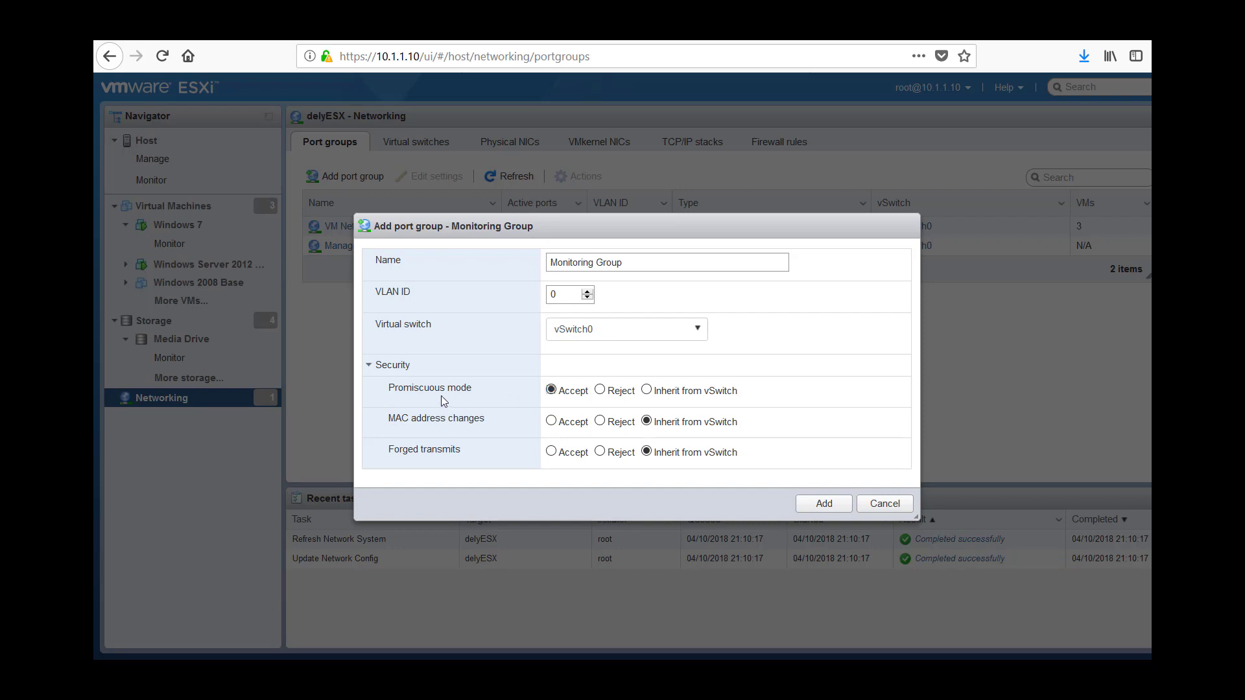
{"action": "mouse_move", "coordinate": [427, 383]}
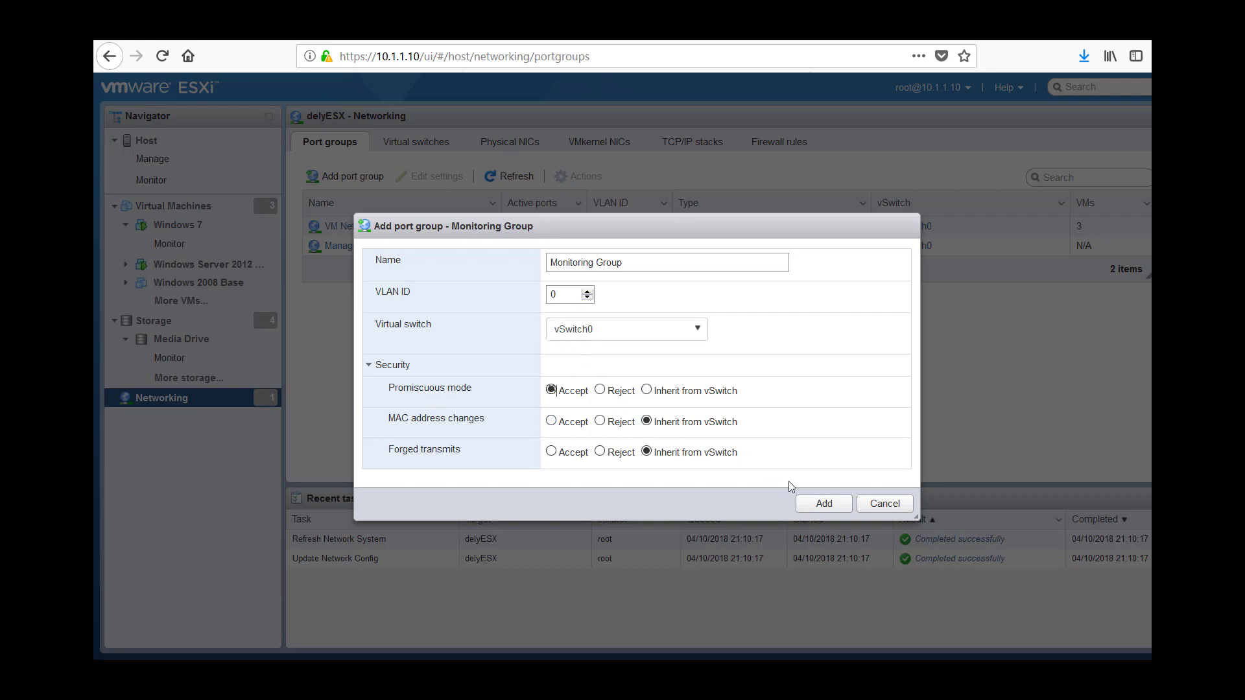
{"action": "left_click", "coordinate": [823, 503]}
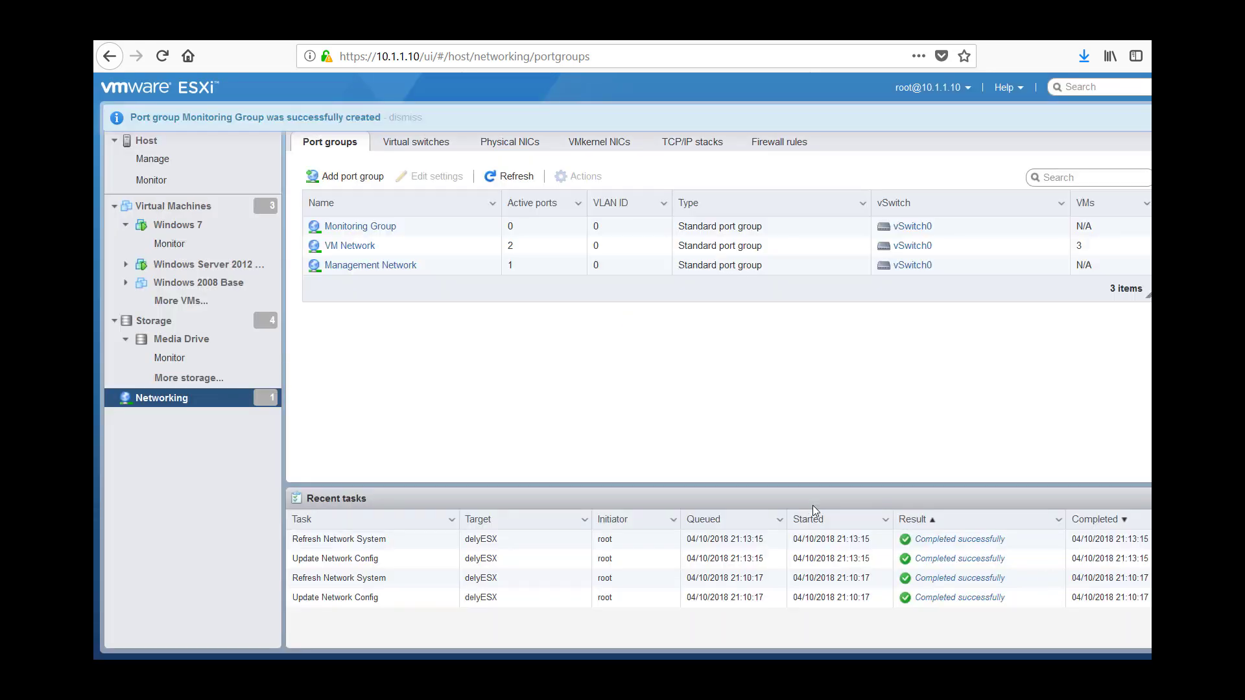
{"action": "mouse_move", "coordinate": [667, 327]}
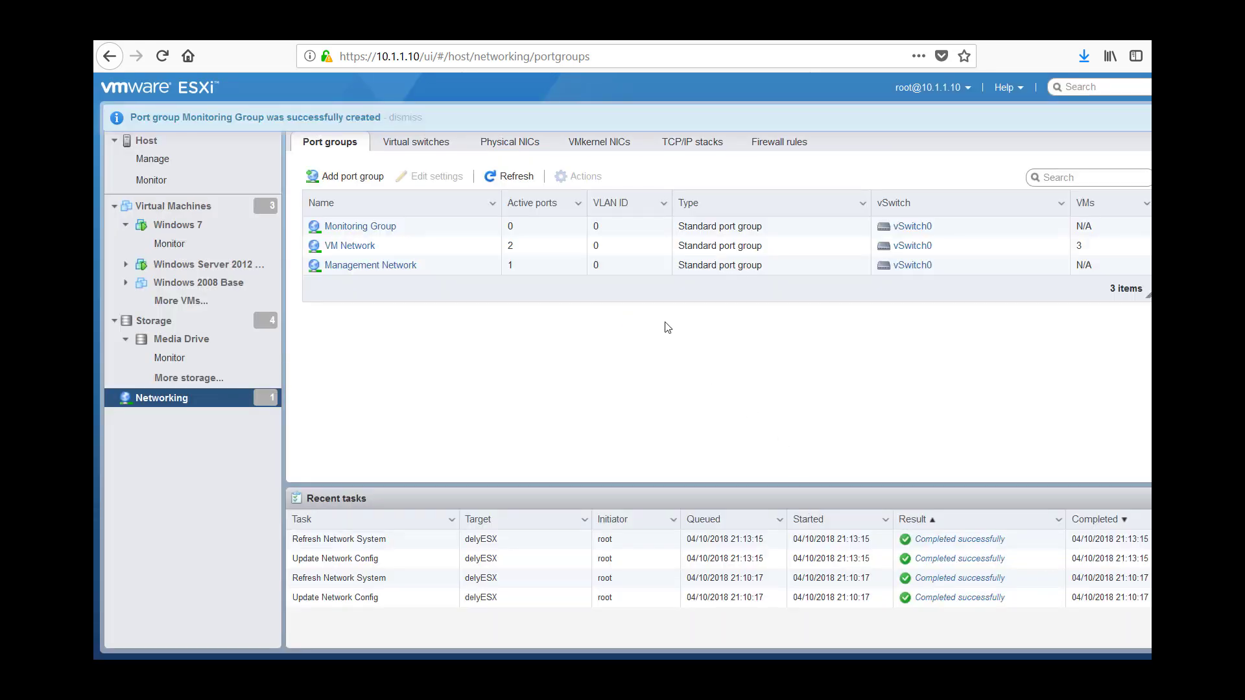
{"action": "mouse_move", "coordinate": [262, 200]}
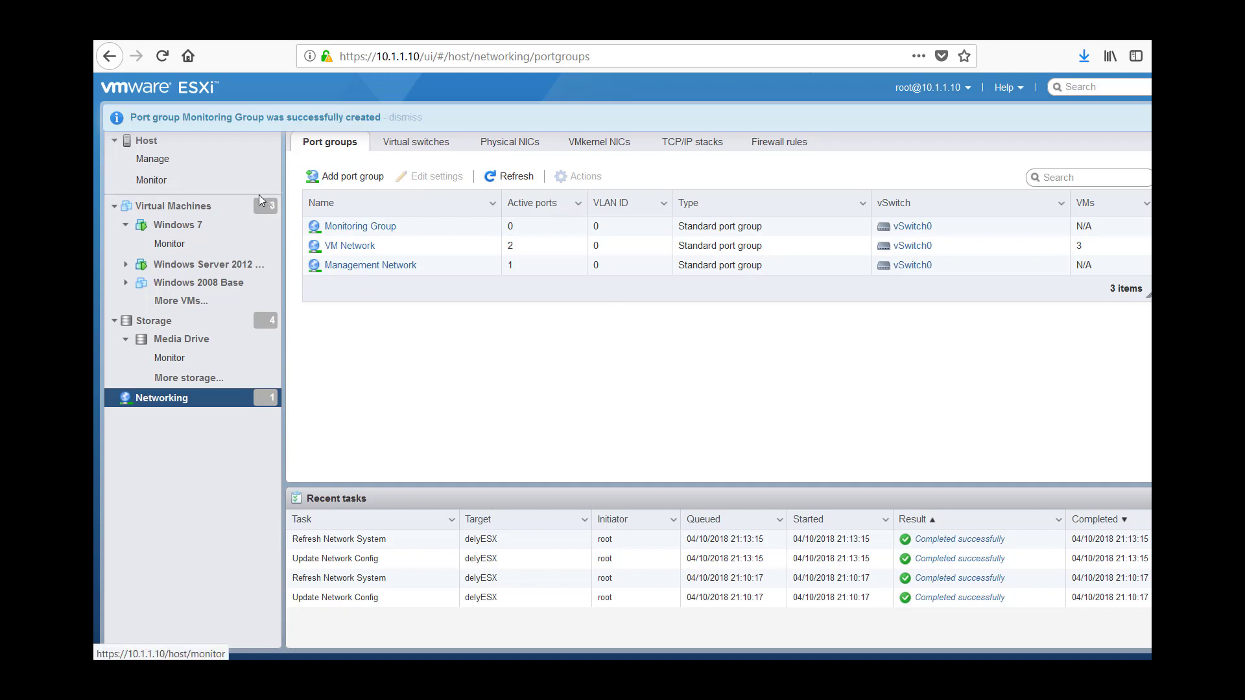
Start an OVF/OVA virtual machine deployment named LANGuardian.
{"action": "left_click", "coordinate": [171, 205]}
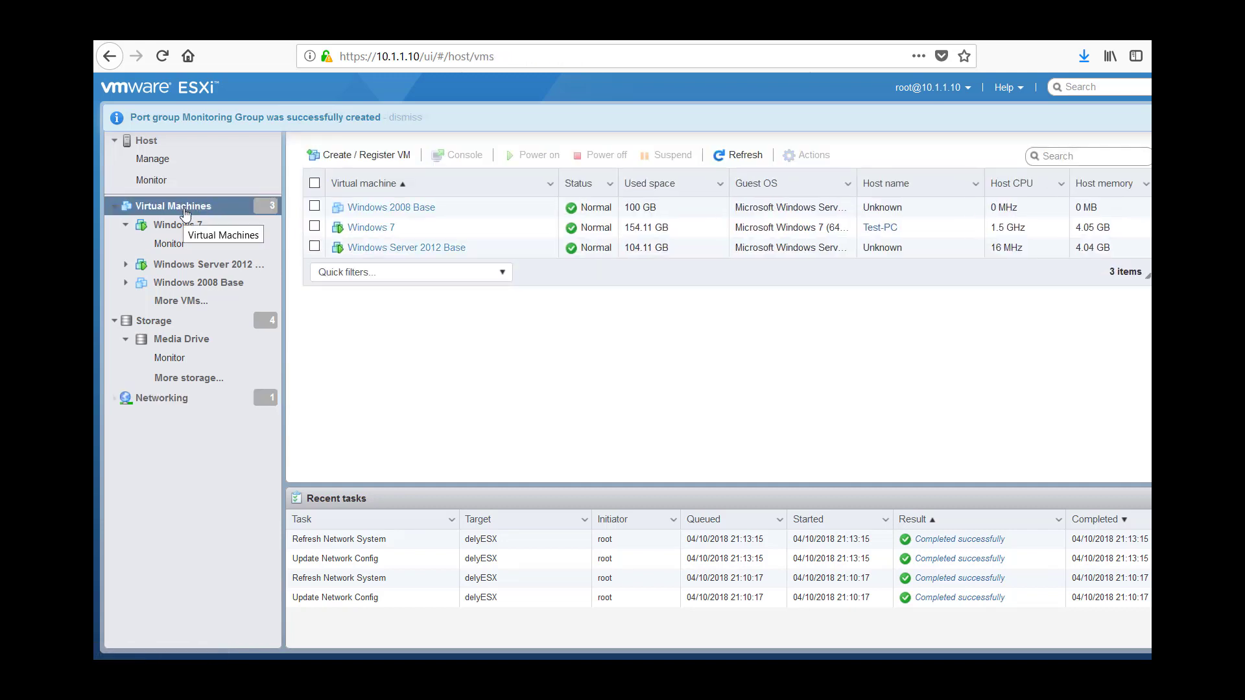
{"action": "mouse_move", "coordinate": [376, 155]}
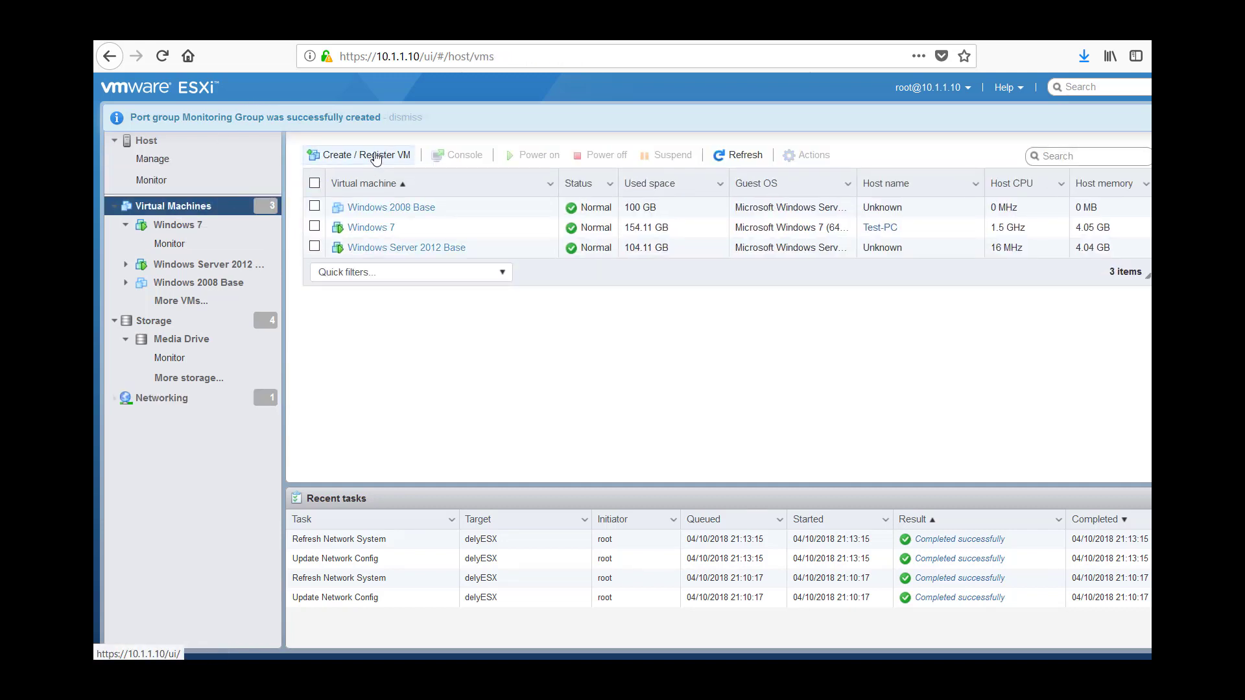
{"action": "left_click", "coordinate": [366, 155]}
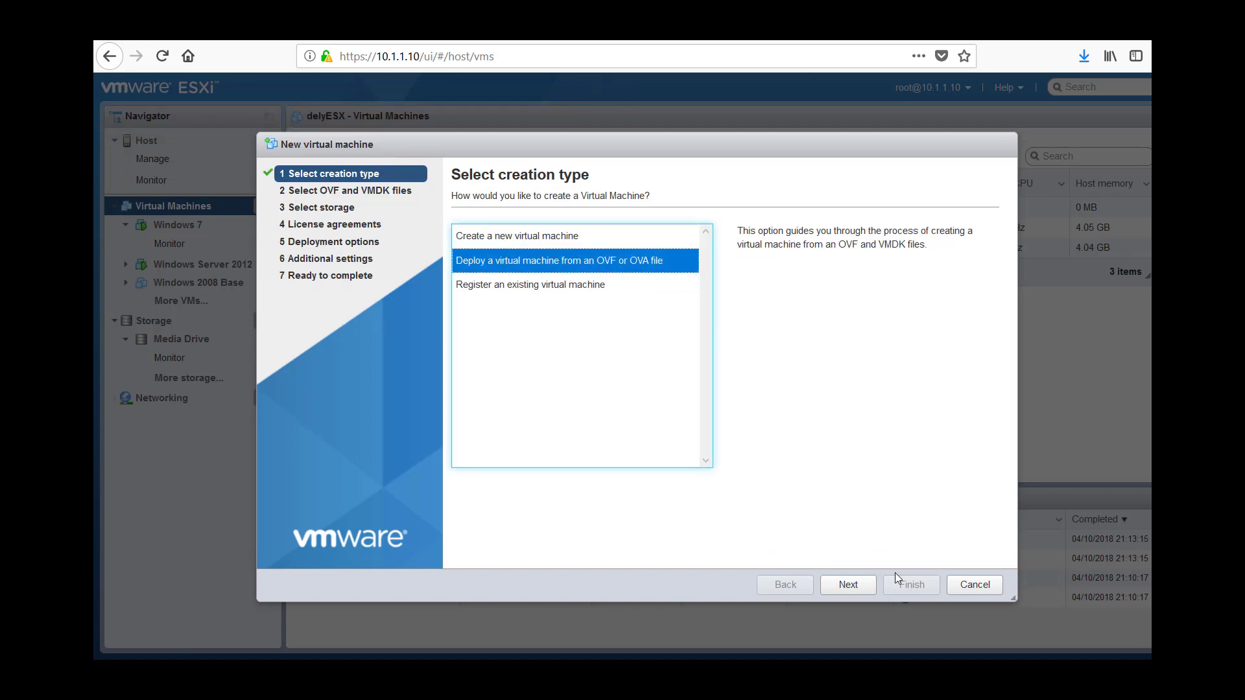
{"action": "left_click", "coordinate": [848, 584]}
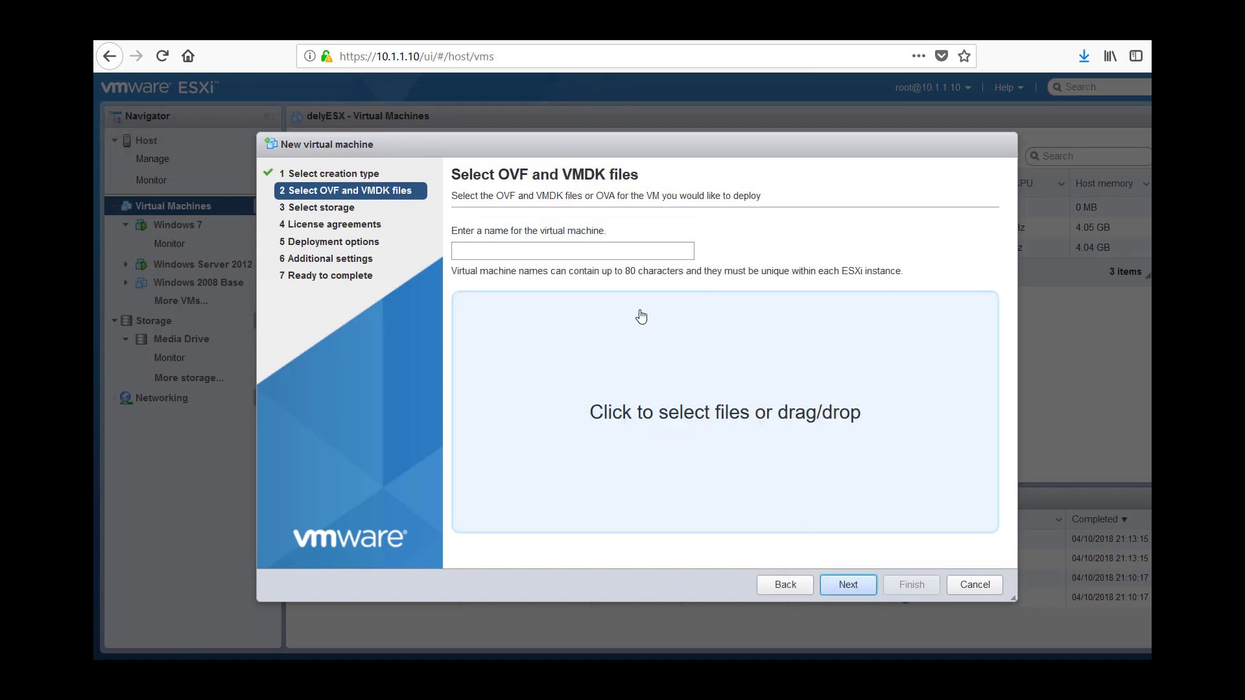
{"action": "type", "text": "LAN"}
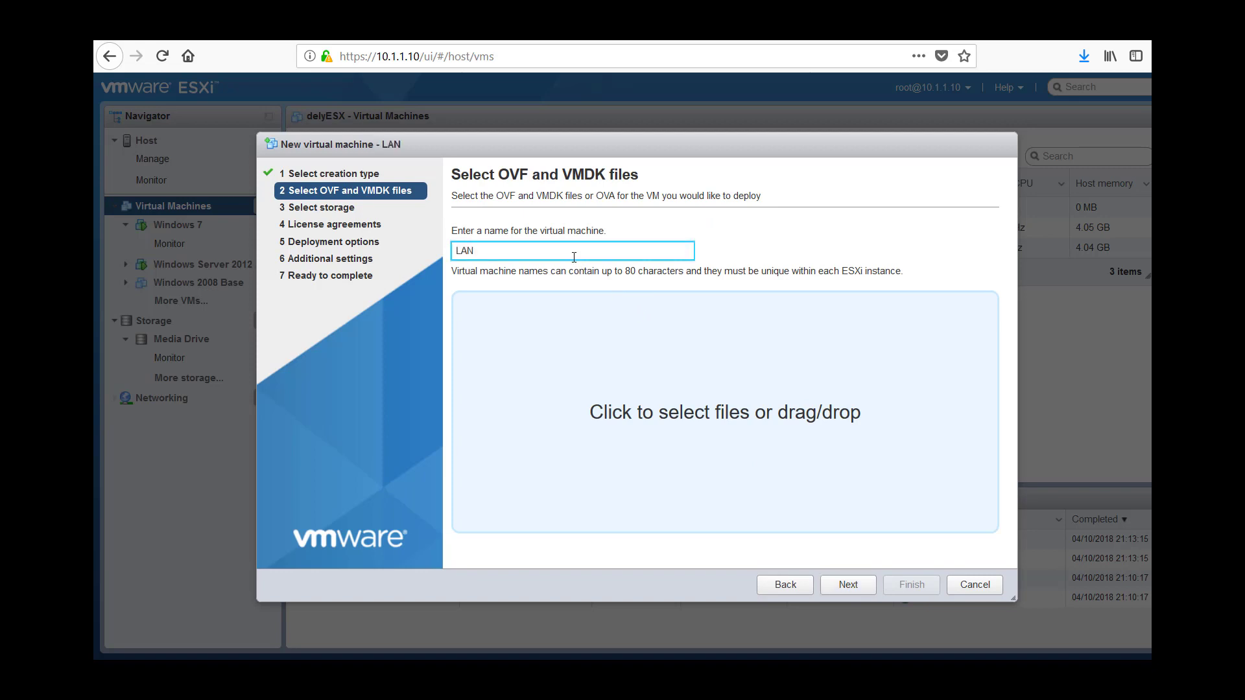
{"action": "type", "text": "Guardian"}
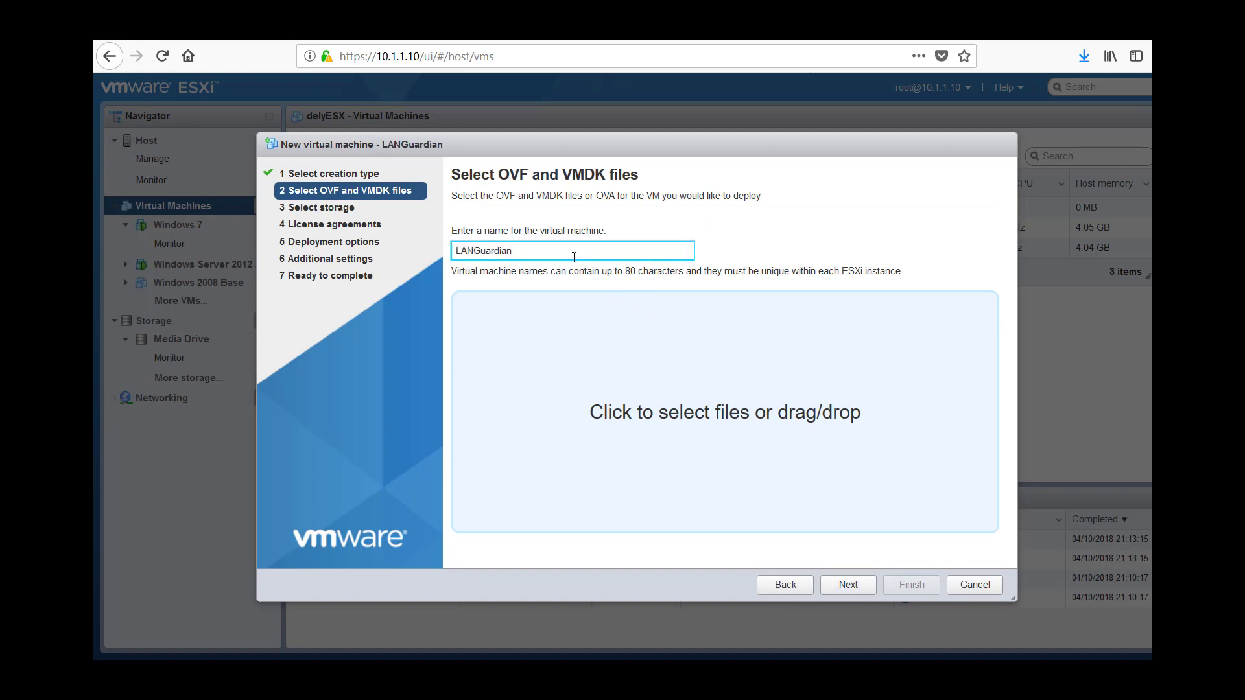
{"action": "left_click", "coordinate": [848, 584]}
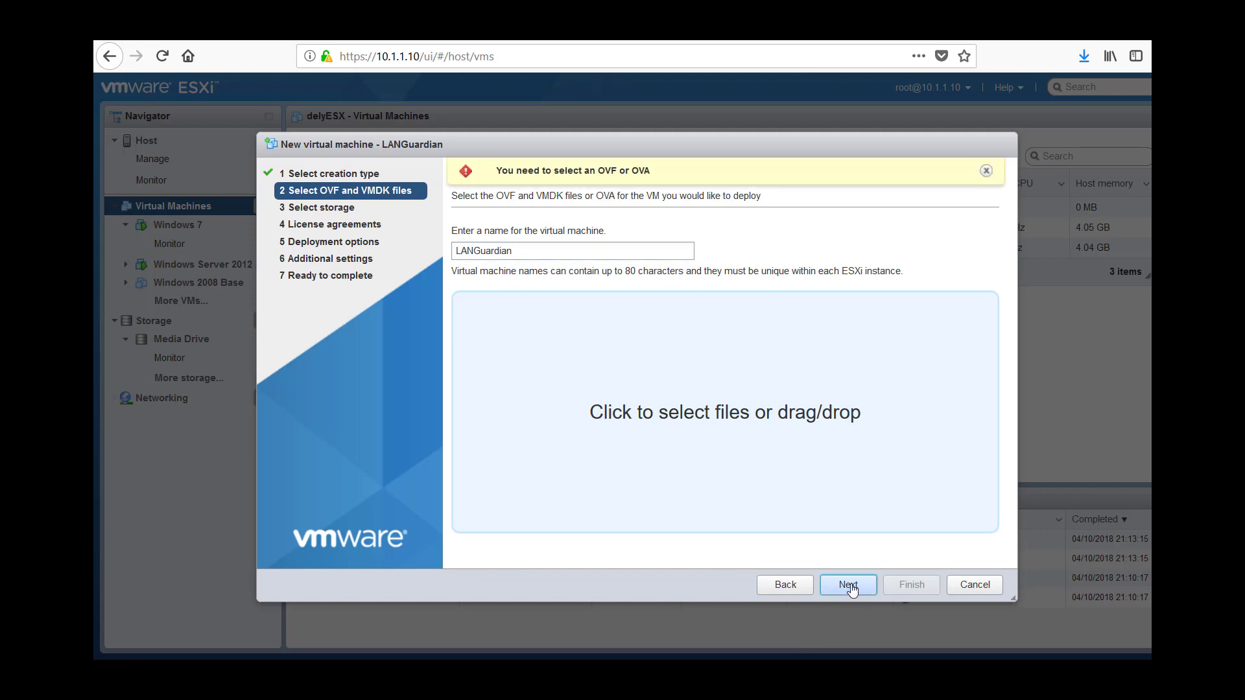
Attach languardian-14.4.1.ova and store the VM on the VM Drive datastore.
{"action": "left_click", "coordinate": [724, 413]}
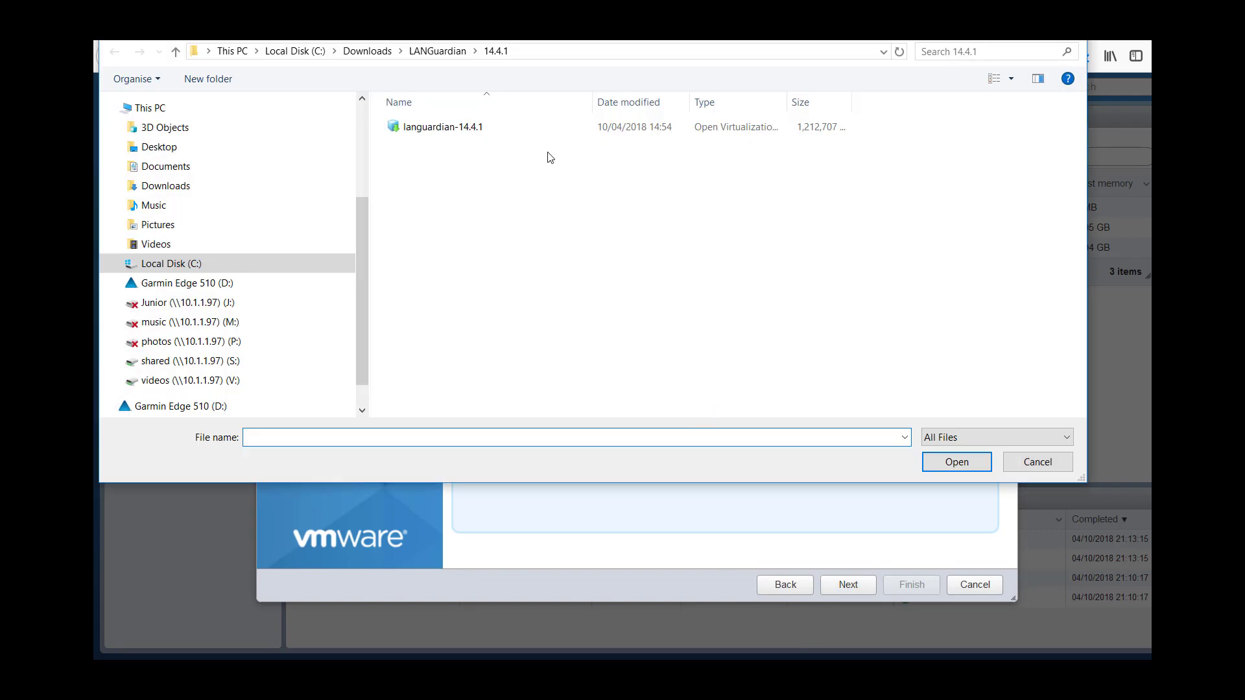
{"action": "left_click", "coordinate": [443, 127]}
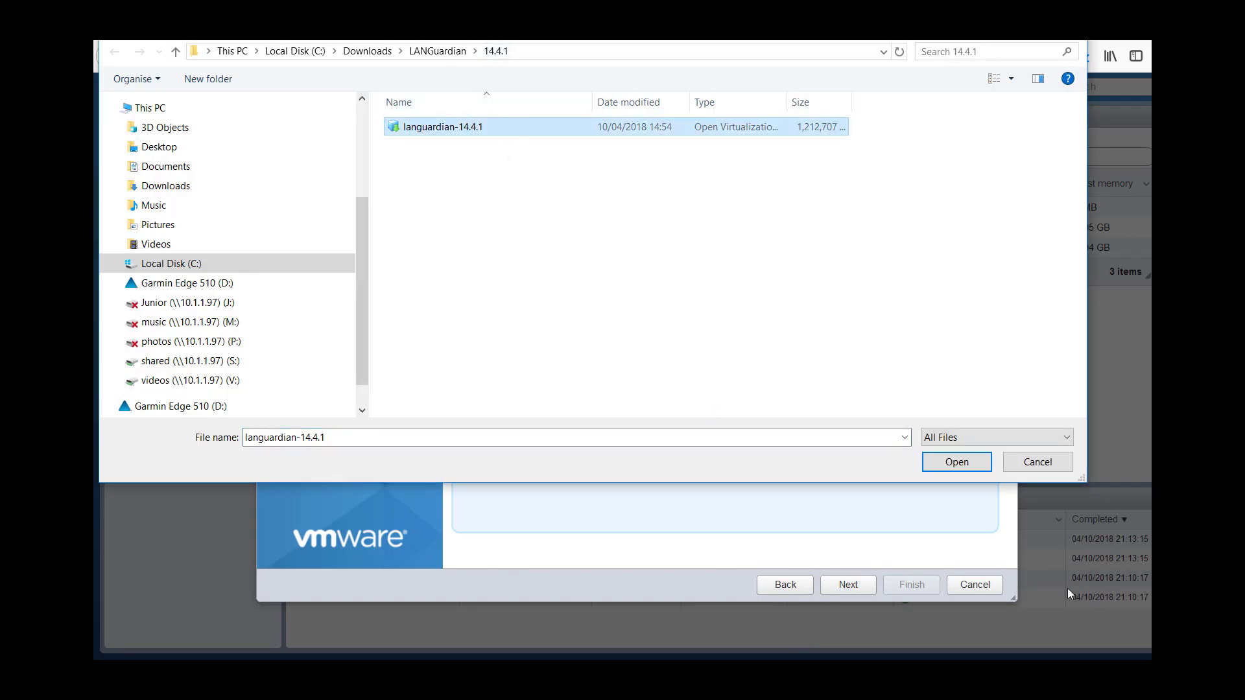
{"action": "left_click", "coordinate": [955, 462]}
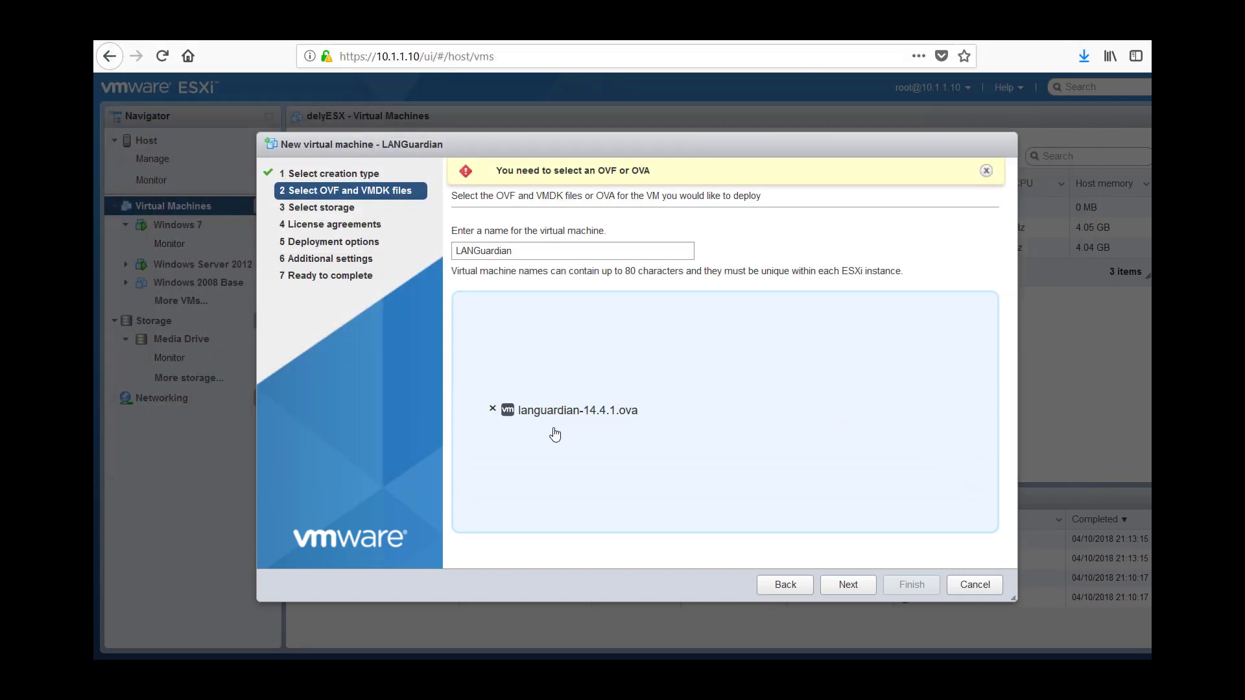
{"action": "left_click", "coordinate": [847, 585]}
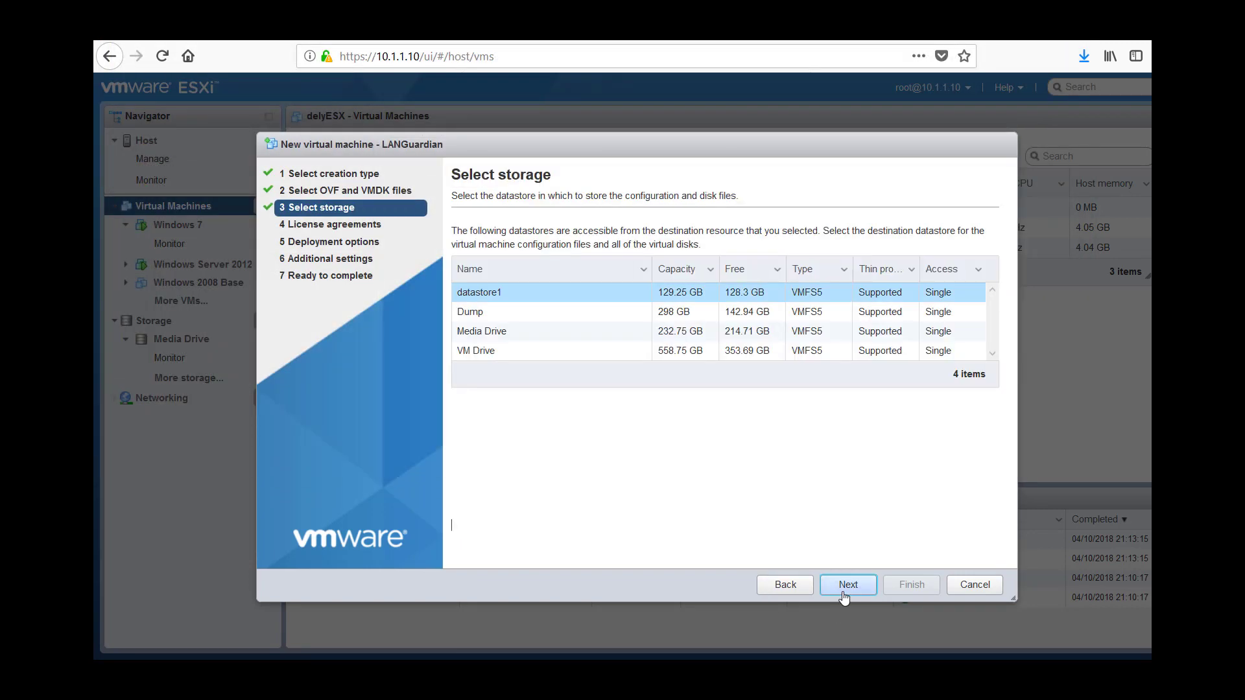
{"action": "mouse_move", "coordinate": [490, 311]}
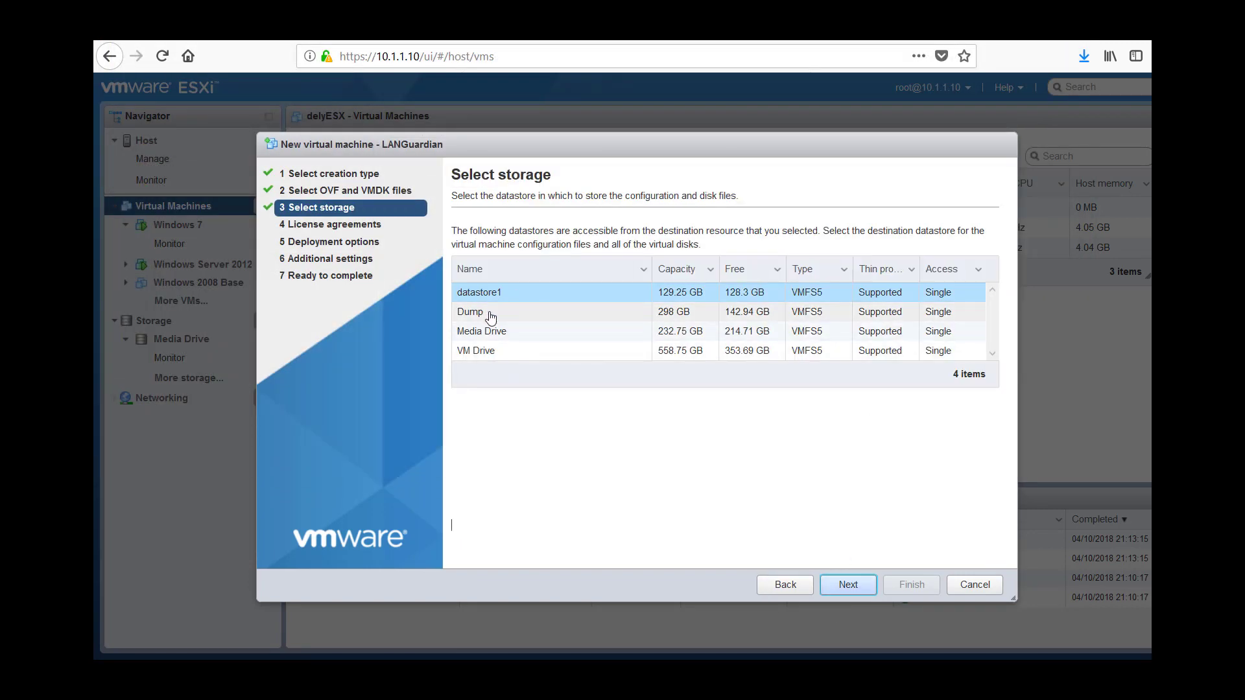
{"action": "left_click", "coordinate": [474, 350]}
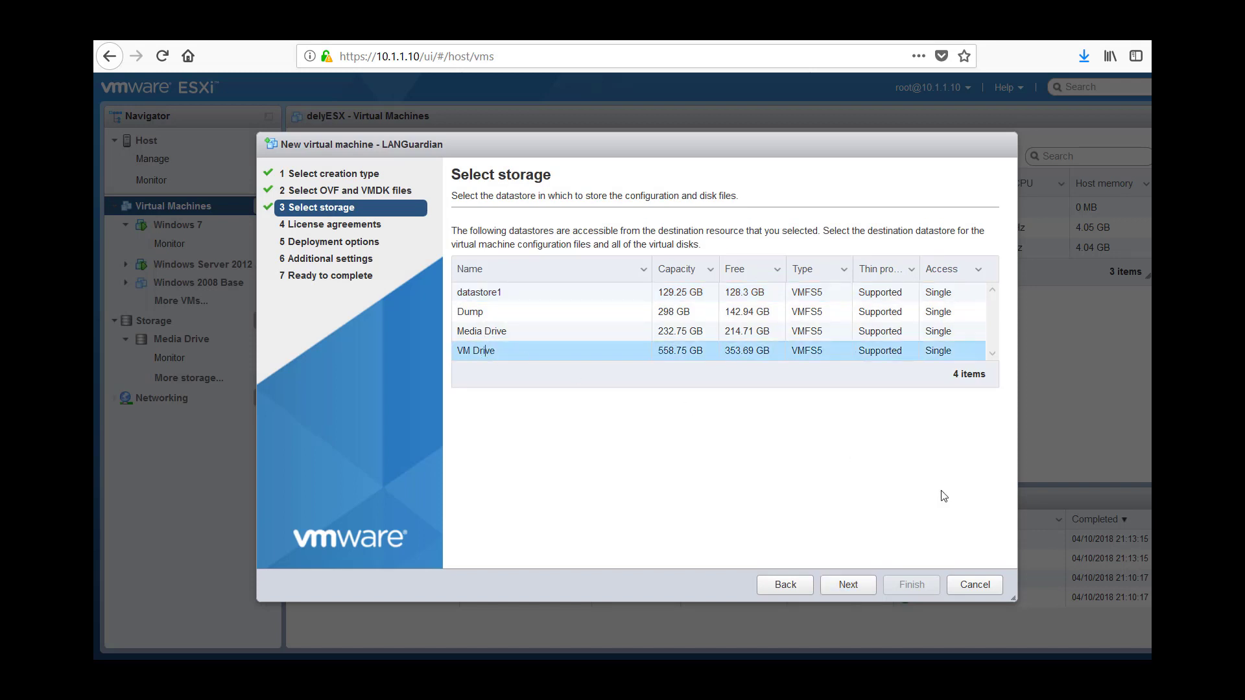
{"action": "left_click", "coordinate": [848, 584]}
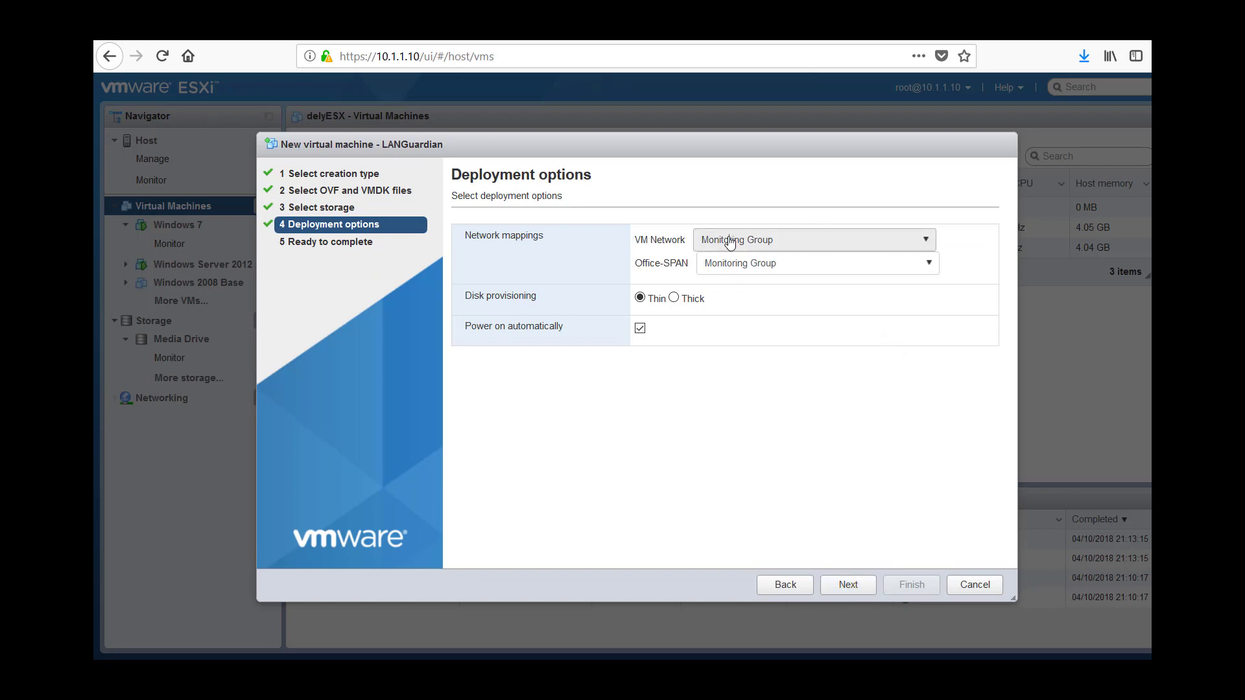
Map VM Network to VM Network, keeping Office-SPAN on Monitoring Group with thin provisioning.
{"action": "left_click", "coordinate": [810, 239]}
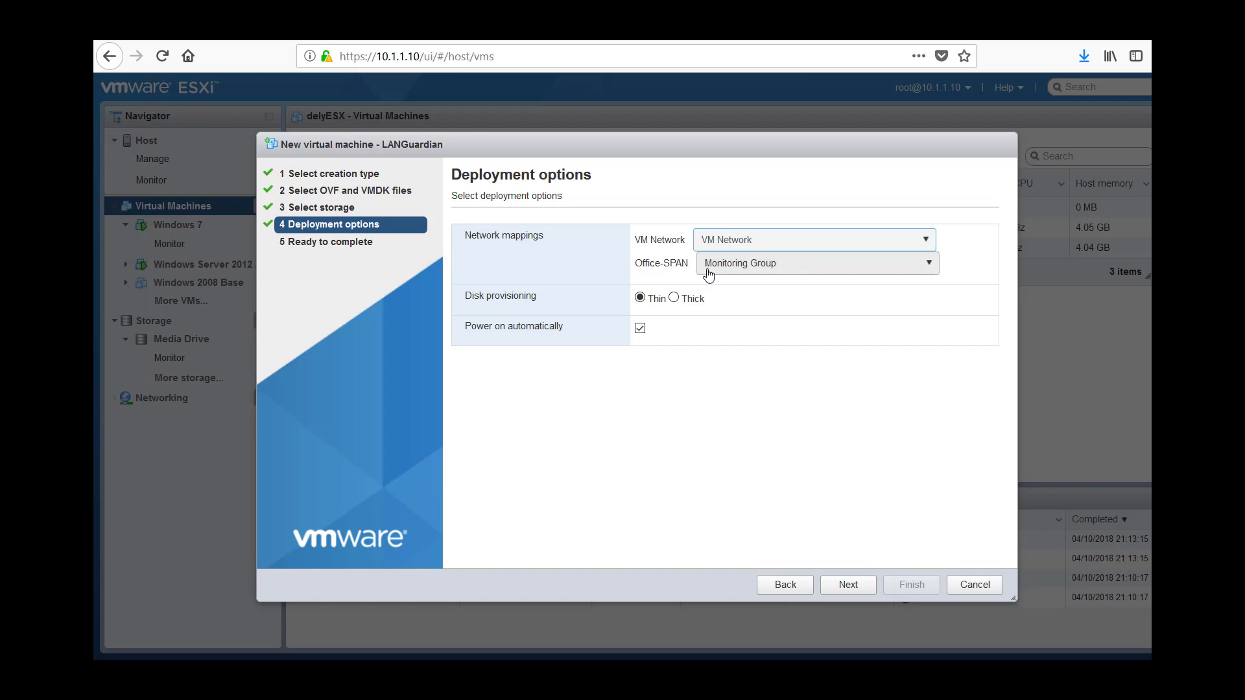
{"action": "mouse_move", "coordinate": [734, 271]}
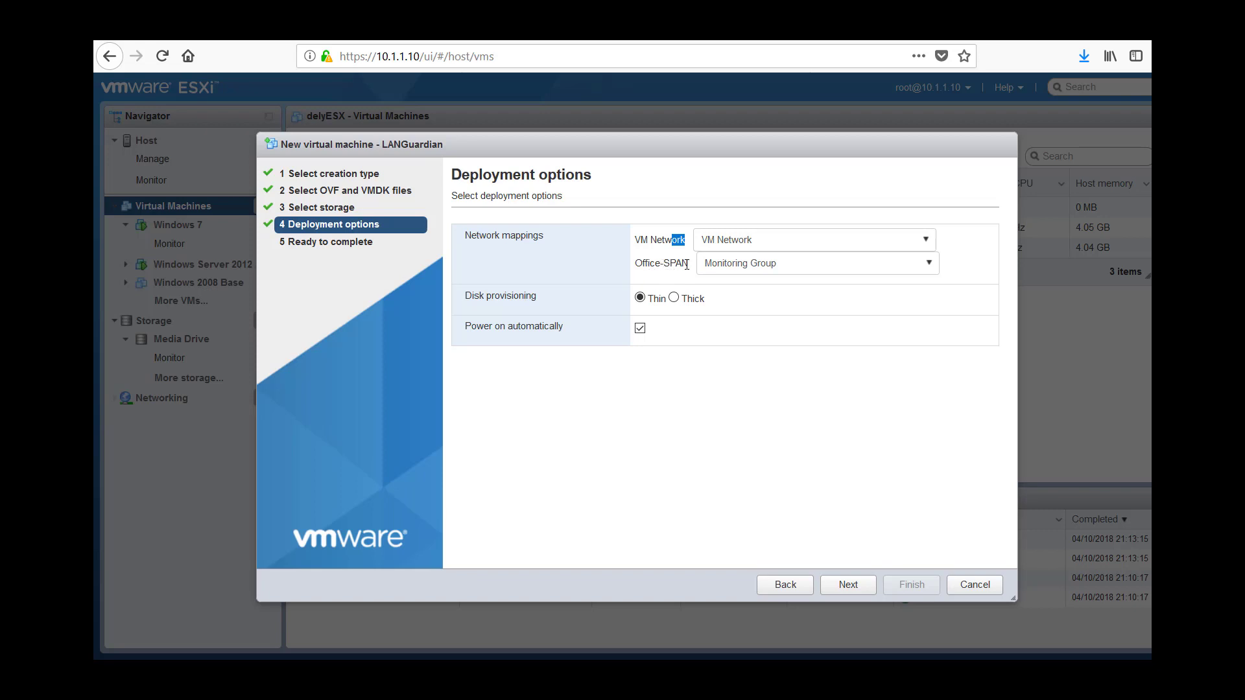
{"action": "mouse_move", "coordinate": [793, 263]}
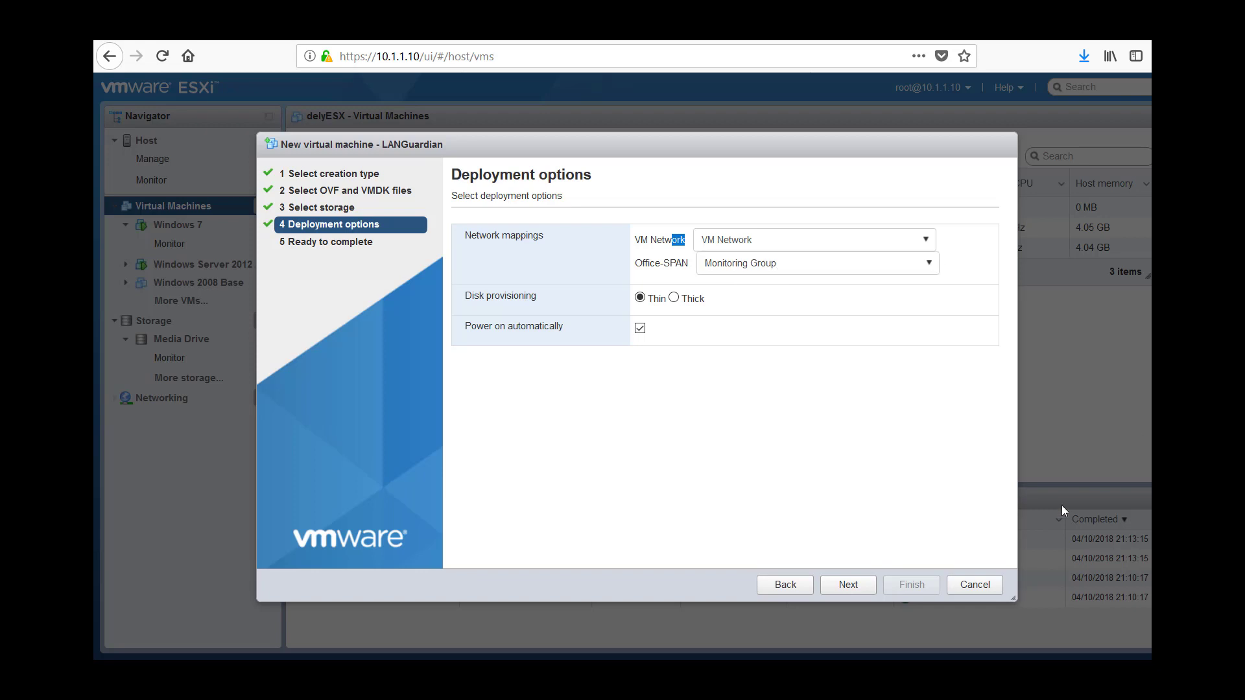
{"action": "mouse_move", "coordinate": [844, 522]}
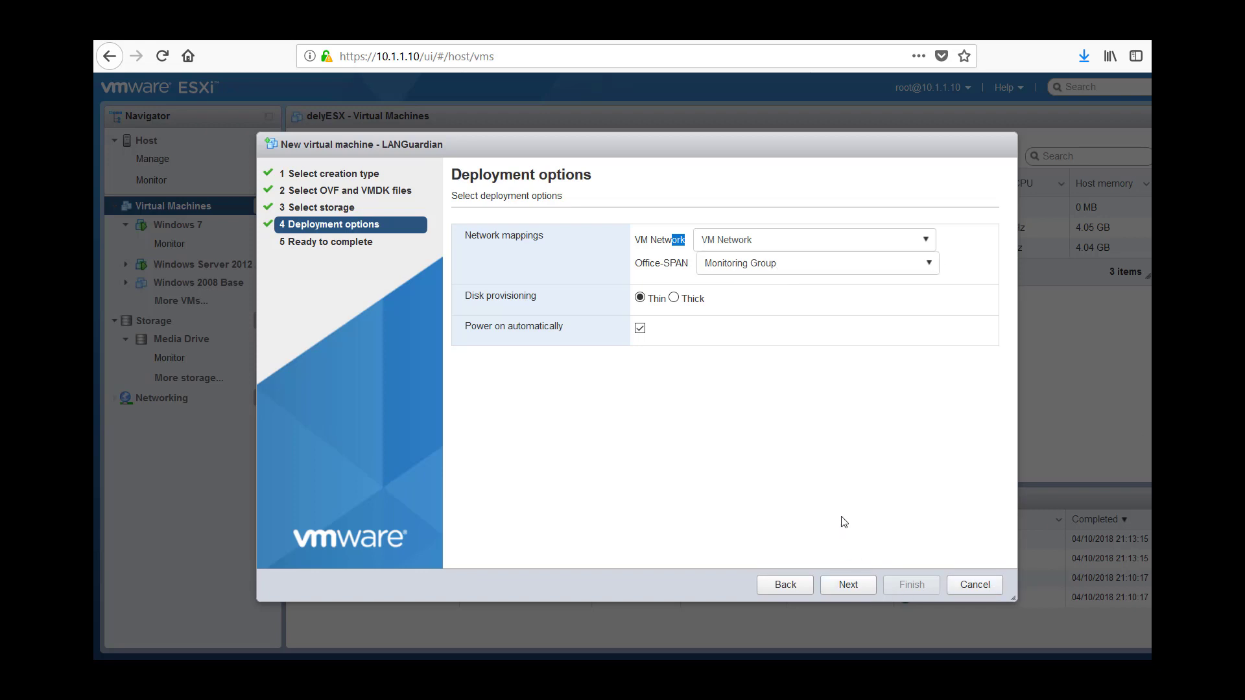
{"action": "mouse_move", "coordinate": [726, 263]}
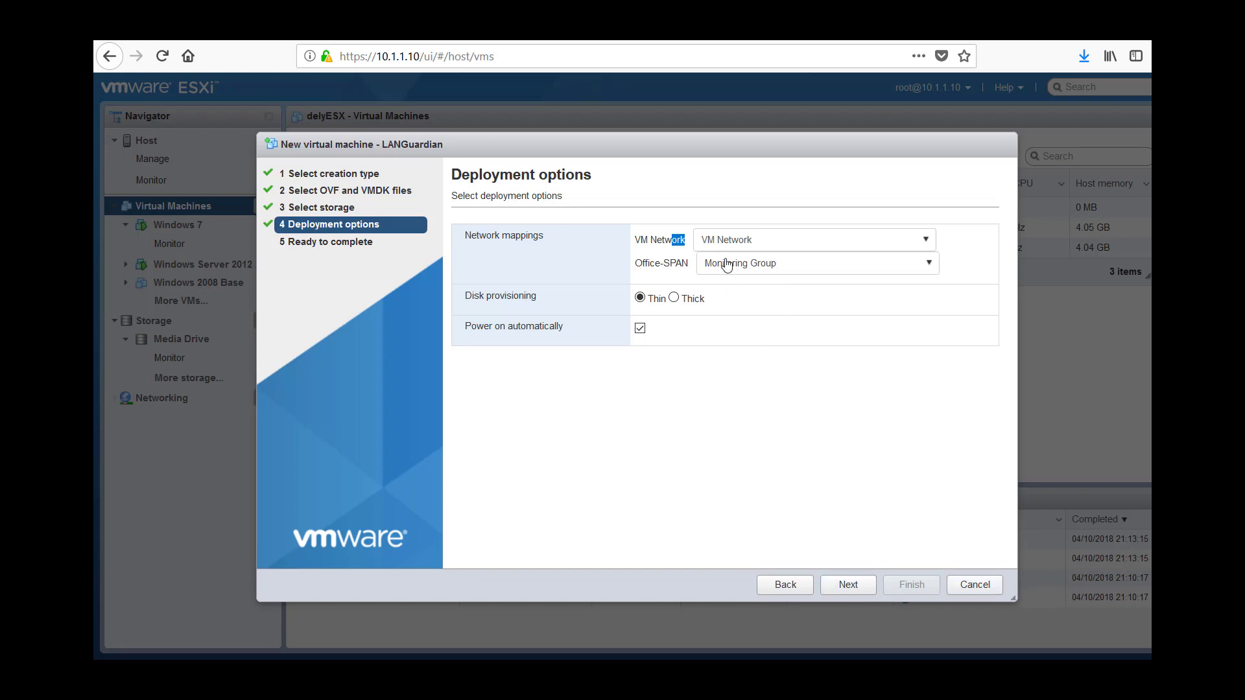
{"action": "mouse_move", "coordinate": [834, 620]}
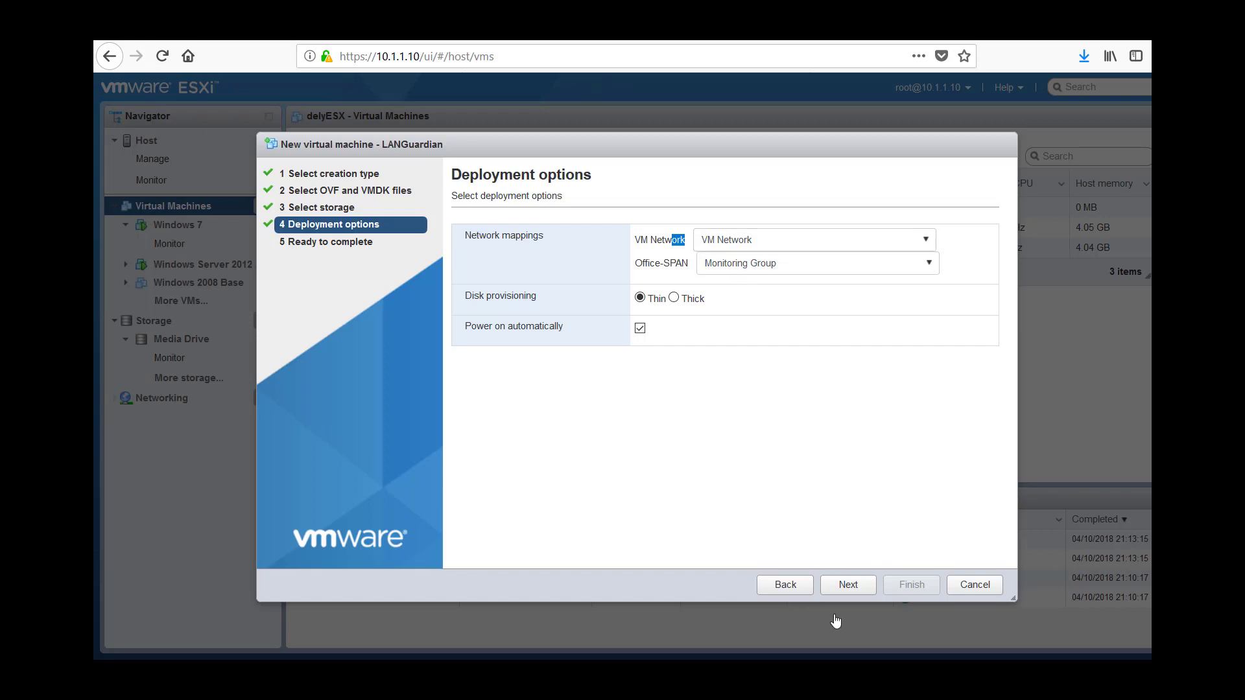
{"action": "left_click", "coordinate": [847, 585]}
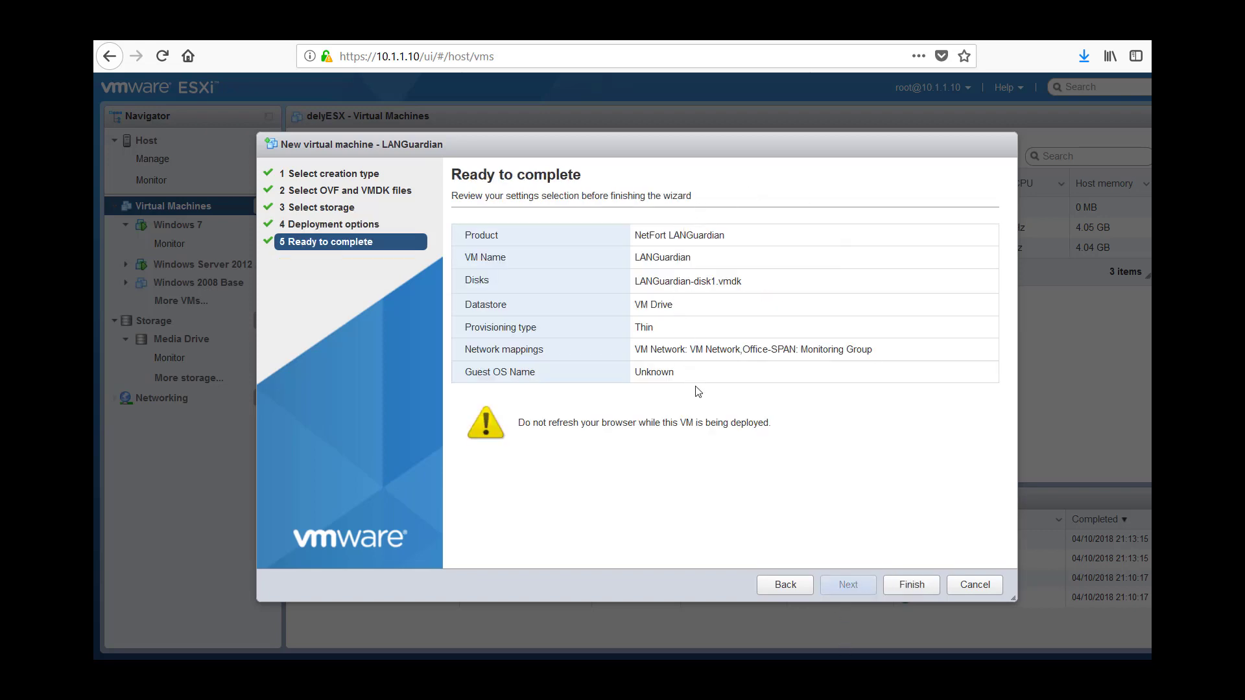
Finish the wizard to import the LANGuardian VM.
{"action": "left_click", "coordinate": [911, 585]}
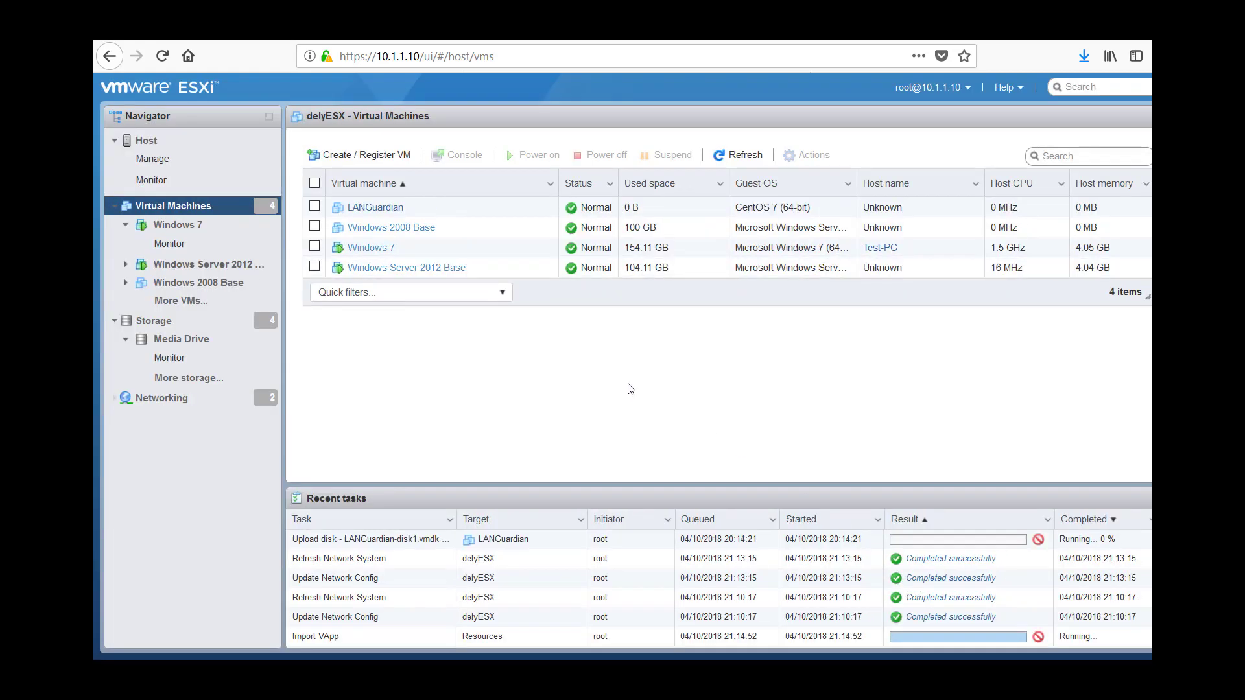
{"action": "mouse_move", "coordinate": [824, 534]}
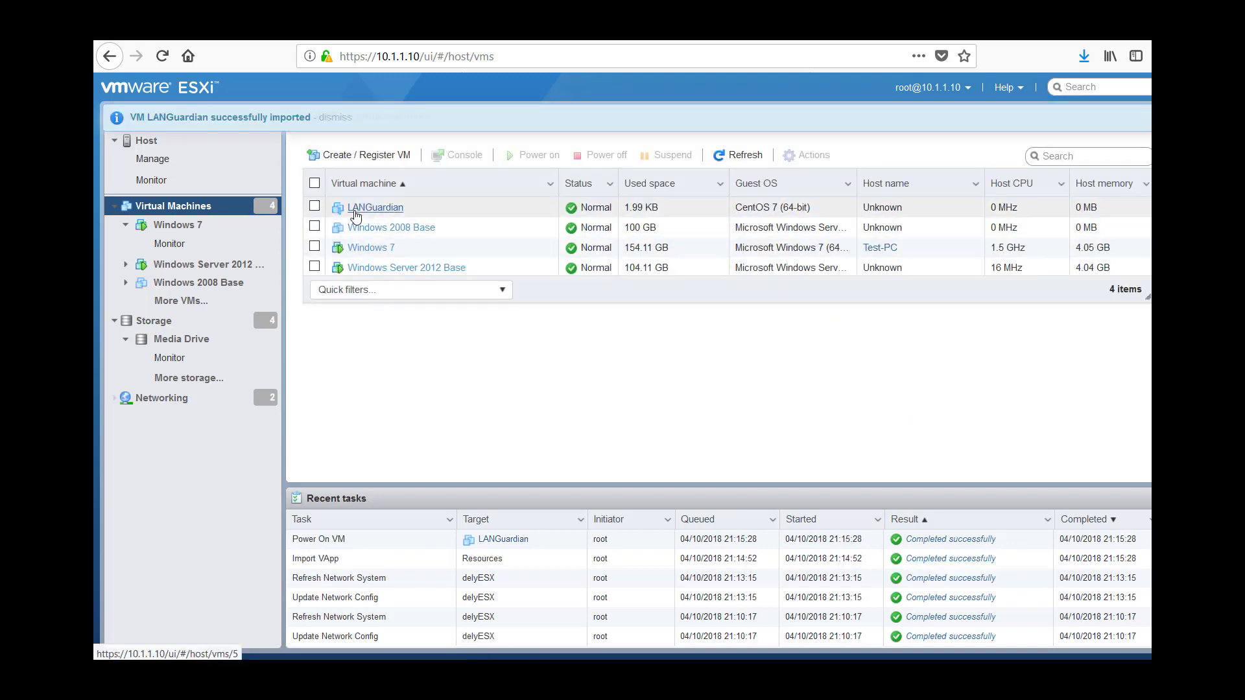
Open the LANGuardian VM's console showing the Management Utility menu.
{"action": "left_click", "coordinate": [374, 207]}
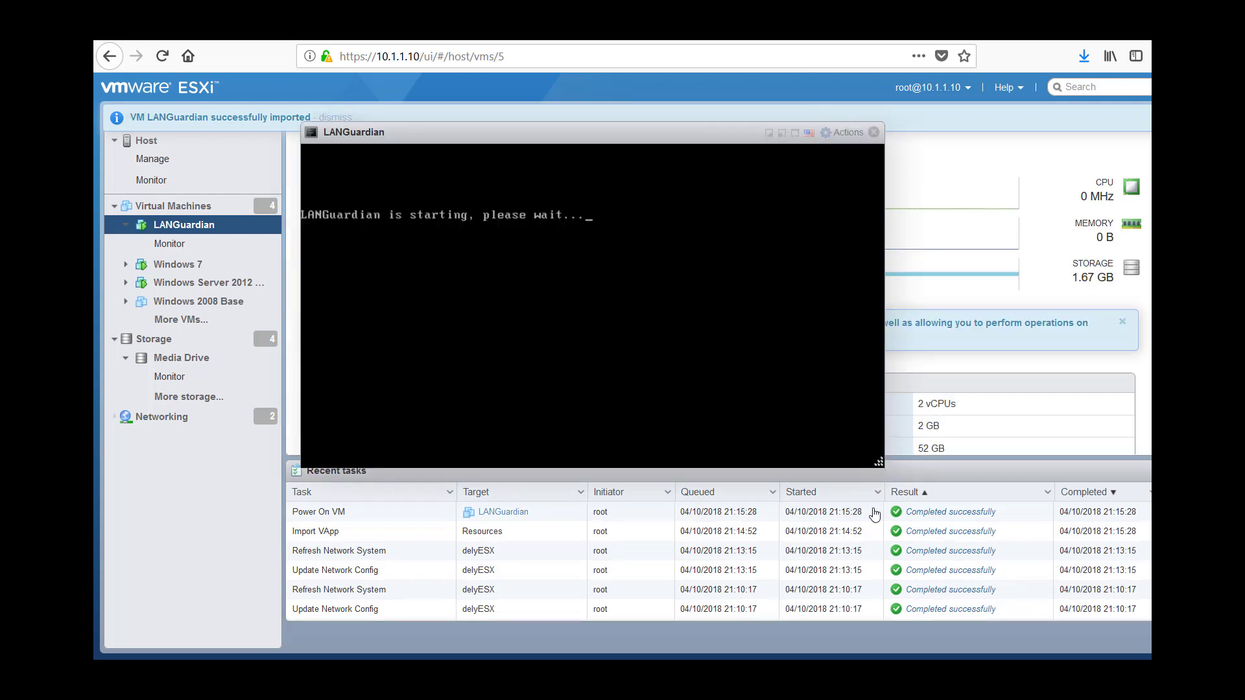
{"action": "left_click", "coordinate": [338, 117]}
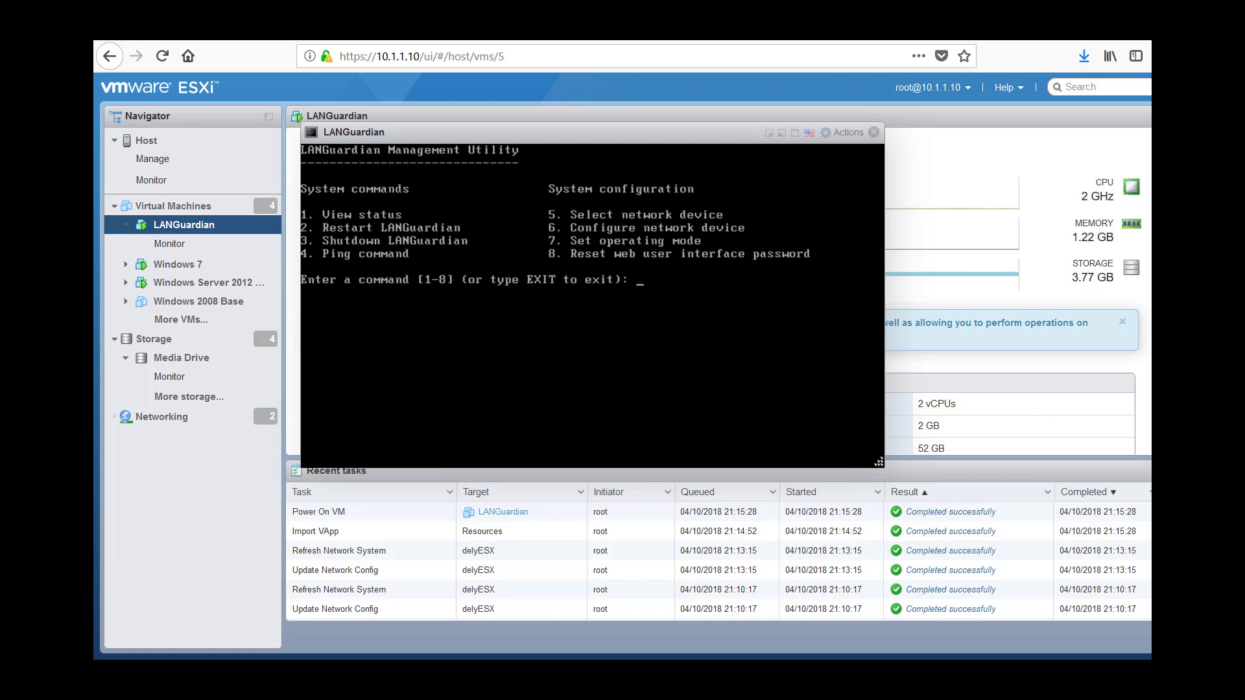
Configure the network device with IP 10.1.1.203, default mask, and gateway 10.1.1.1.
{"action": "type", "text": "6"}
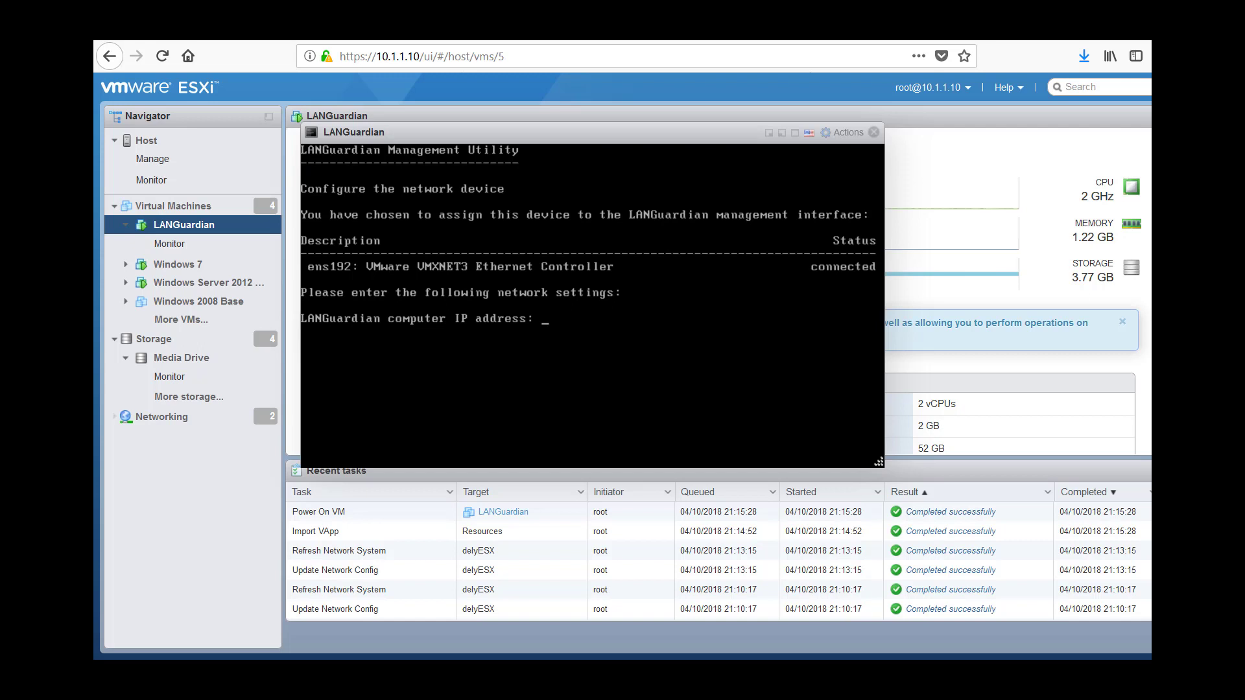
{"action": "type", "text": "10.1.1.20"}
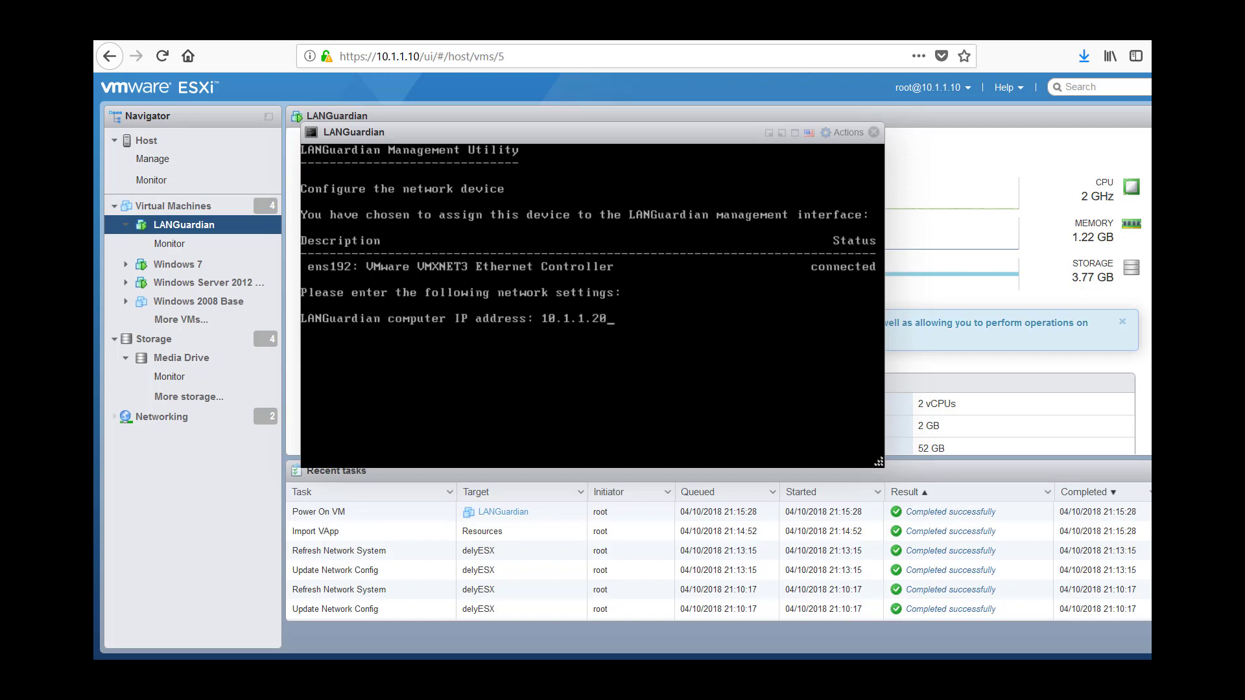
{"action": "type", "text": "3"}
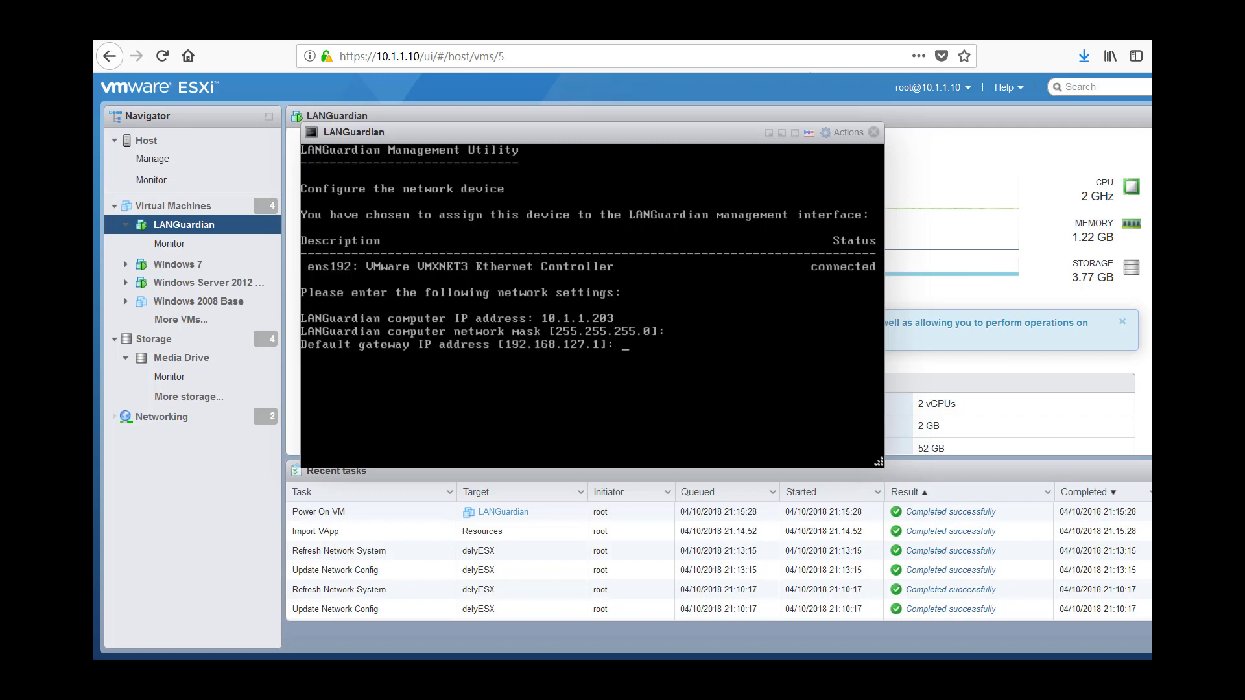
{"action": "type", "text": "10.1.1.1"}
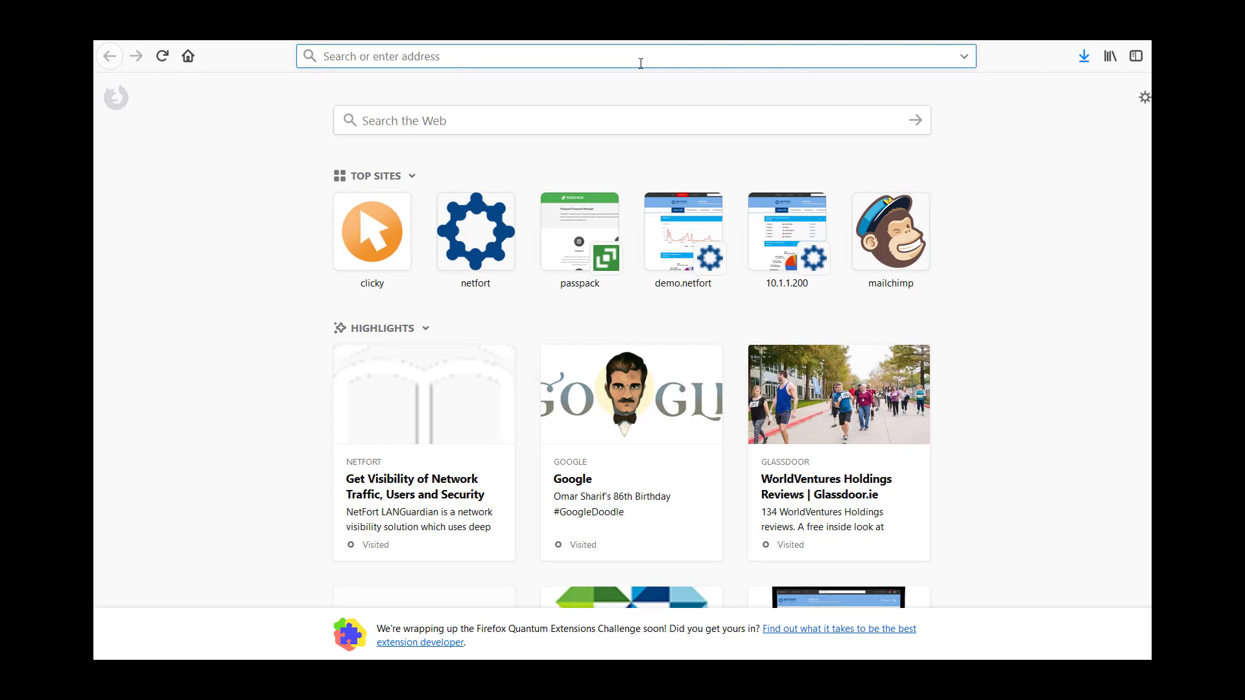
Accept the LANGuardian licensing terms with diagnostic feedback disabled and advance to Verify Settings.
{"action": "type", "text": "10.1.1.200/"}
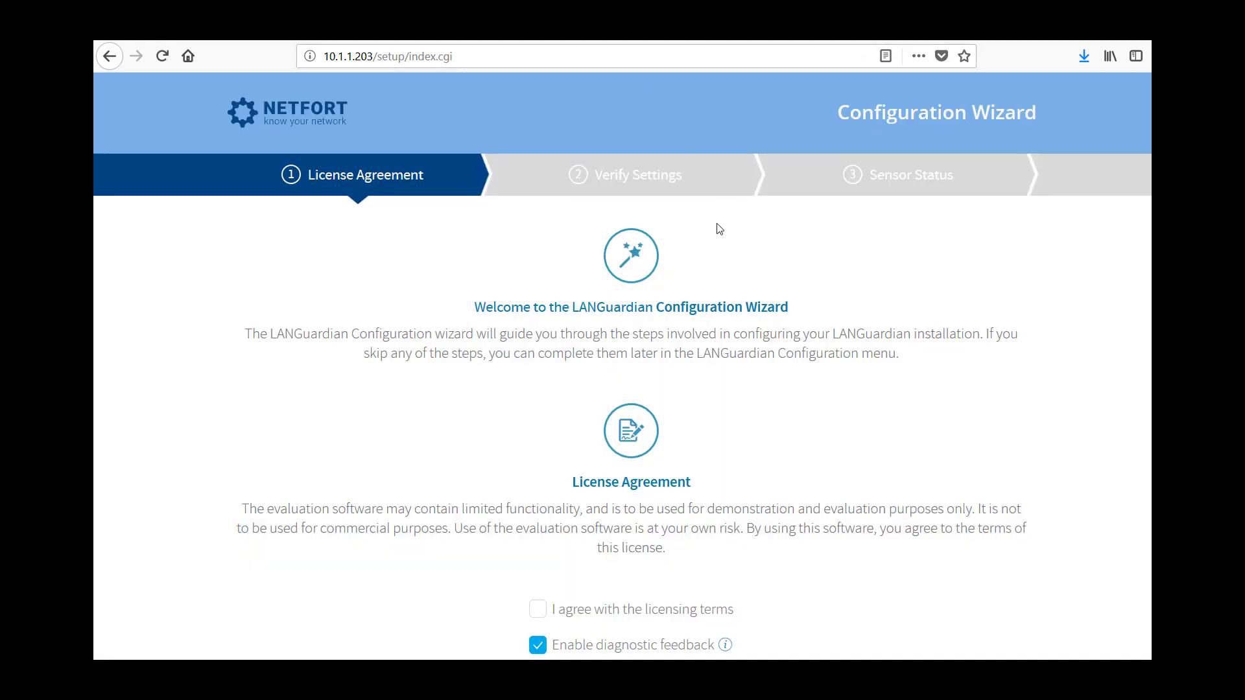
{"action": "scroll", "scroll_direction": "down", "scroll_amount": 3}
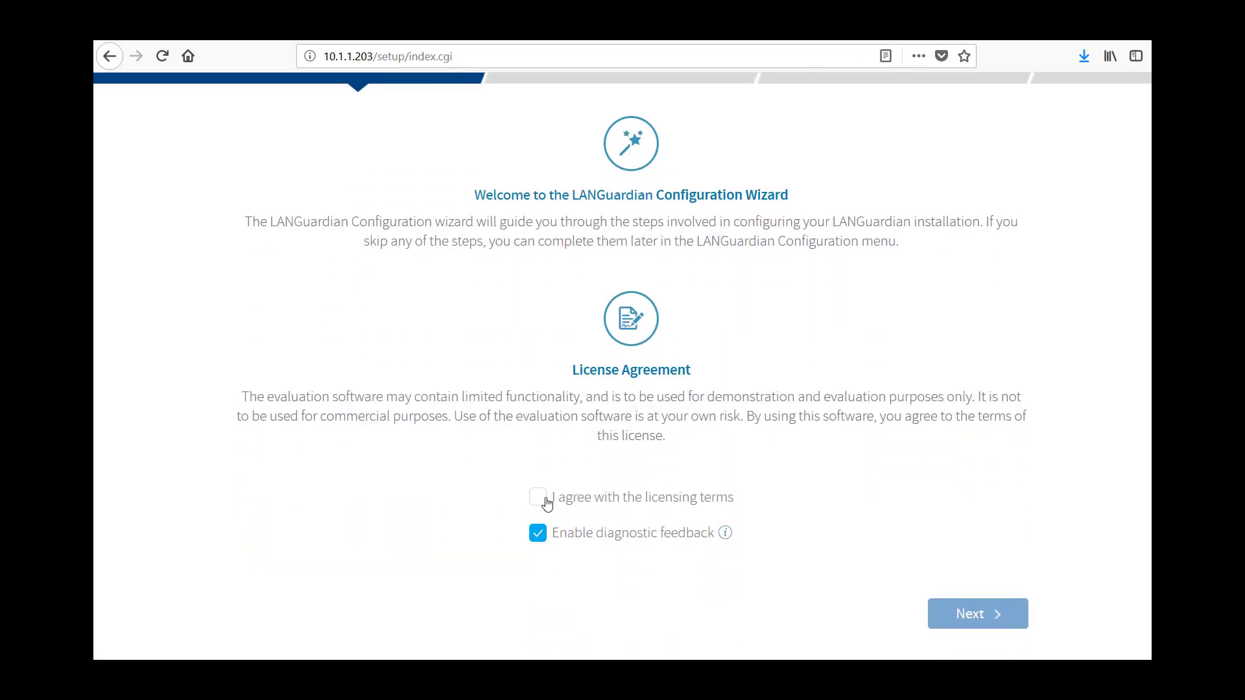
{"action": "left_click", "coordinate": [538, 498]}
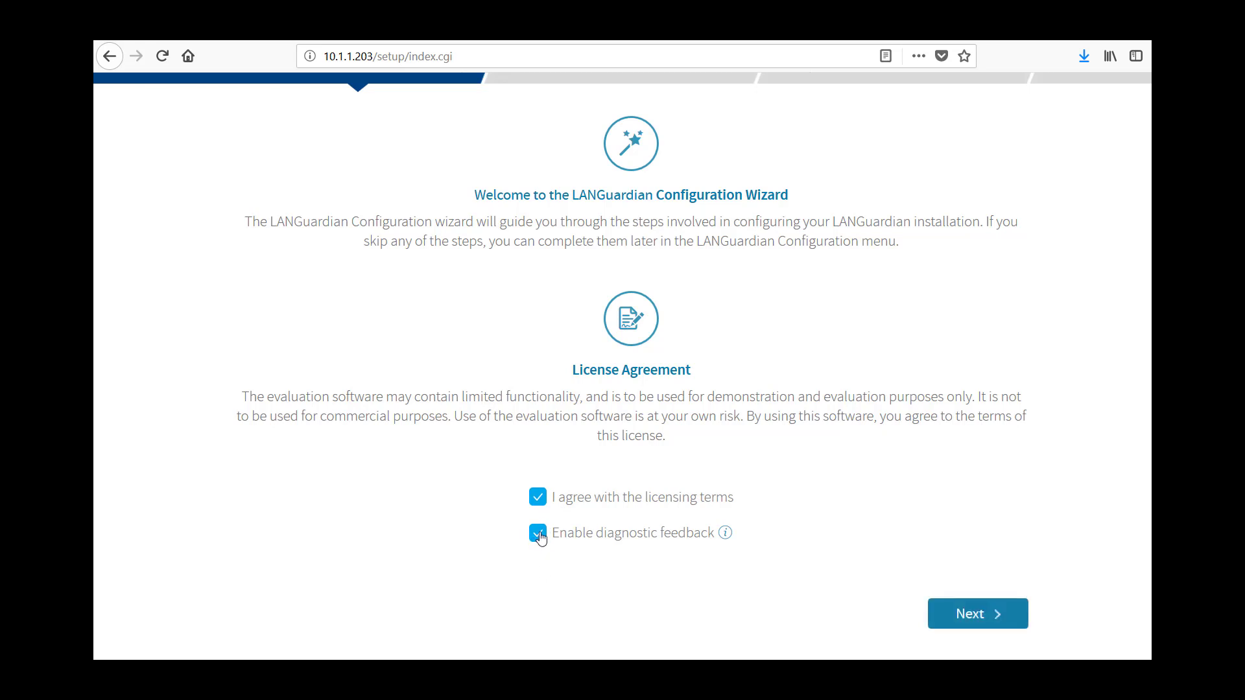
{"action": "left_click", "coordinate": [538, 533]}
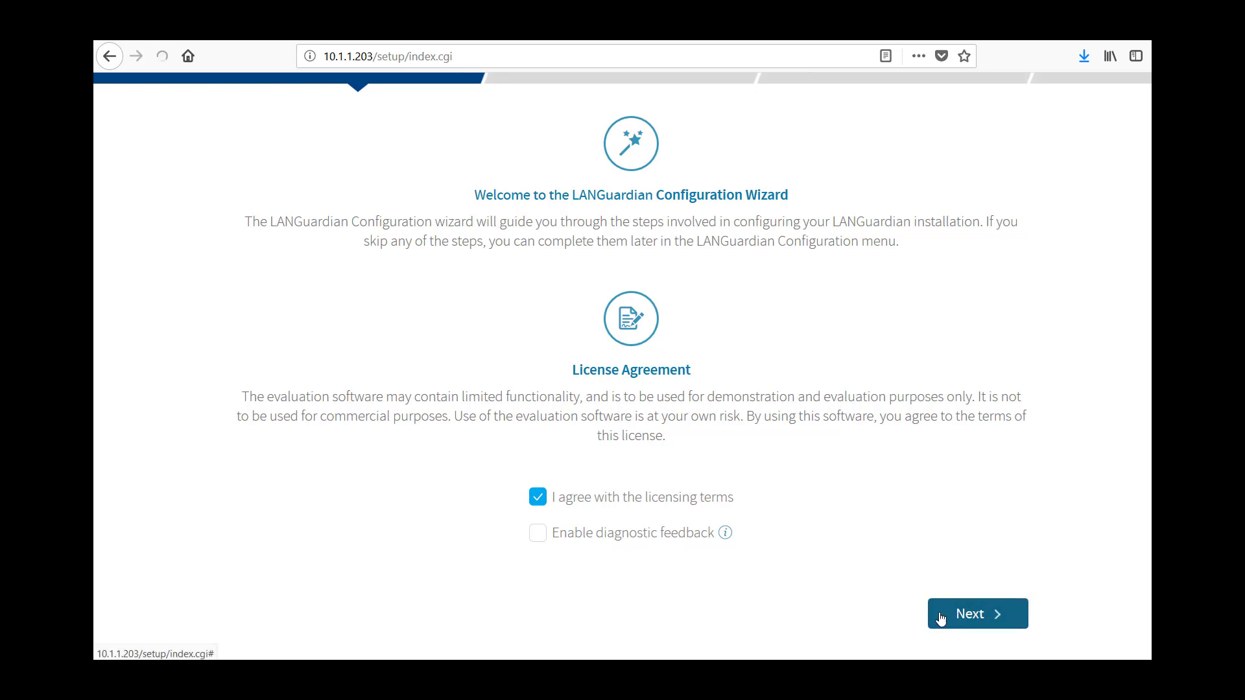
{"action": "left_click", "coordinate": [977, 613]}
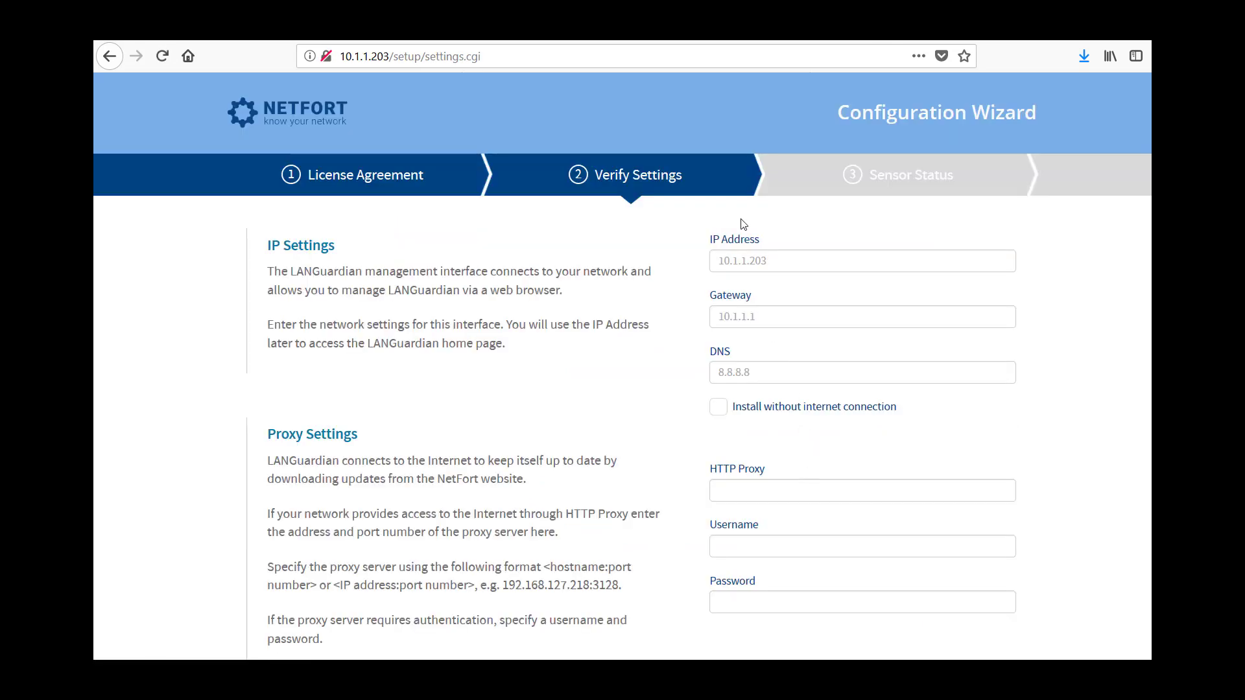
Submit the network settings (IP 10.1.1.203, gateway 10.1.1.1, DNS 8.8.8.8) and confirm the passed checks.
{"action": "scroll", "scroll_direction": "down", "scroll_amount": 3}
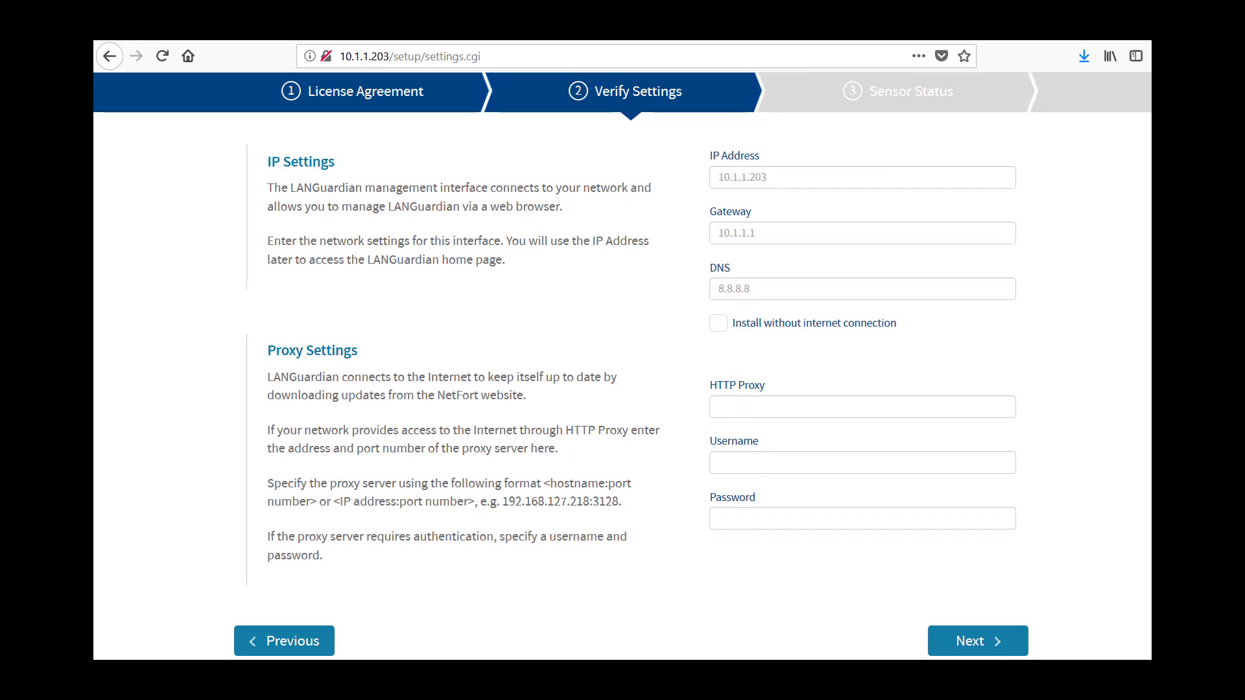
{"action": "left_click", "coordinate": [977, 641]}
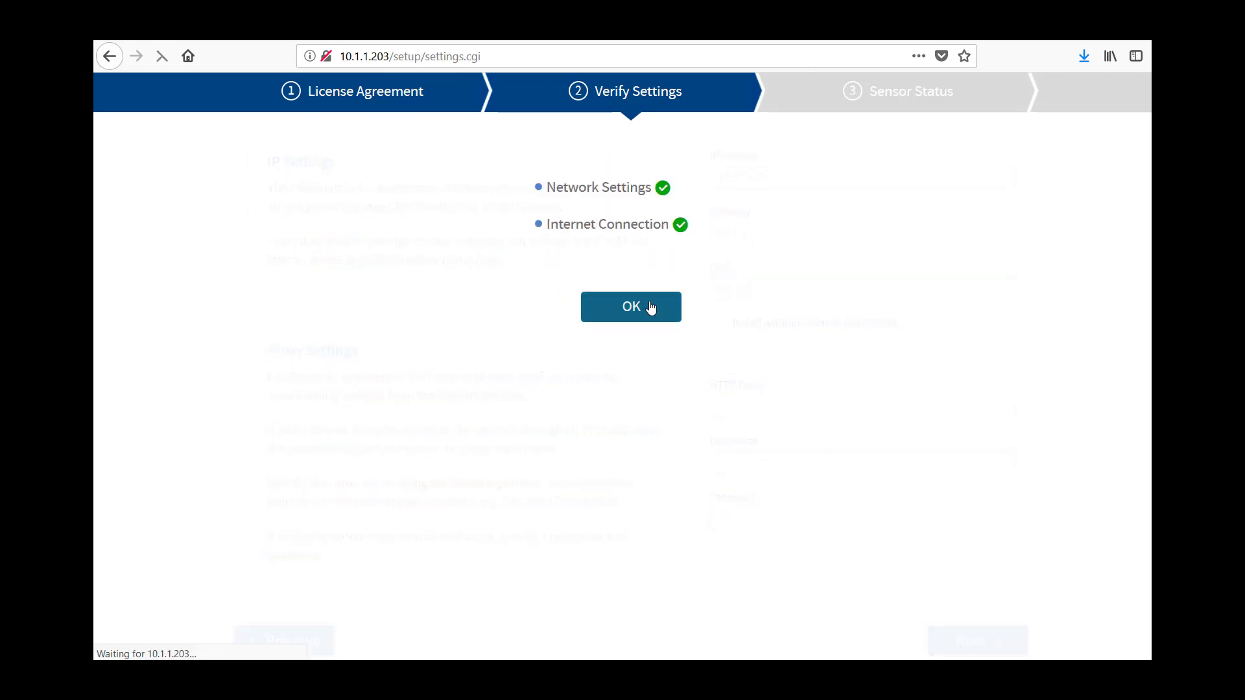
{"action": "left_click", "coordinate": [630, 307]}
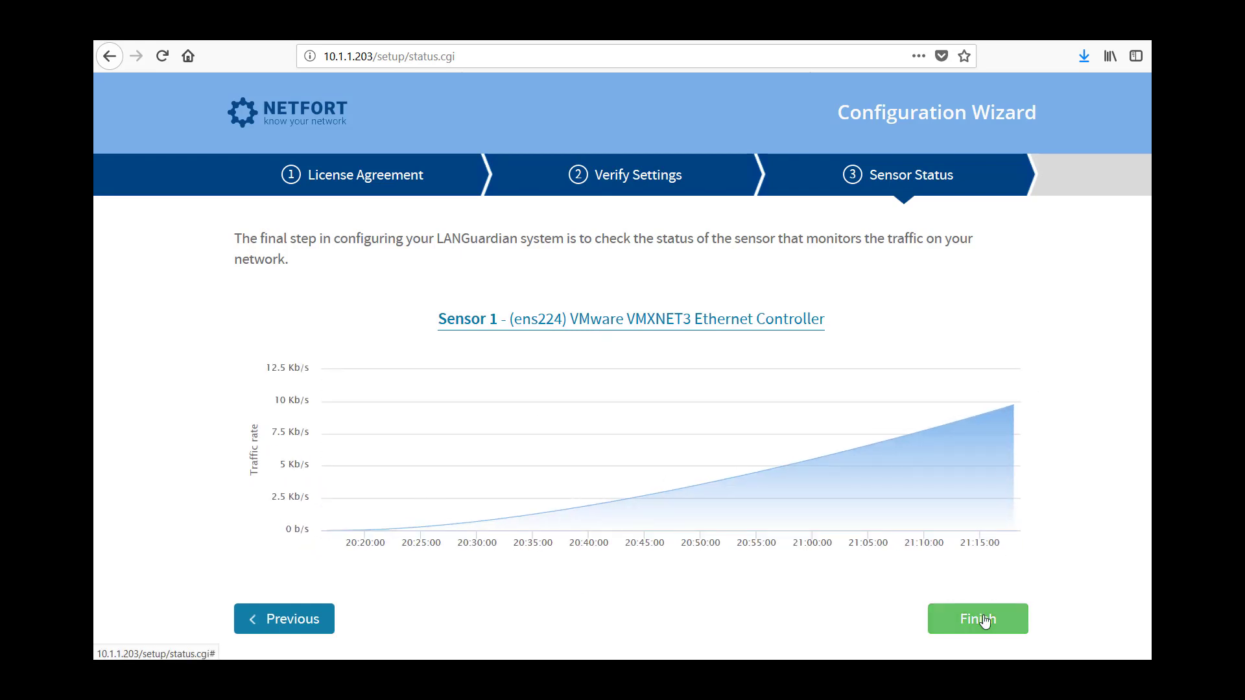
Finish the configuration wizard and log in with the Administrator password.
{"action": "left_click", "coordinate": [977, 619]}
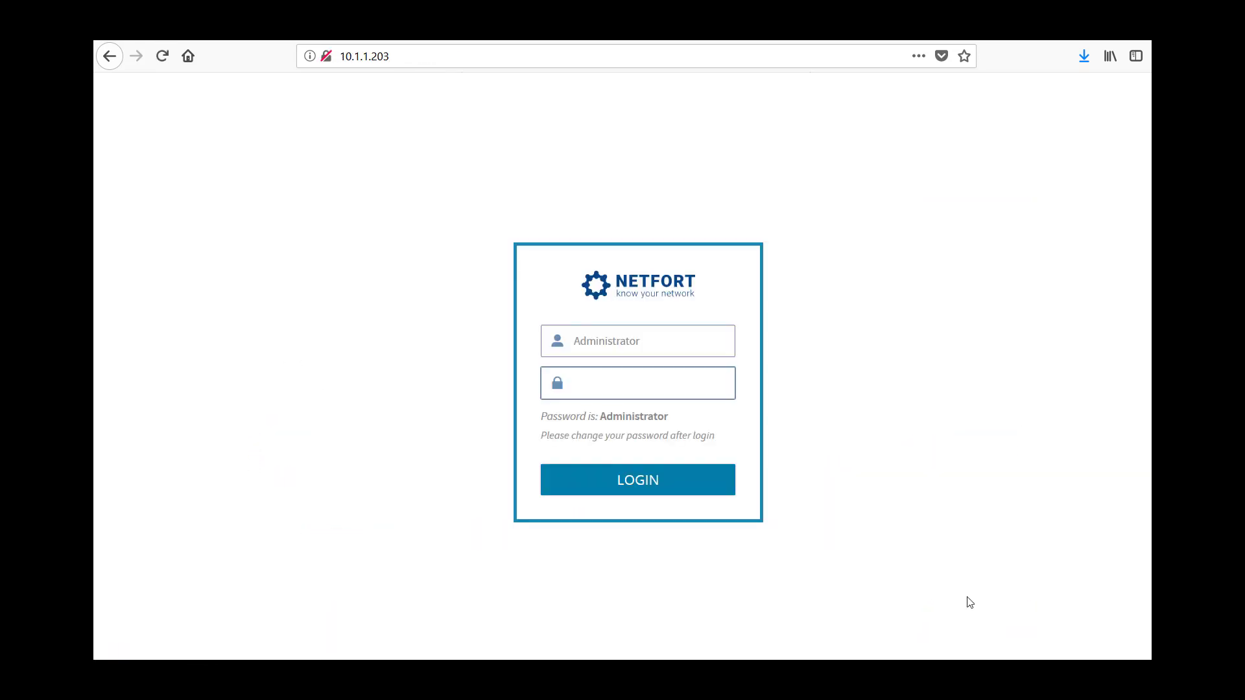
{"action": "type", "text": "A"}
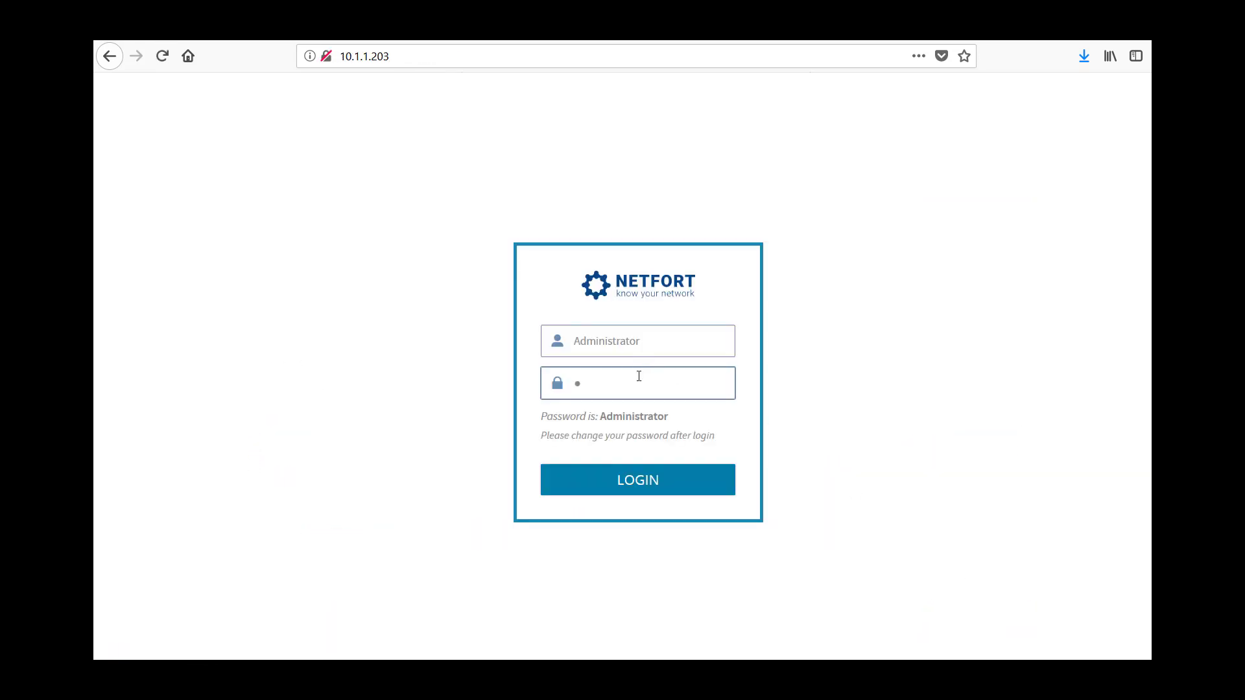
{"action": "type", "text": "Administrator"}
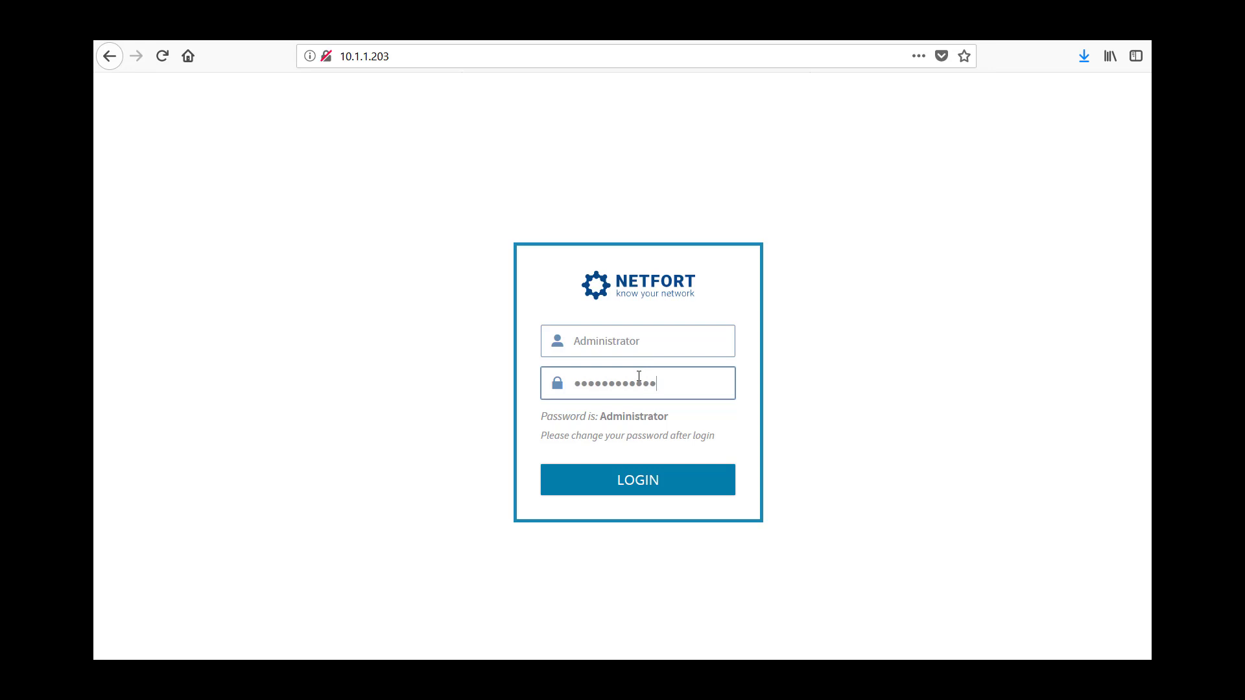
{"action": "mouse_move", "coordinate": [638, 479]}
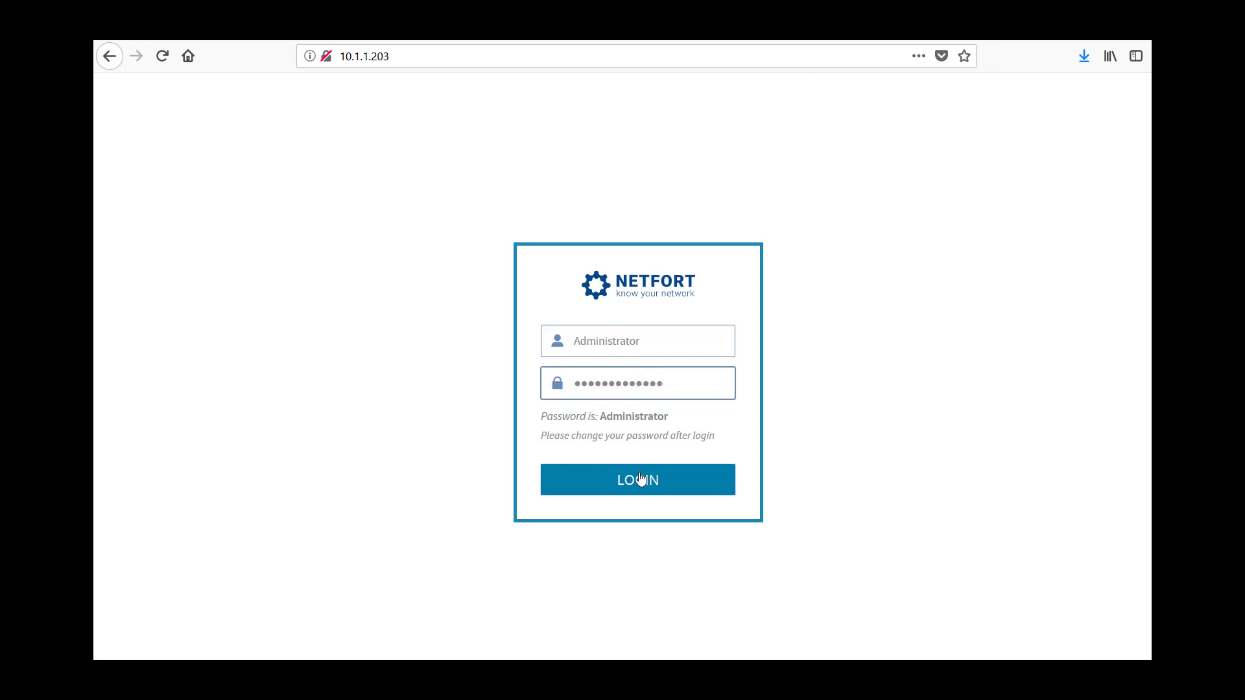
{"action": "left_click", "coordinate": [637, 479]}
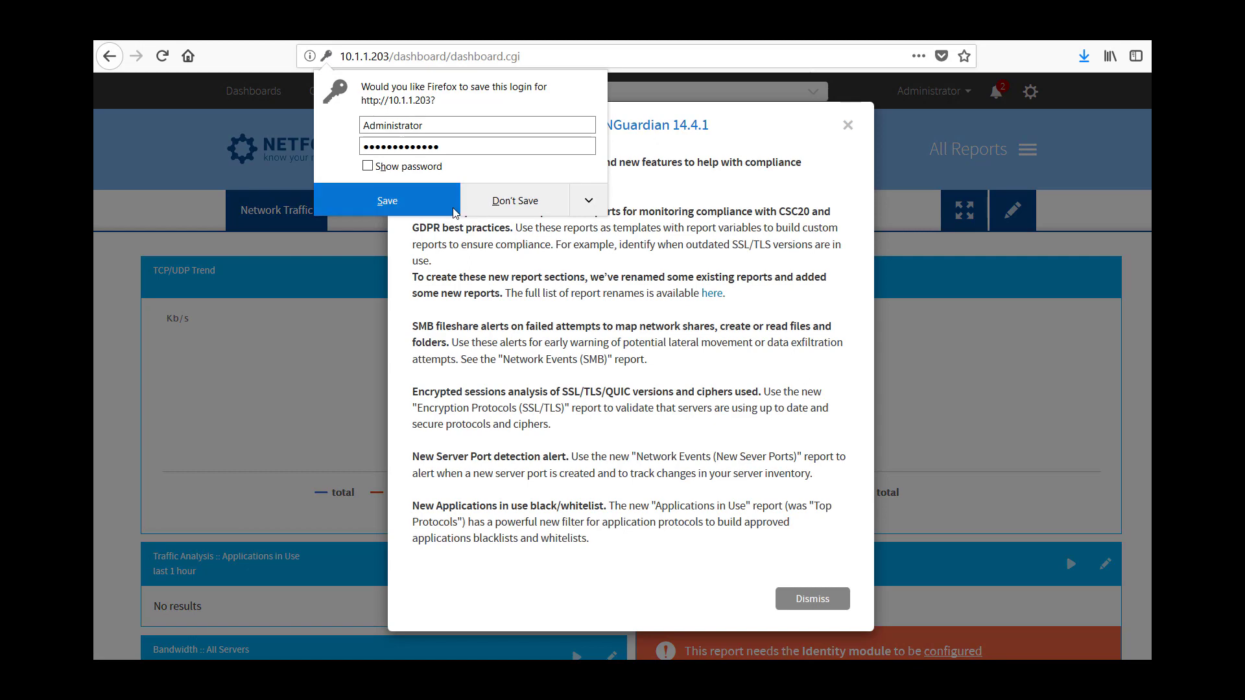
Dismiss the release notes, then open and close the Administrator account menu.
{"action": "left_click", "coordinate": [811, 598]}
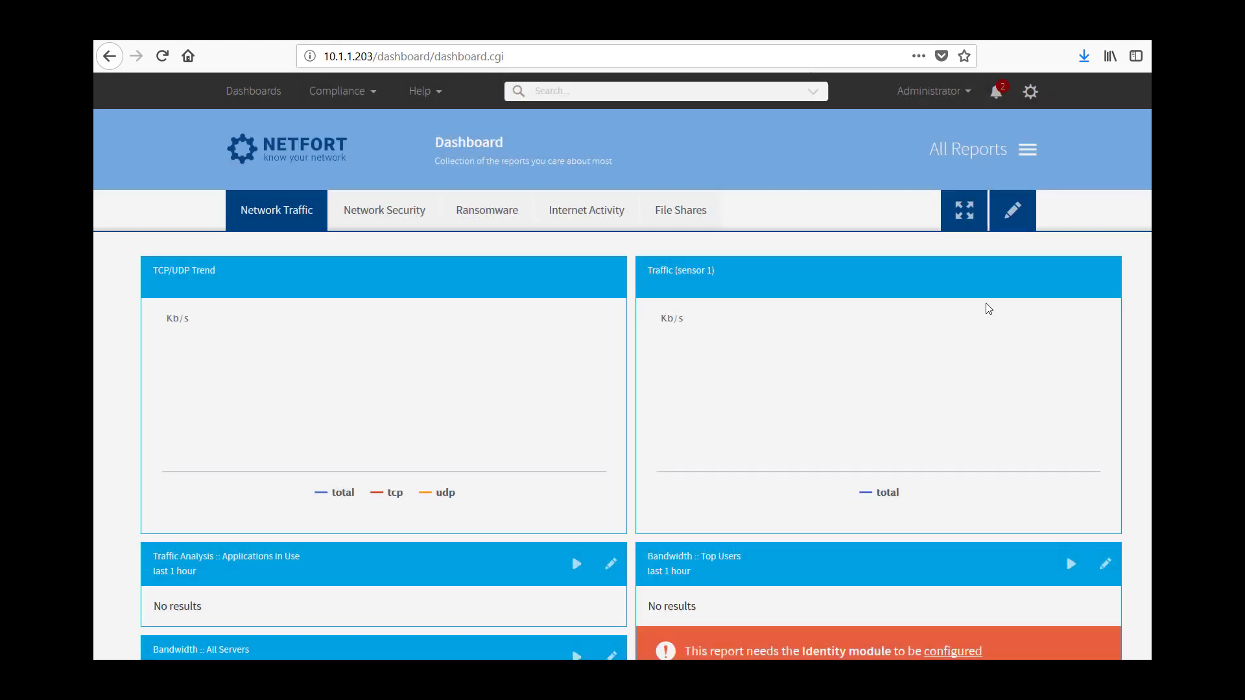
{"action": "left_click", "coordinate": [930, 91]}
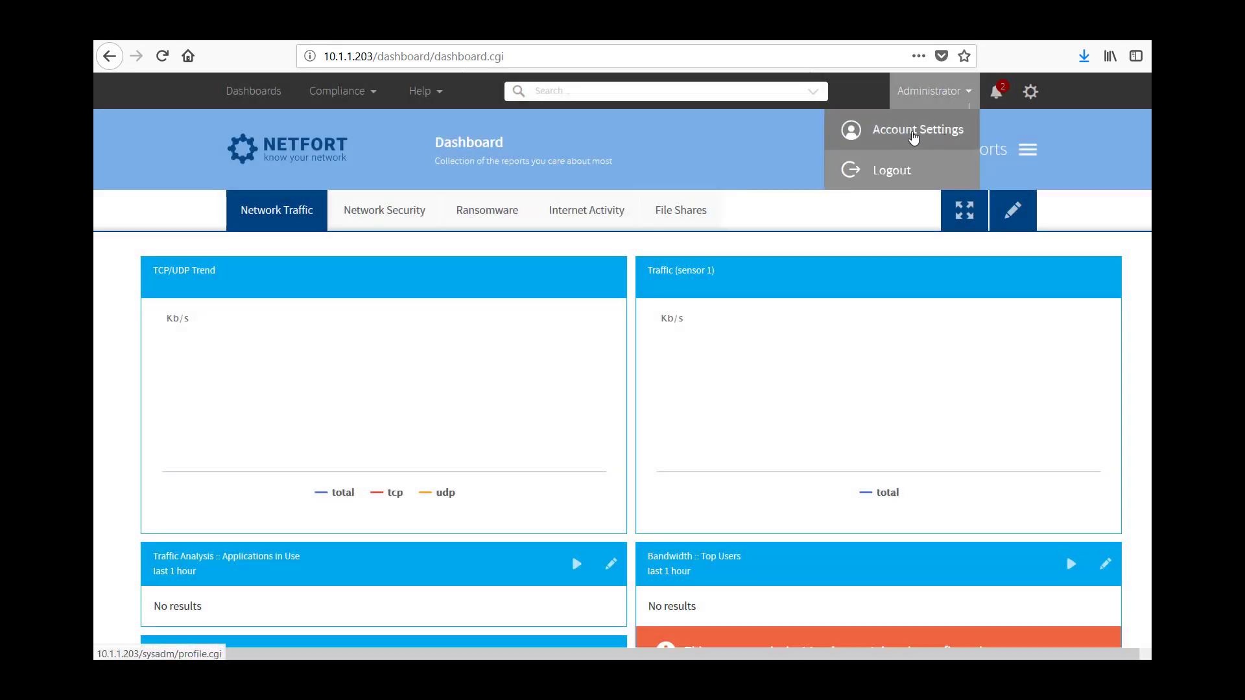
{"action": "left_click", "coordinate": [798, 362]}
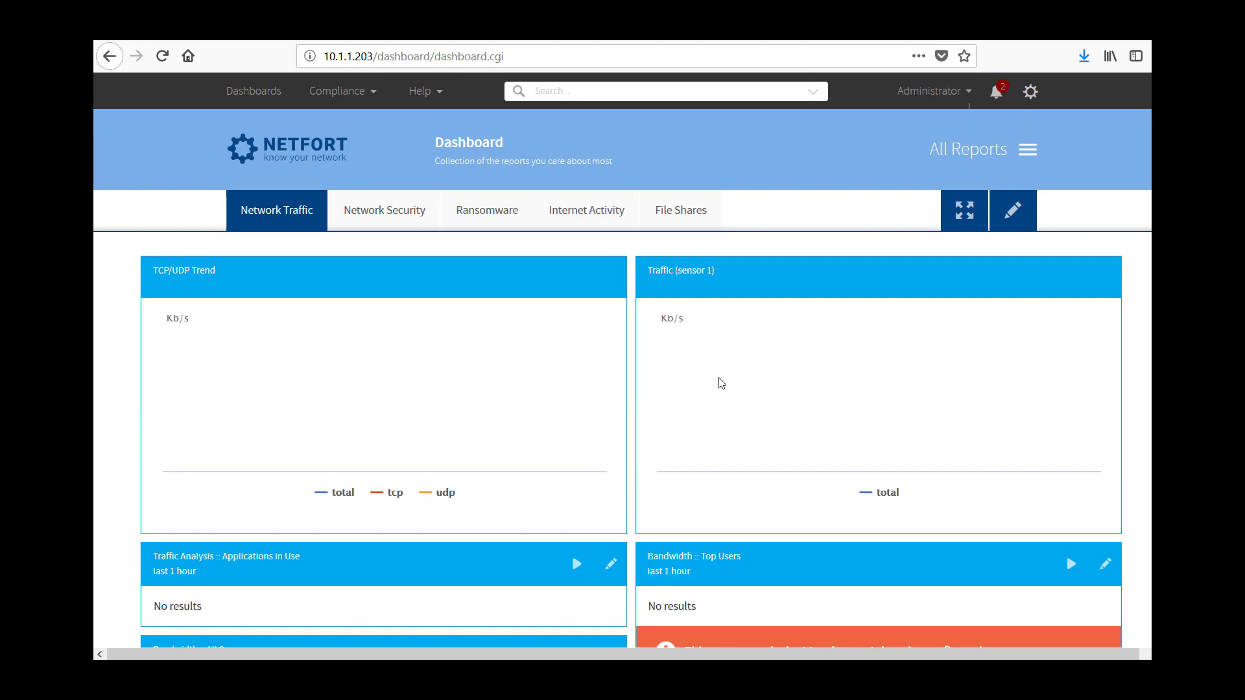
{"action": "mouse_move", "coordinate": [616, 246]}
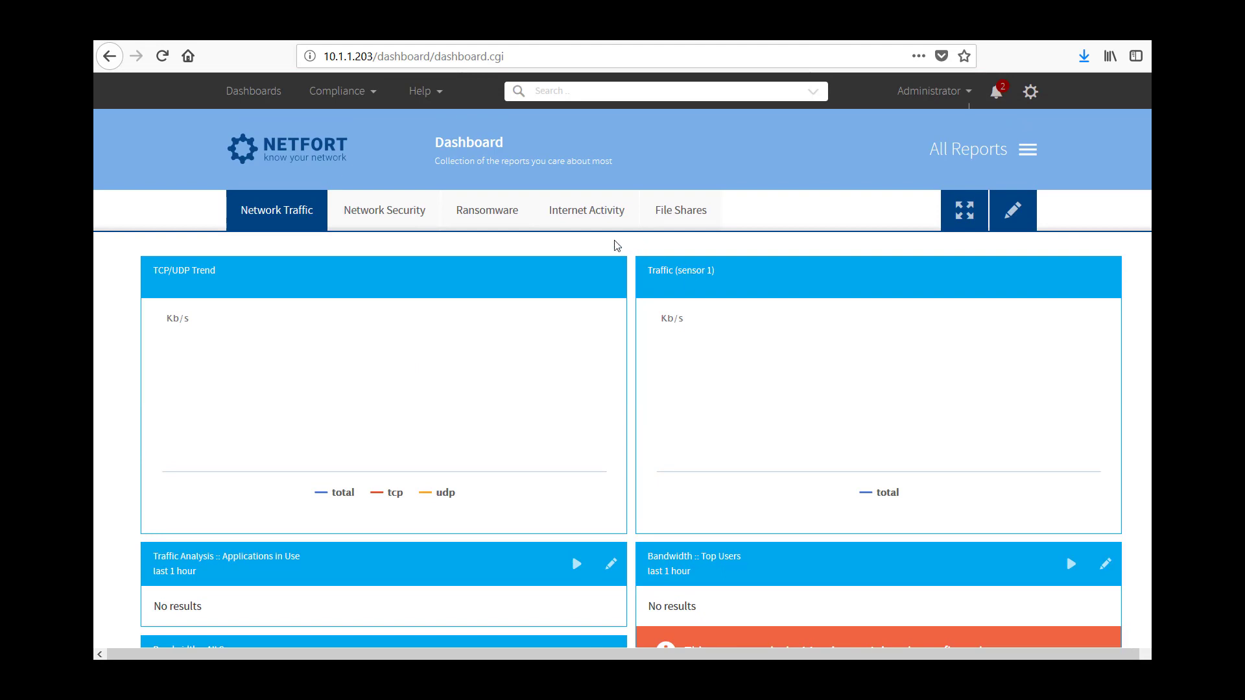
{"action": "scroll", "scroll_direction": "down", "scroll_amount": 3}
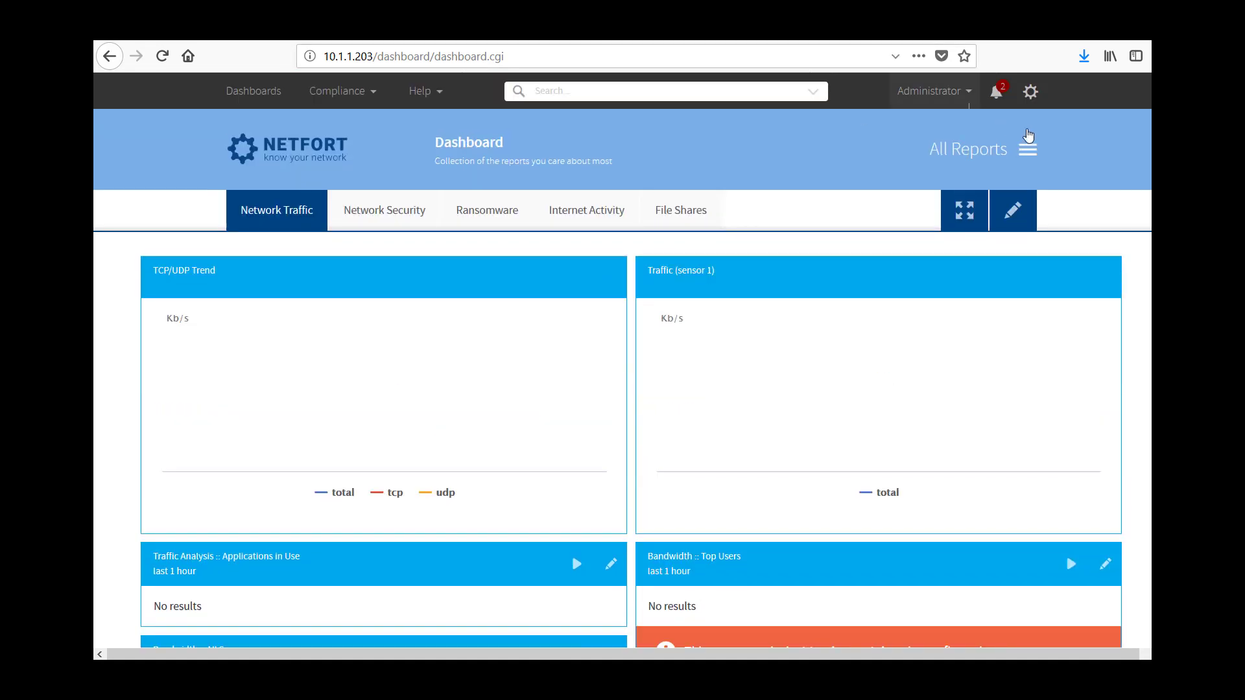
{"action": "left_click", "coordinate": [969, 148]}
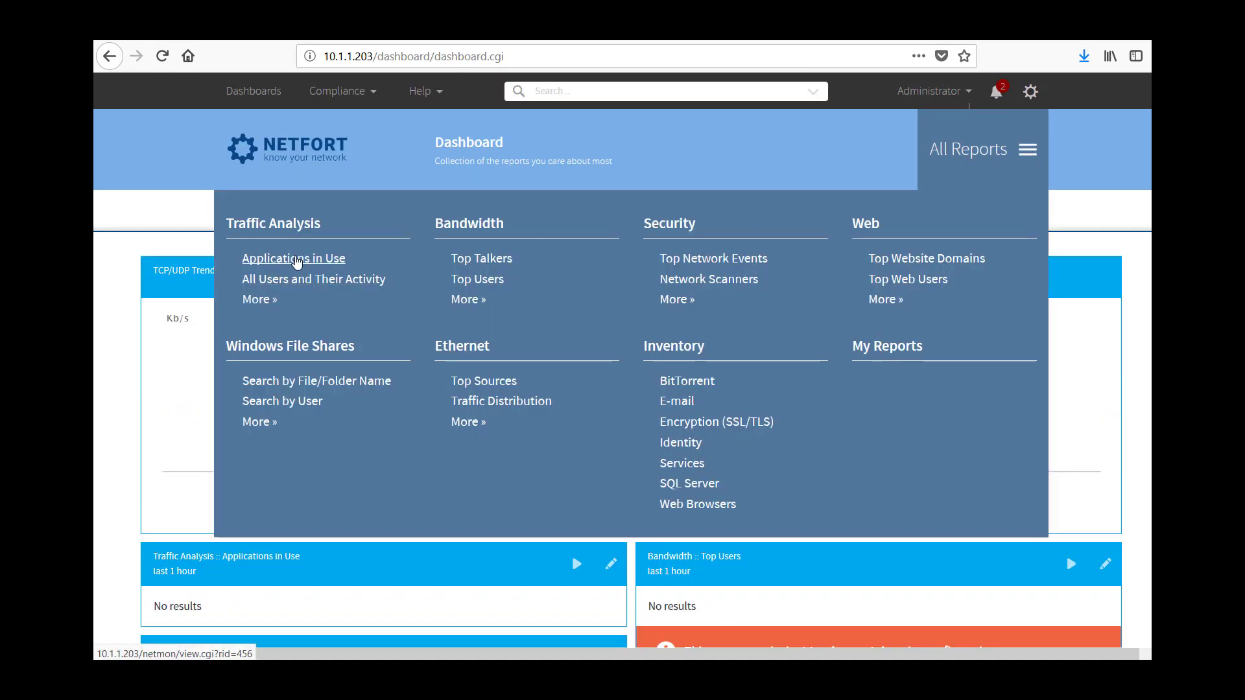
{"action": "left_click", "coordinate": [293, 258]}
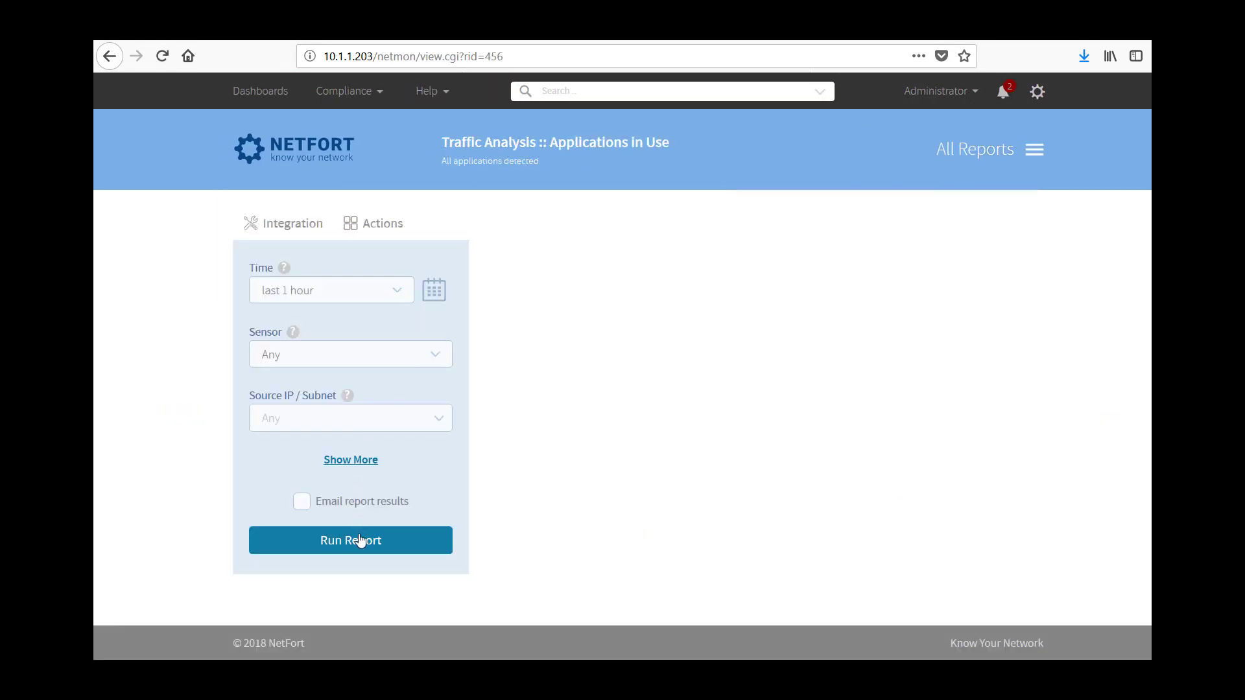
{"action": "left_click", "coordinate": [350, 540]}
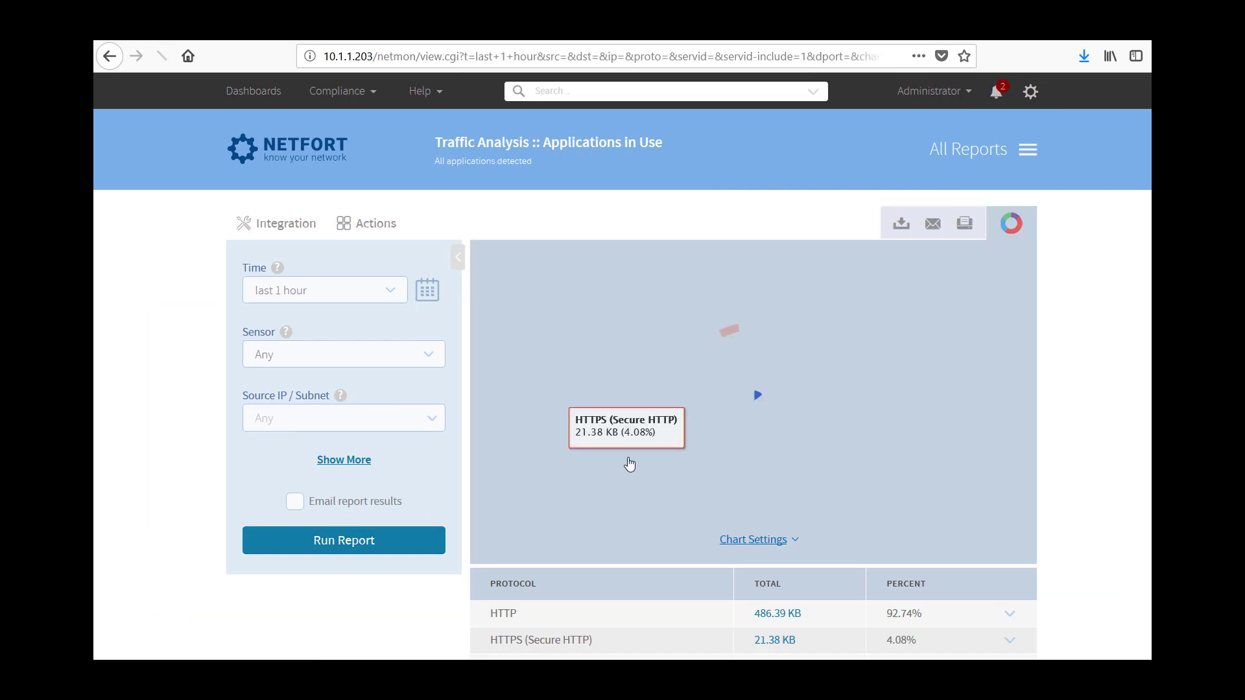
{"action": "scroll", "scroll_direction": "down", "scroll_amount": 3}
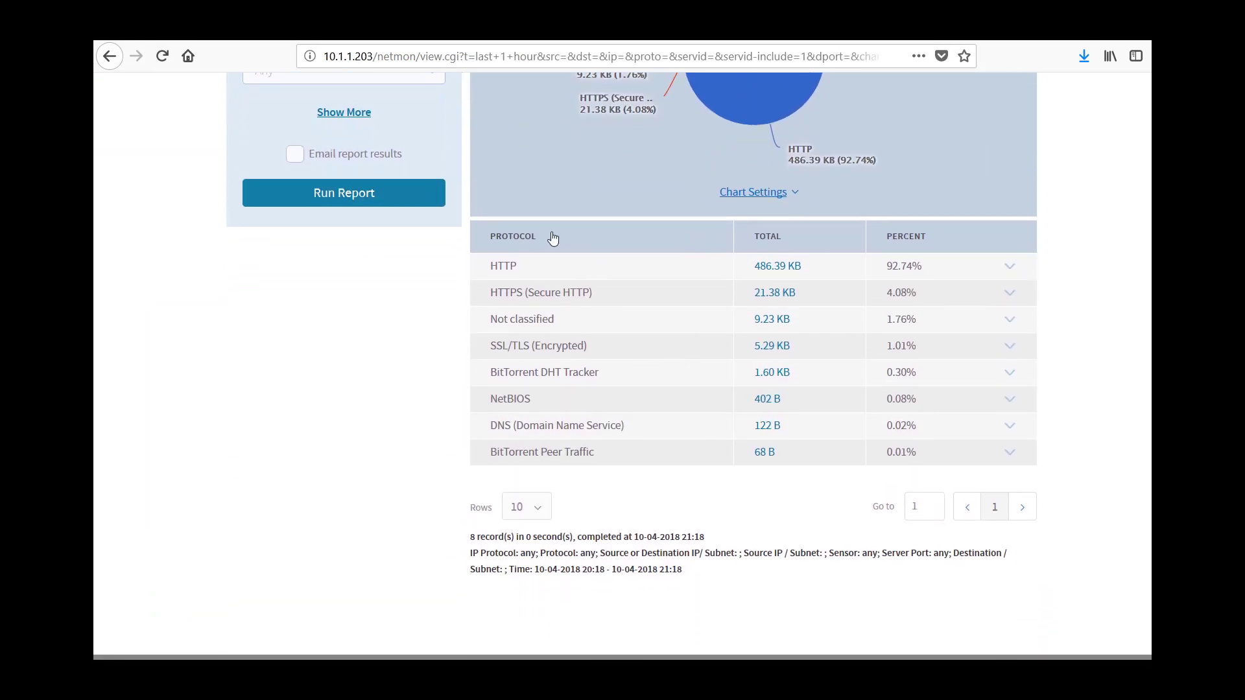
{"action": "left_click", "coordinate": [777, 266]}
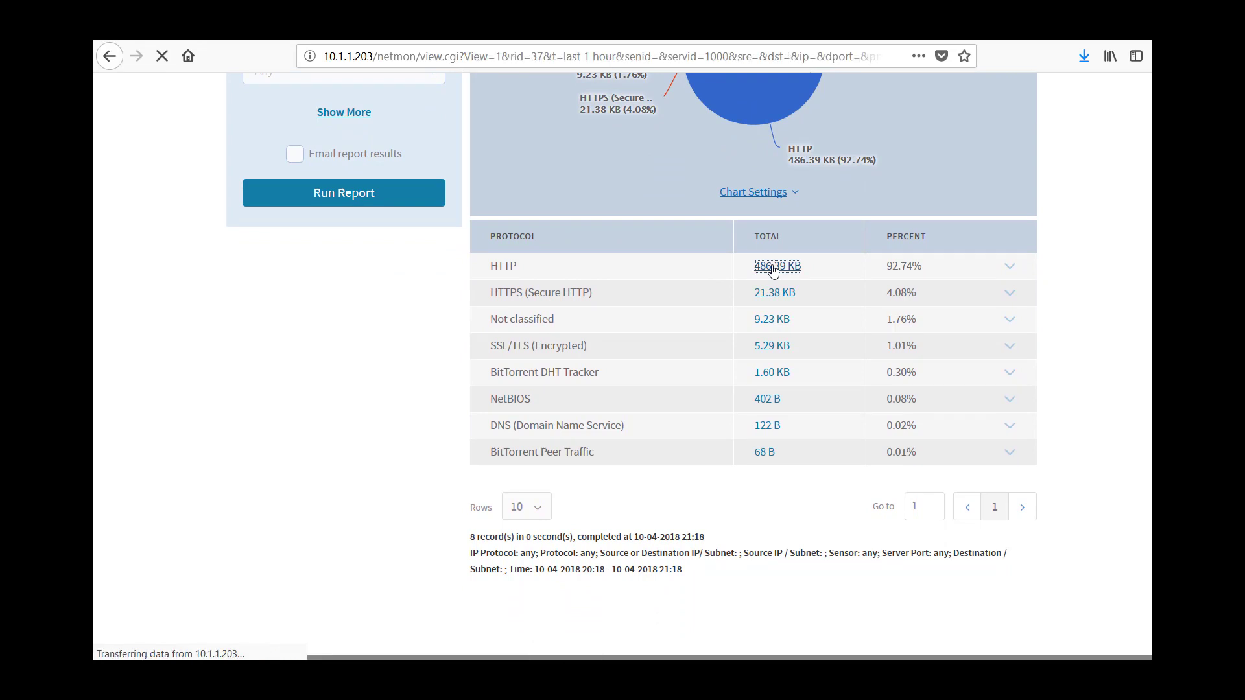
{"action": "left_click", "coordinate": [777, 266]}
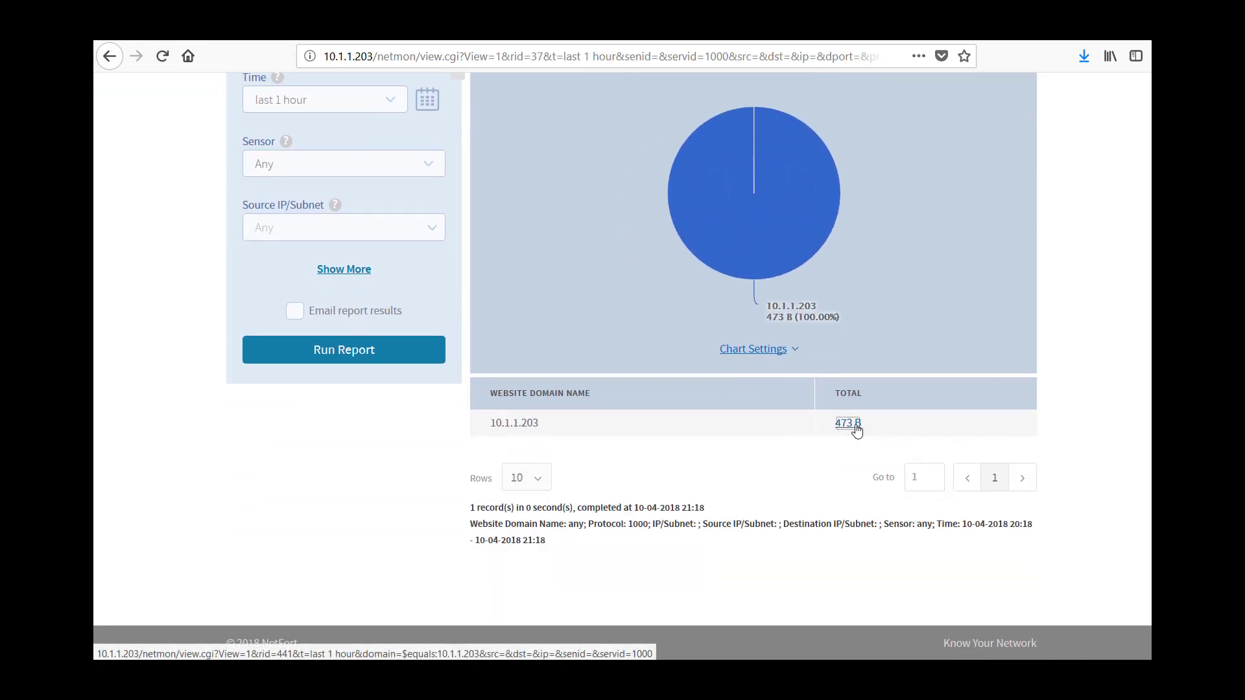
{"action": "left_click", "coordinate": [848, 422]}
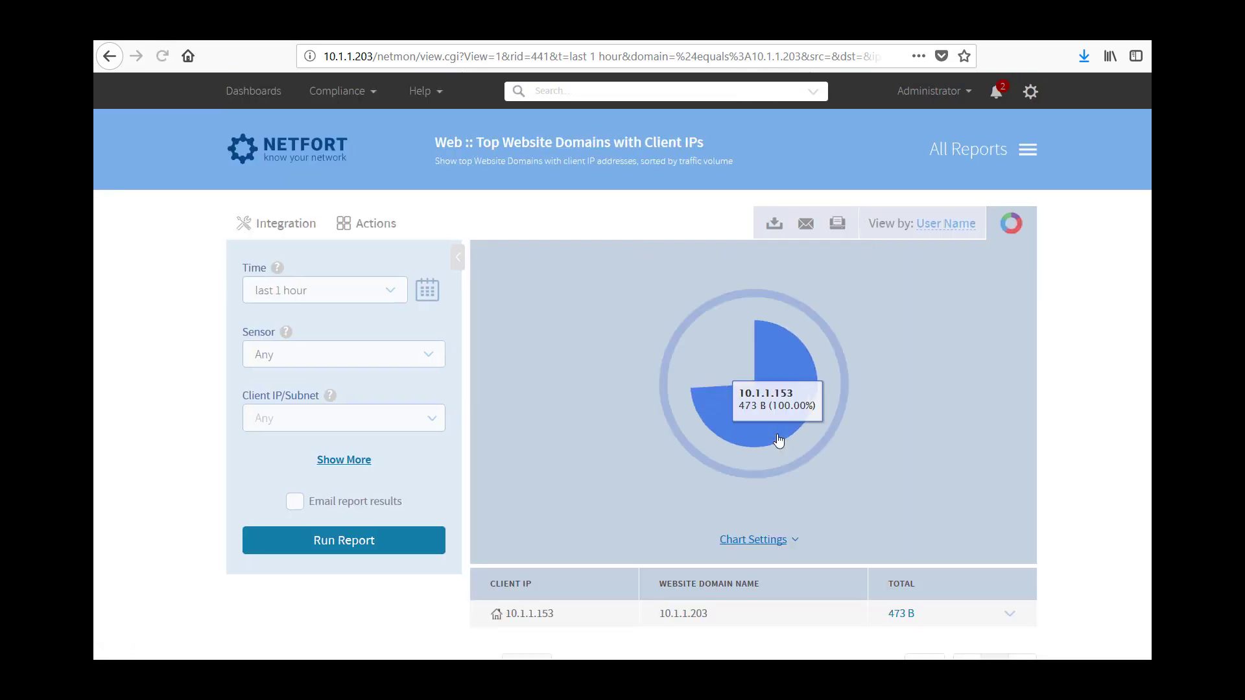
{"action": "scroll", "scroll_direction": "down", "scroll_amount": 3}
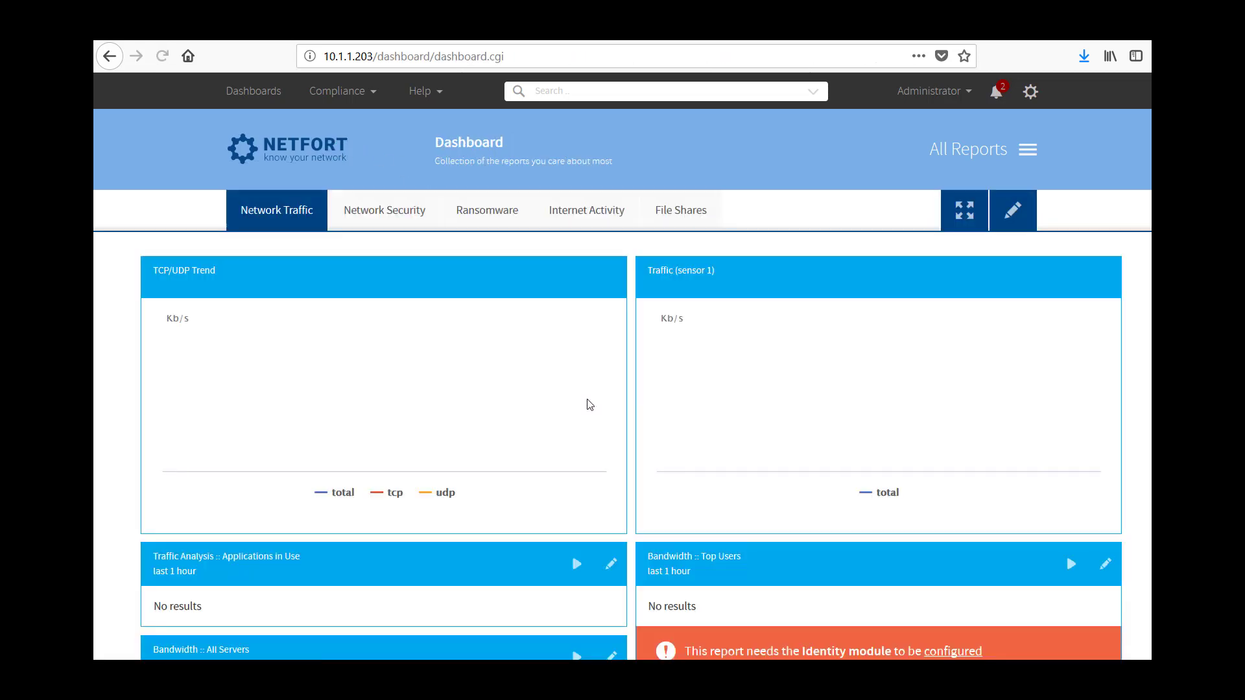
{"action": "left_click", "coordinate": [162, 56]}
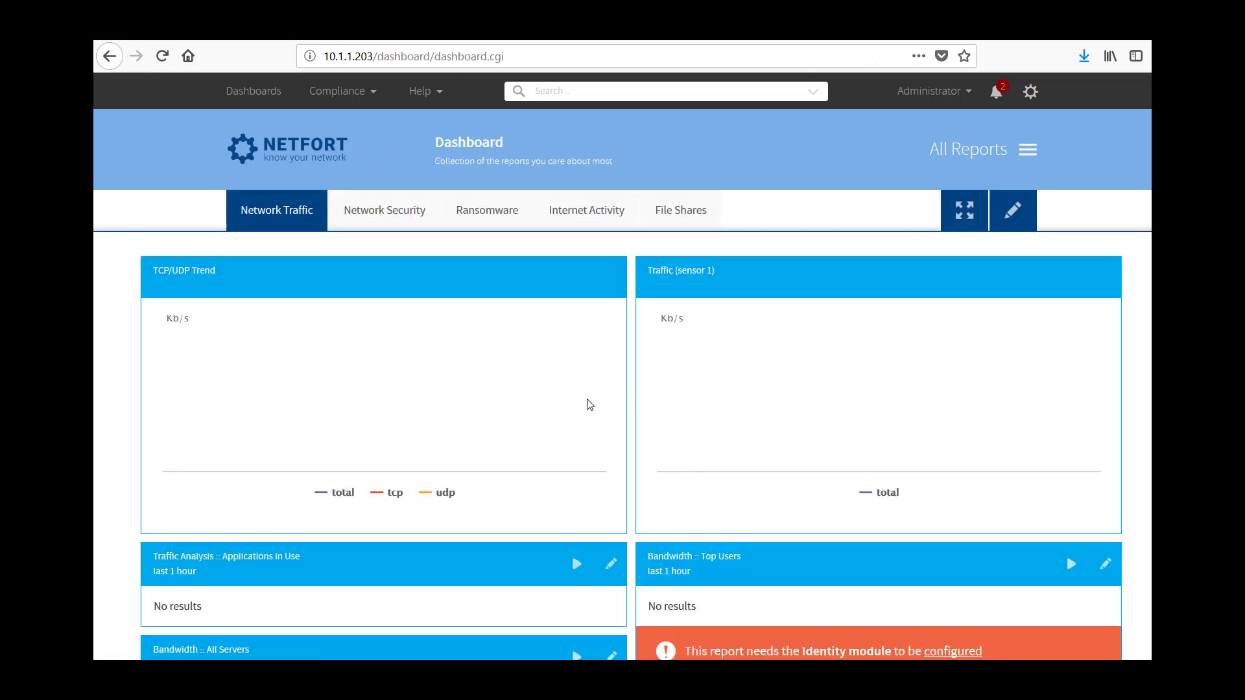